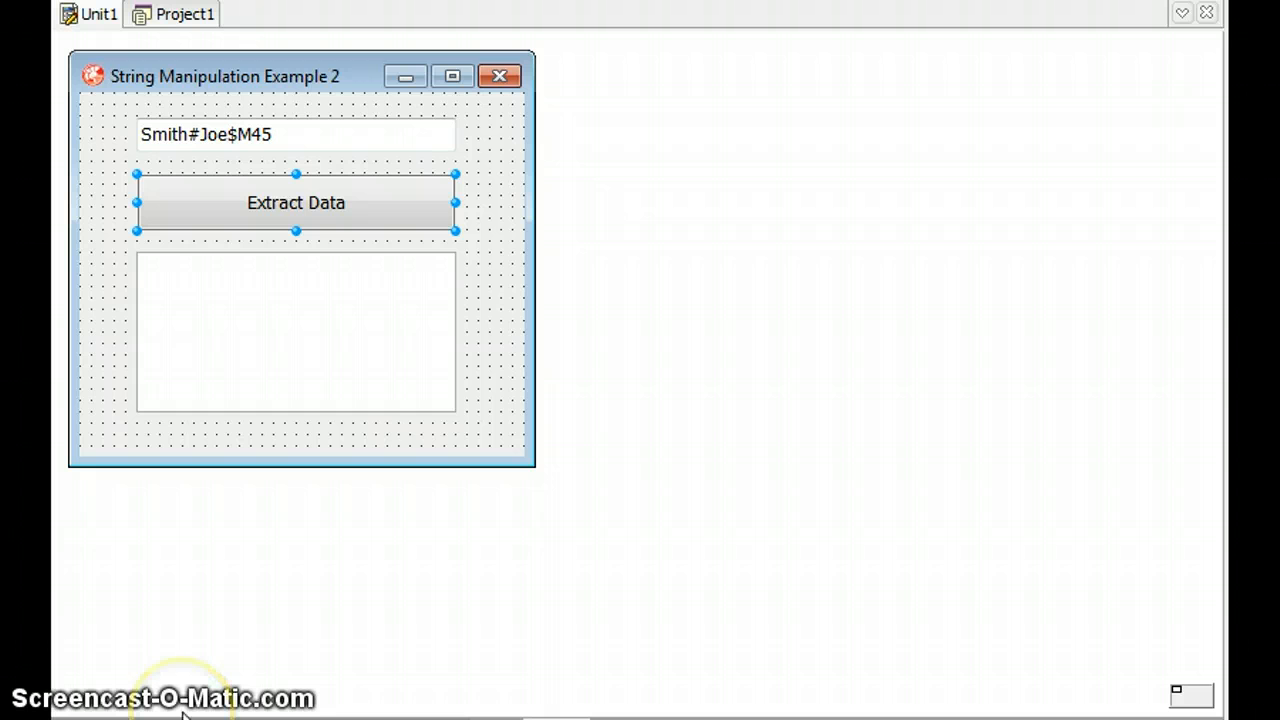
mouse_move(275, 610)
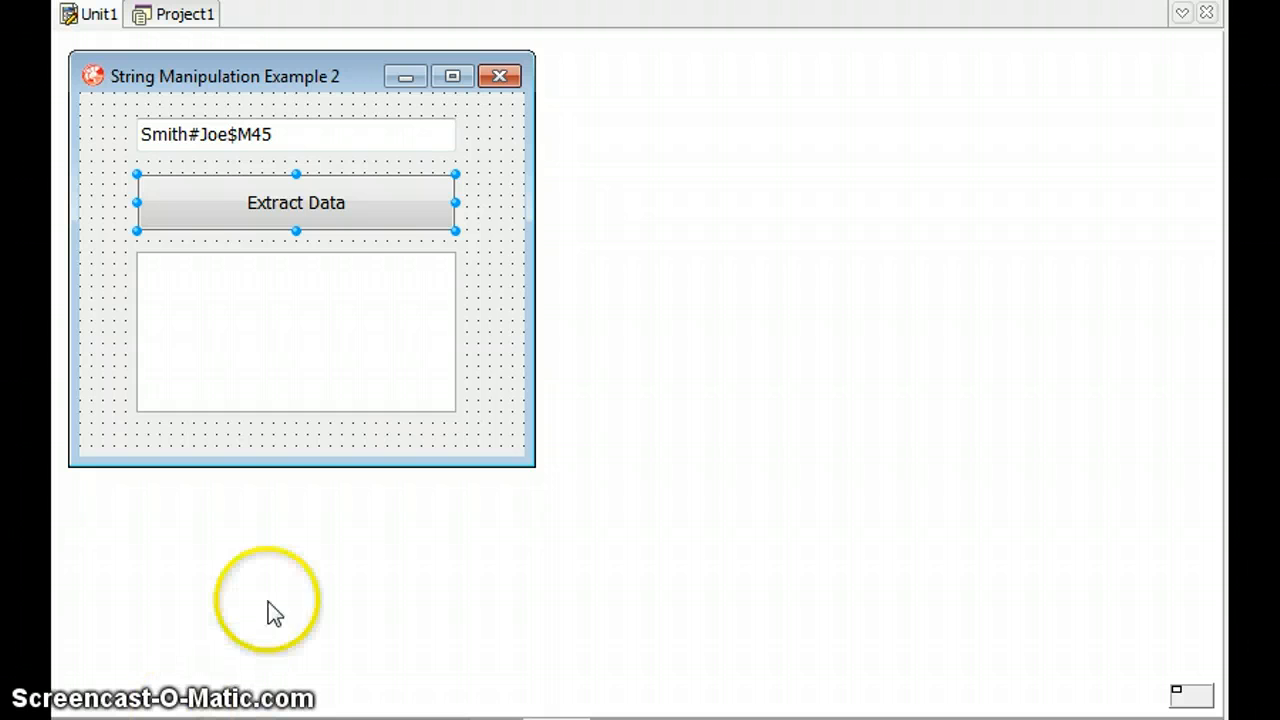
mouse_move(200, 150)
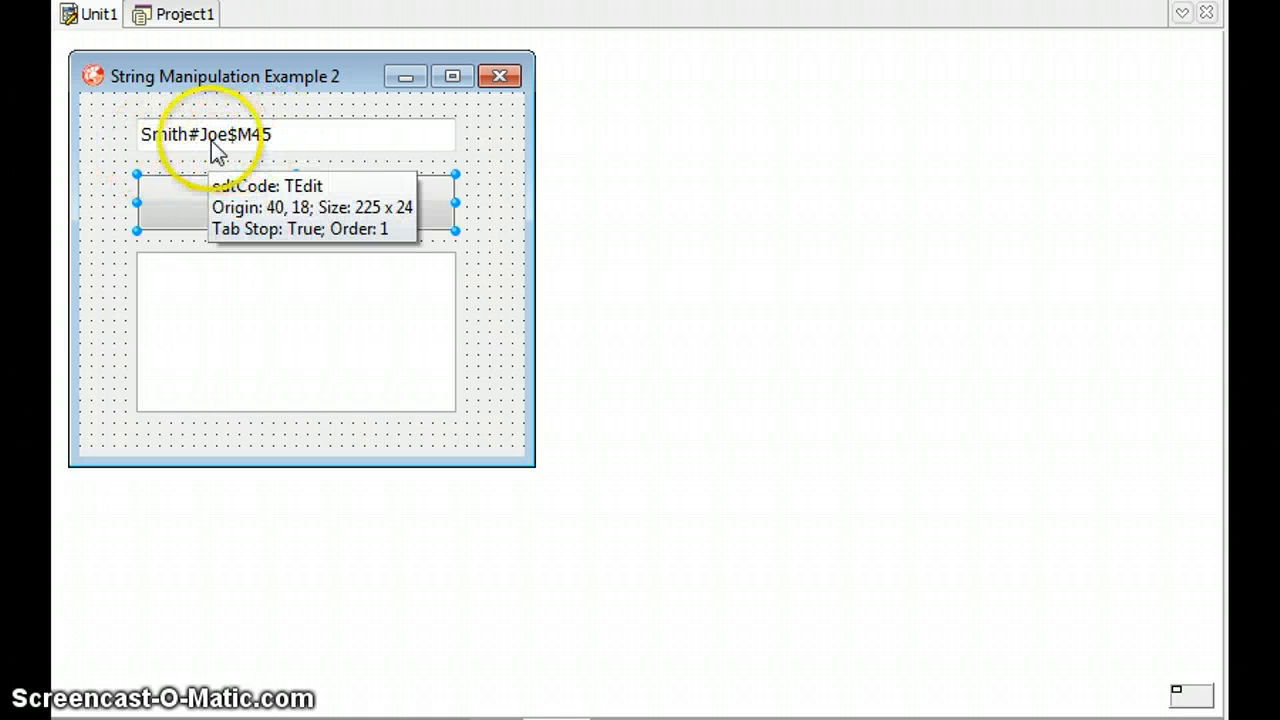
mouse_move(258, 145)
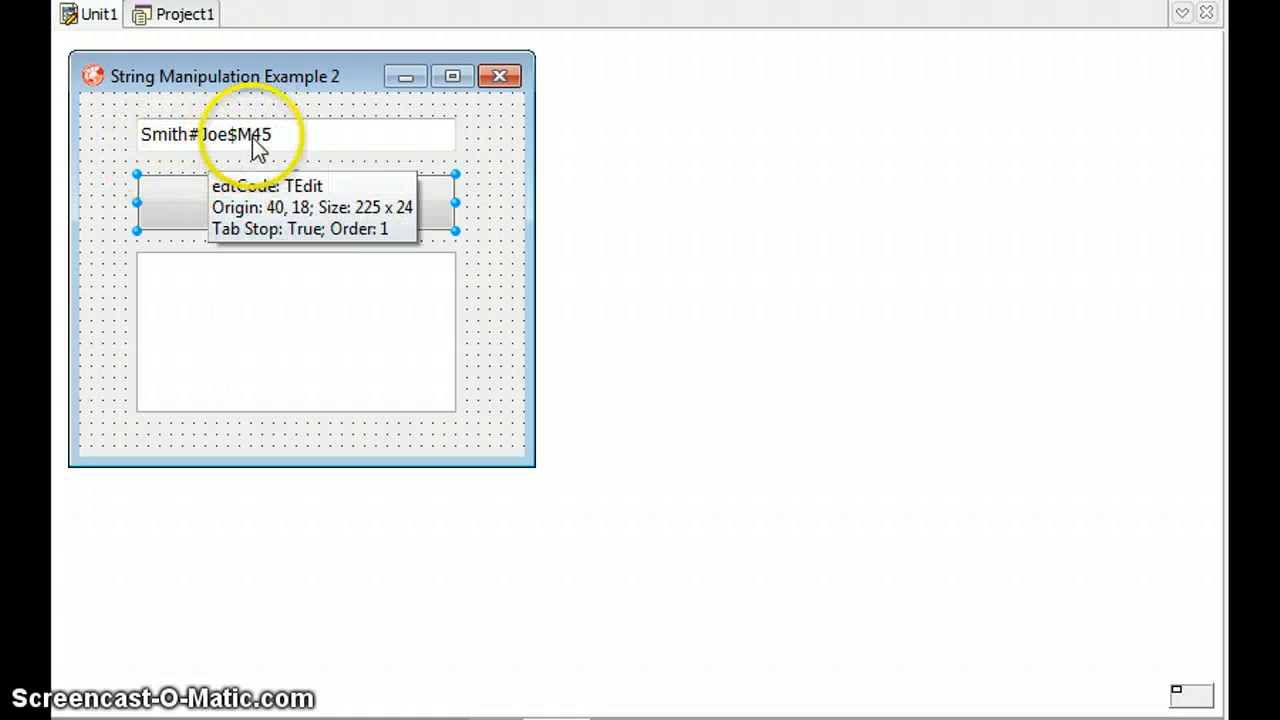
mouse_move(285, 152)
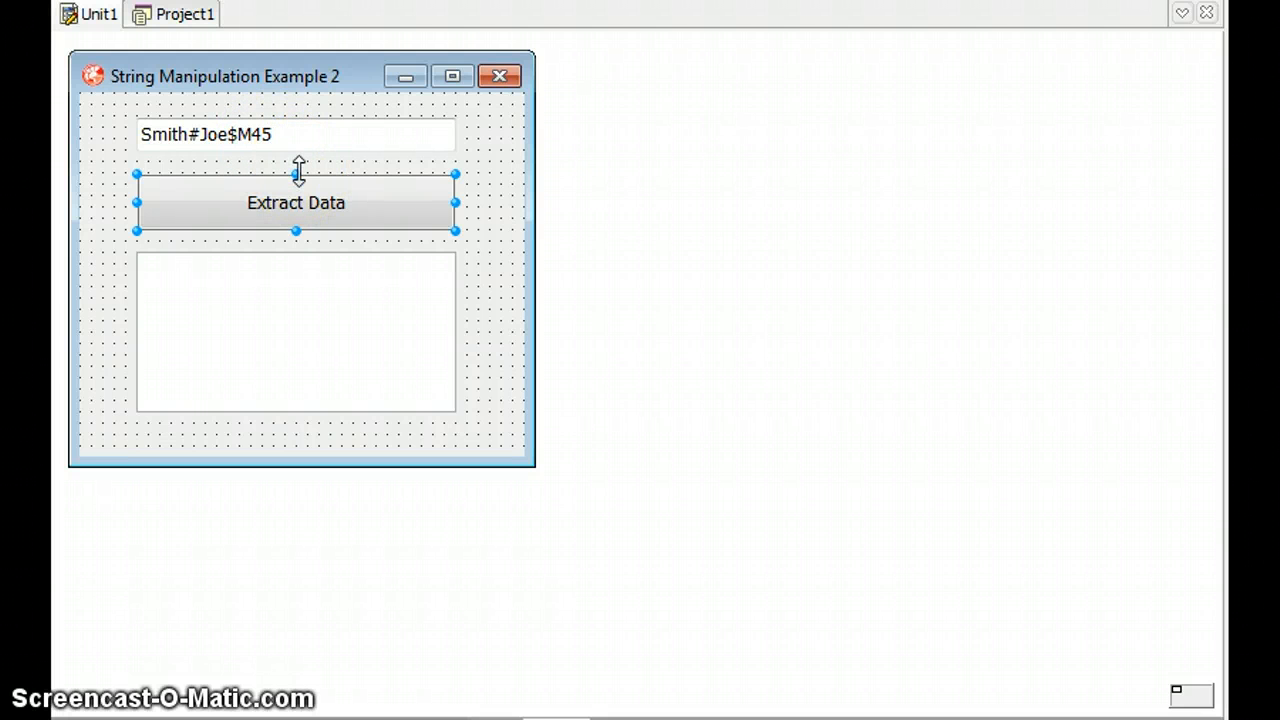
mouse_move(262, 130)
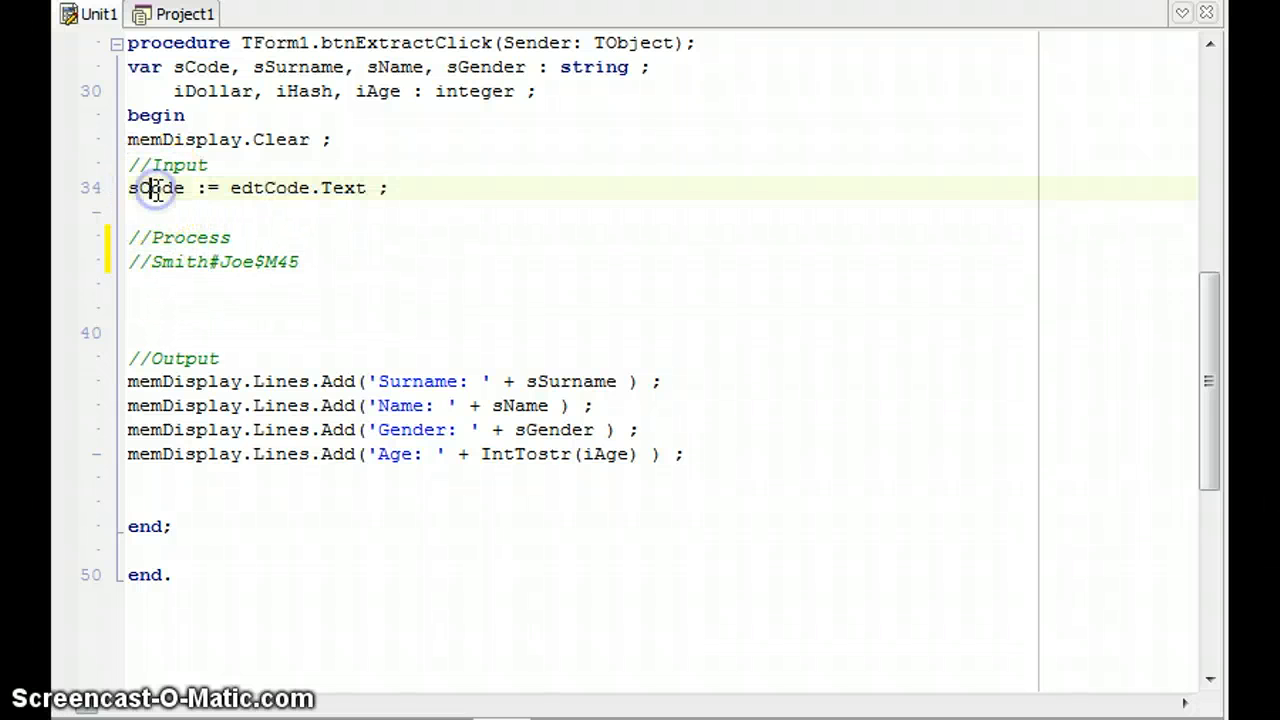
Step: Review btnExtractClick's code, highlighting the sCode, sSurname and iHash variables
double_click(155, 188)
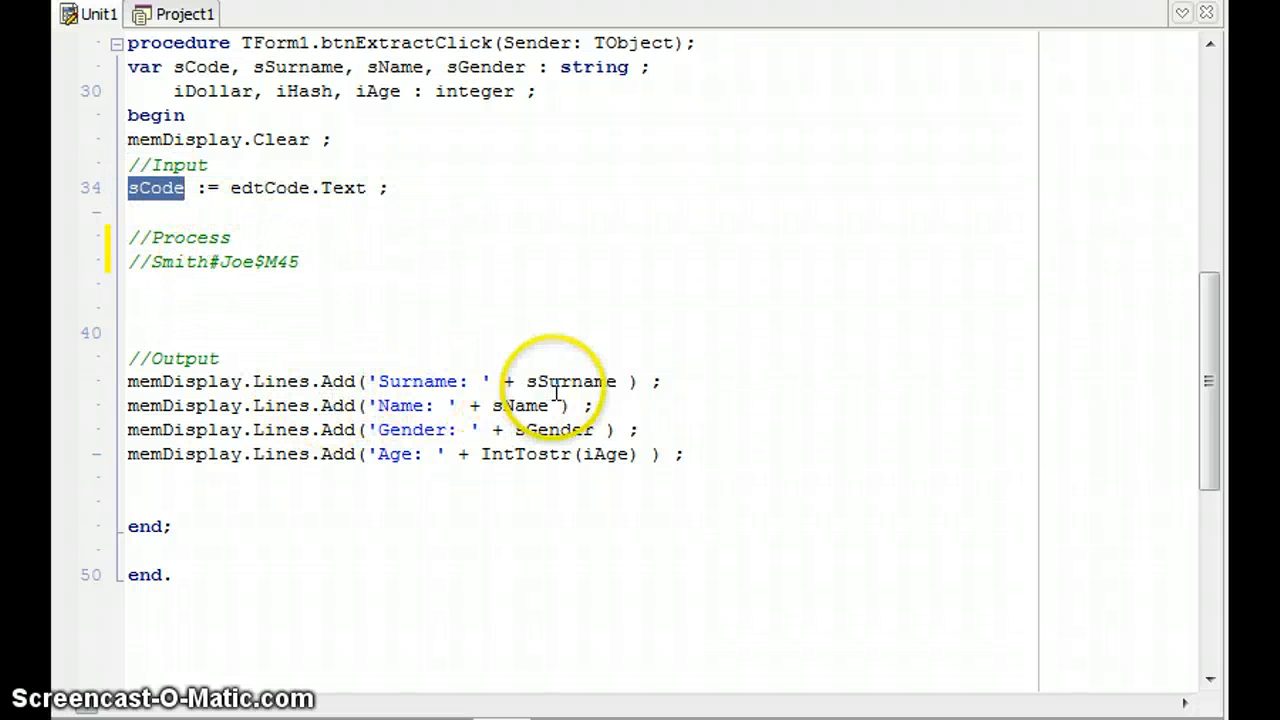
double_click(178, 261)
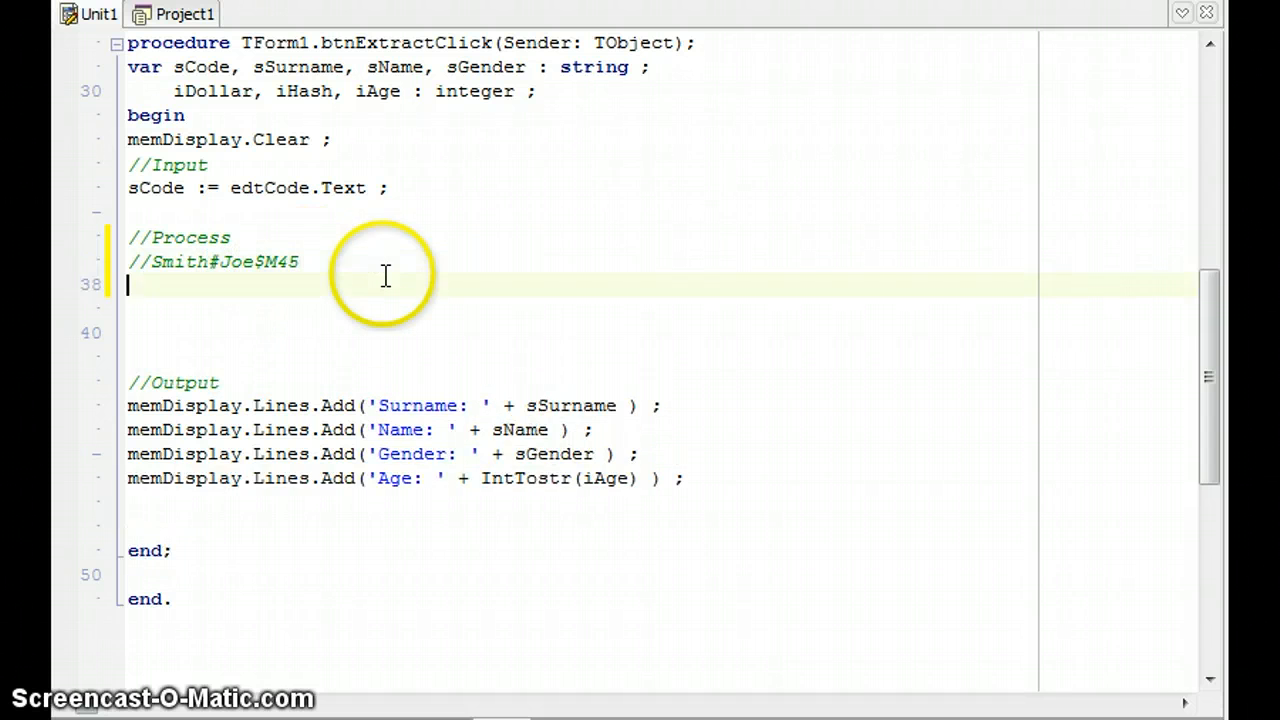
mouse_move(225, 275)
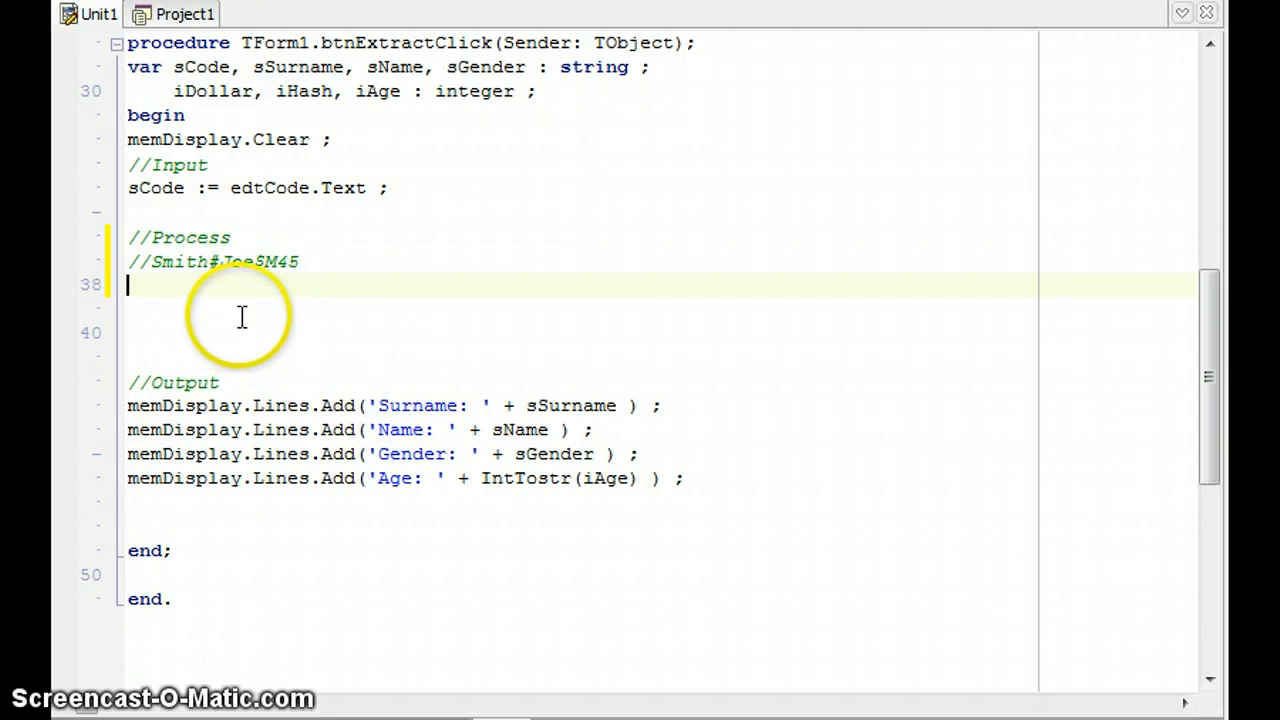
mouse_move(155, 280)
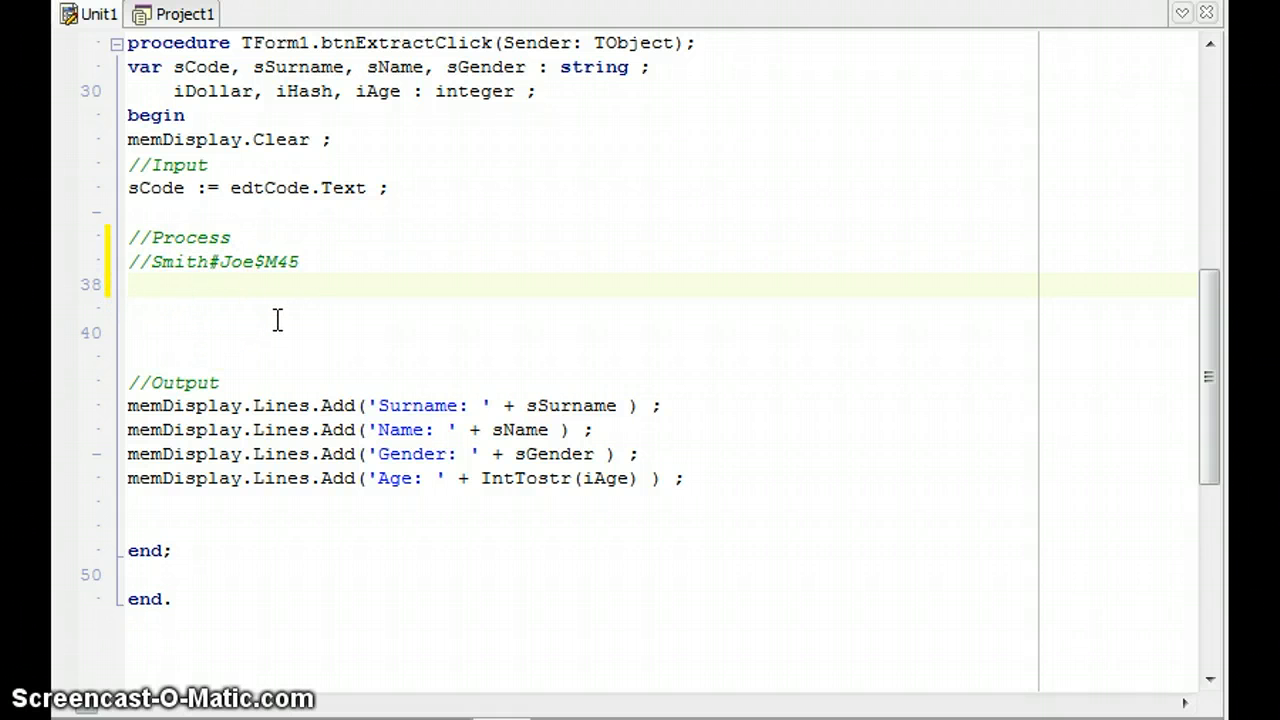
double_click(303, 91)
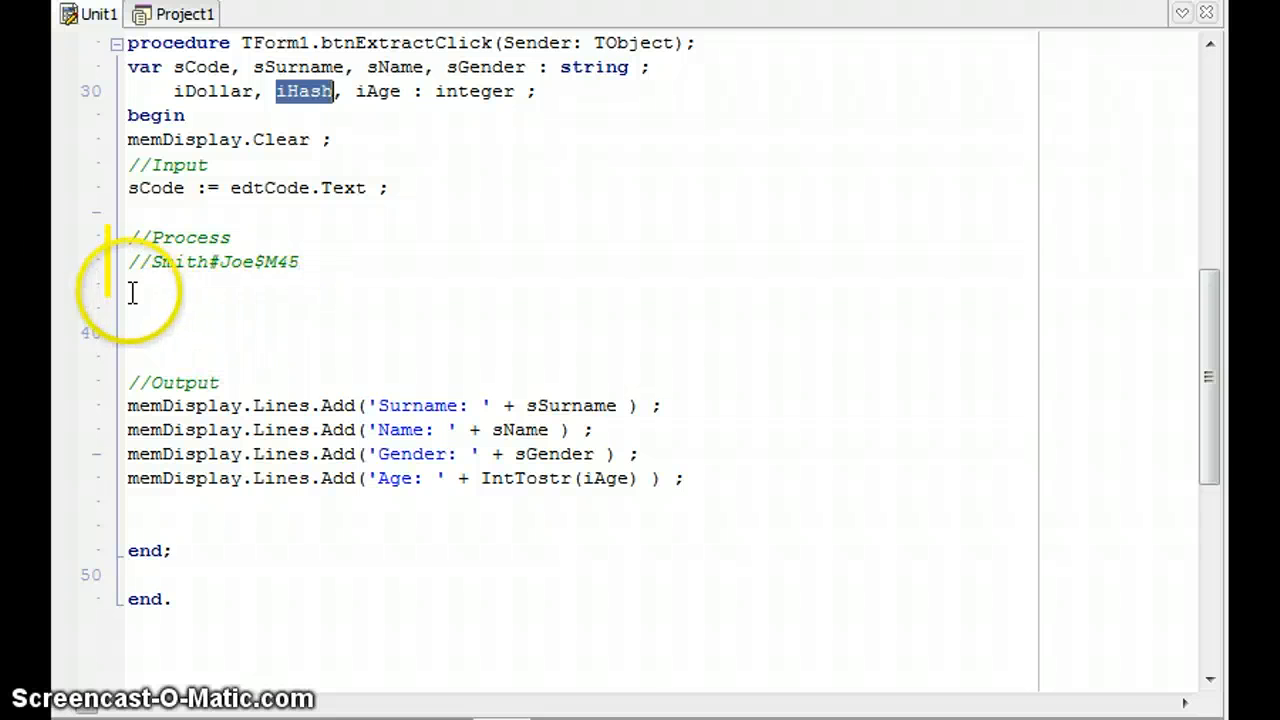
Step: Store the position of '#' in iHash using Pos('#', sCode), with a trailing comment
text(i)
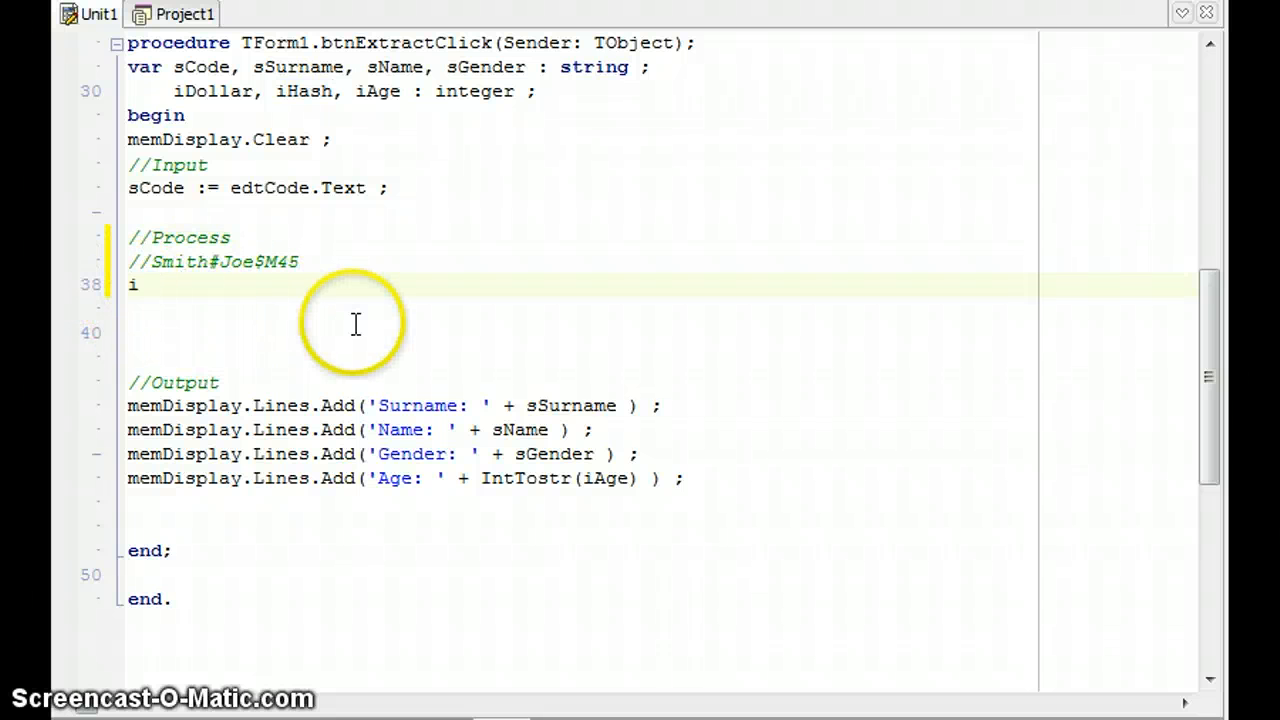
text(Hash)
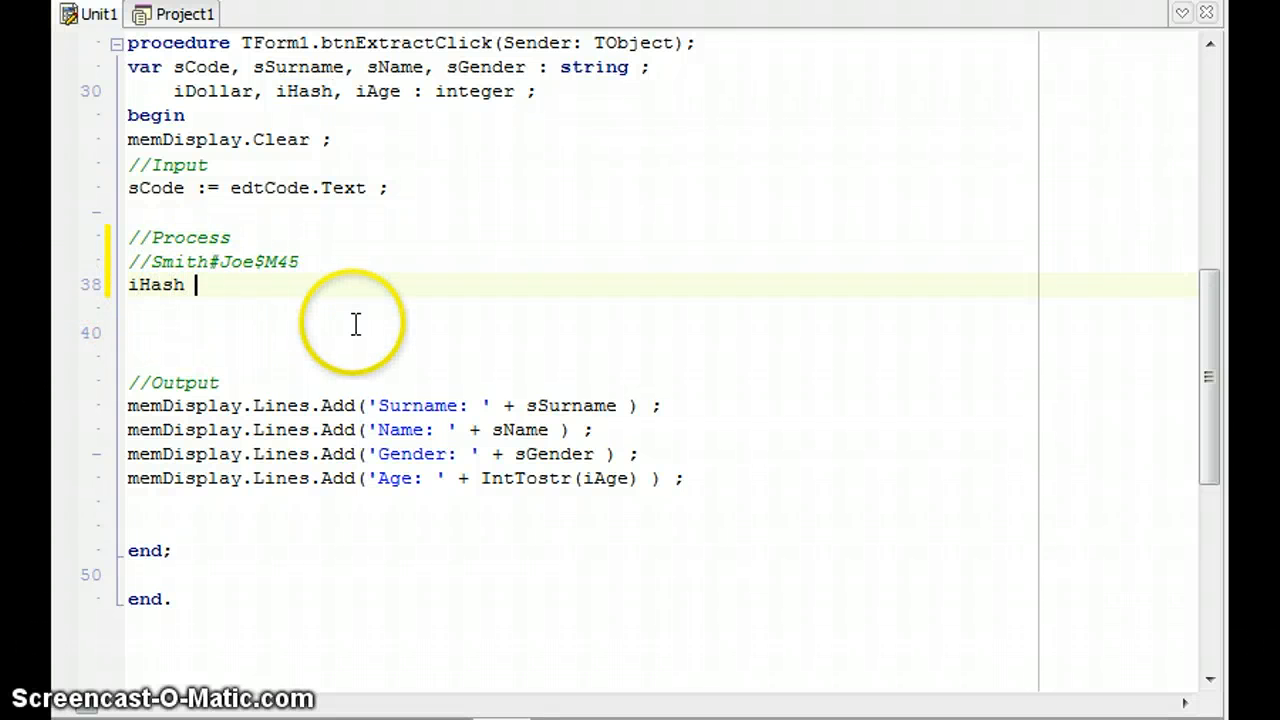
text(:= Po)
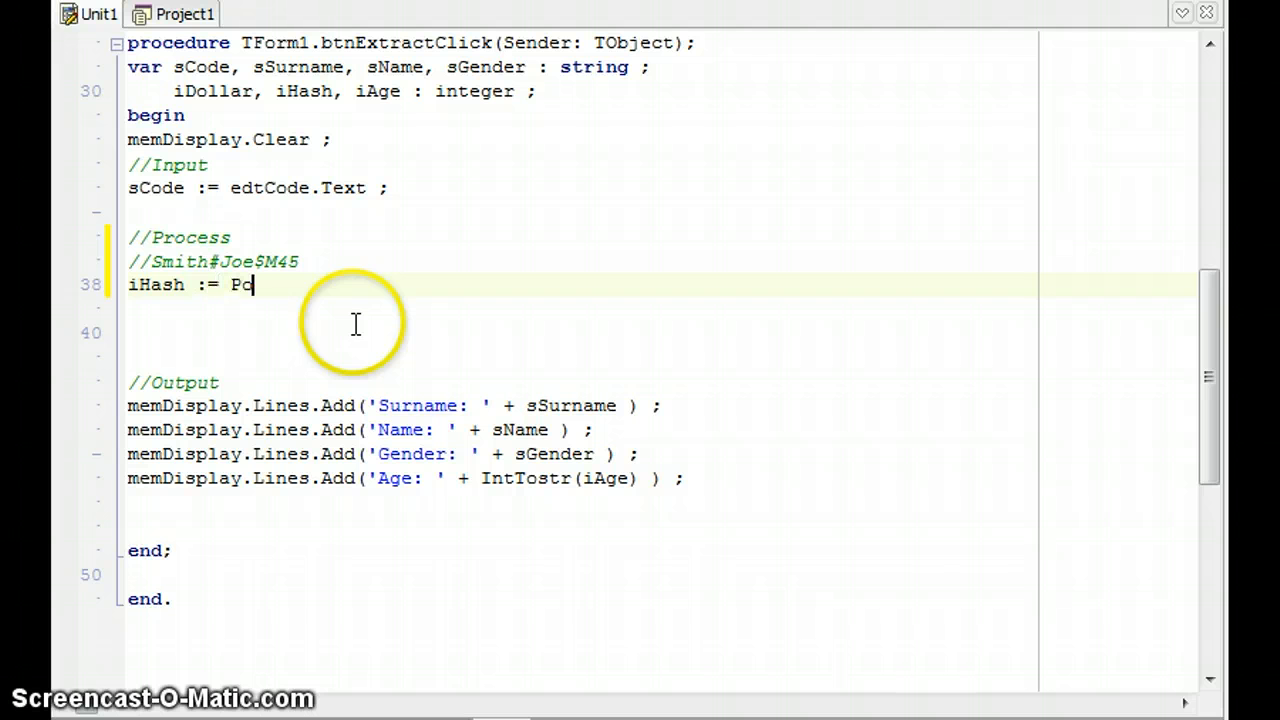
text(s( ')
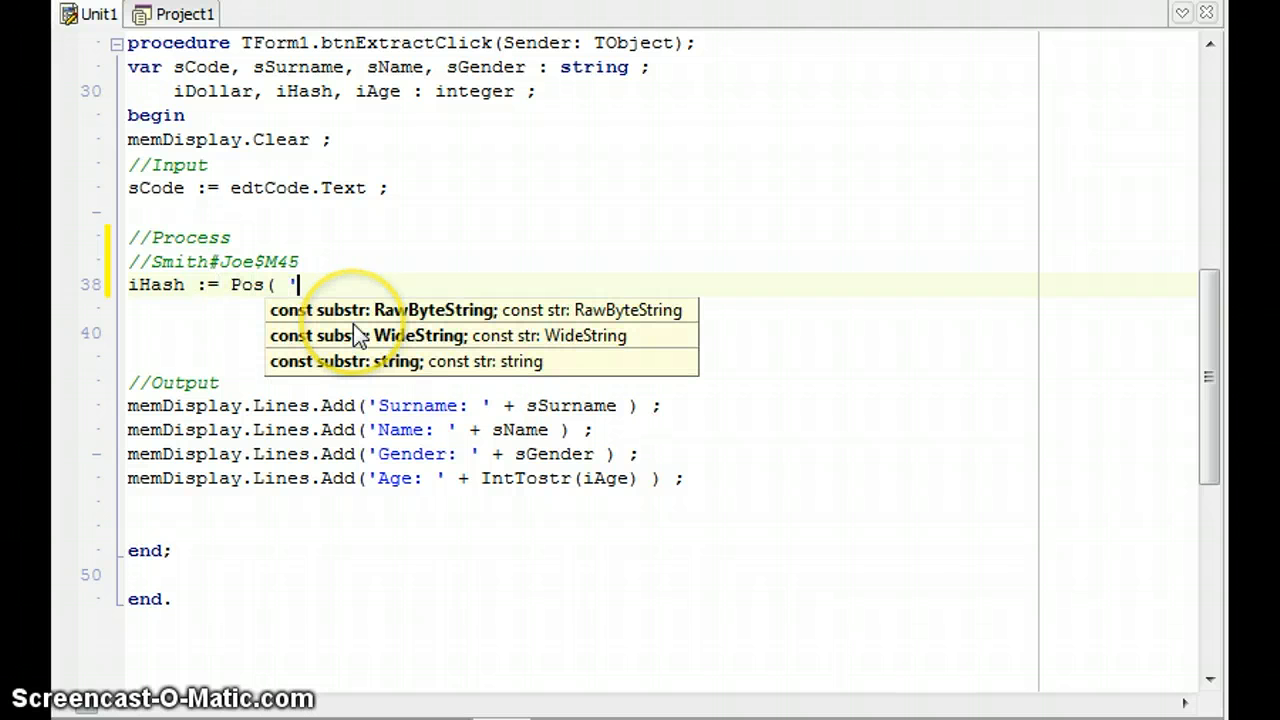
text(#' ,)
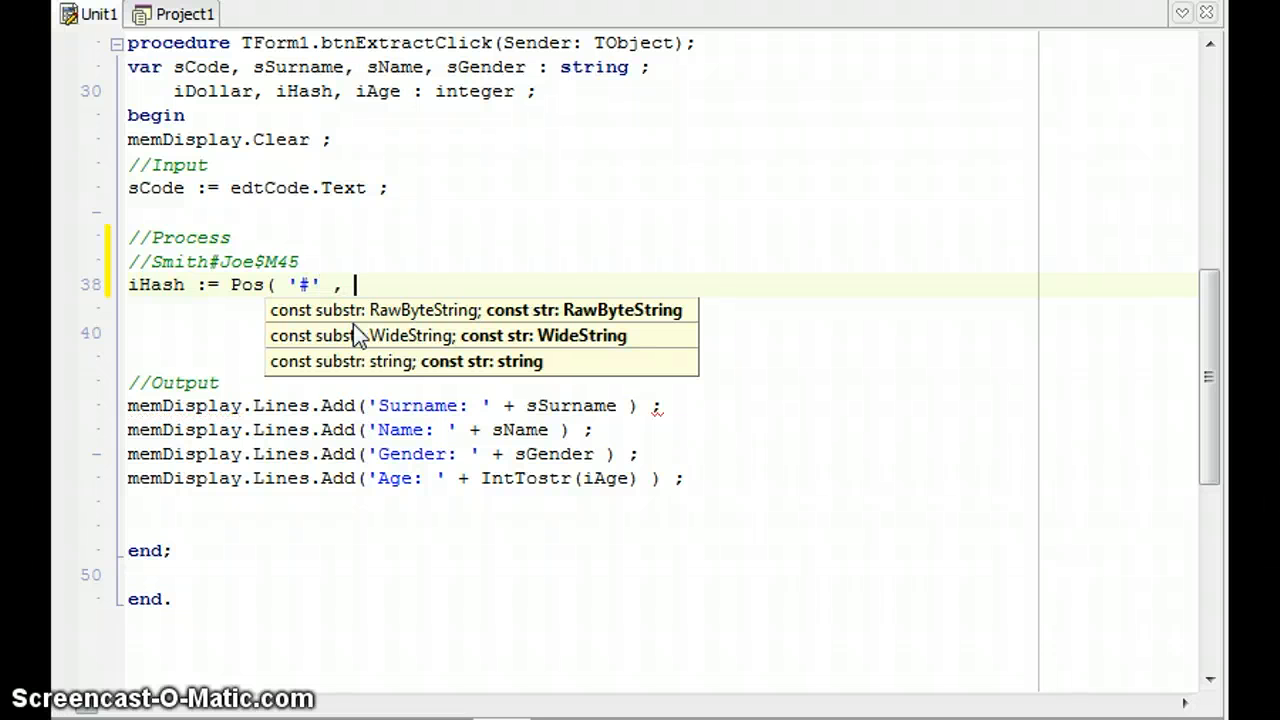
text(sCo)
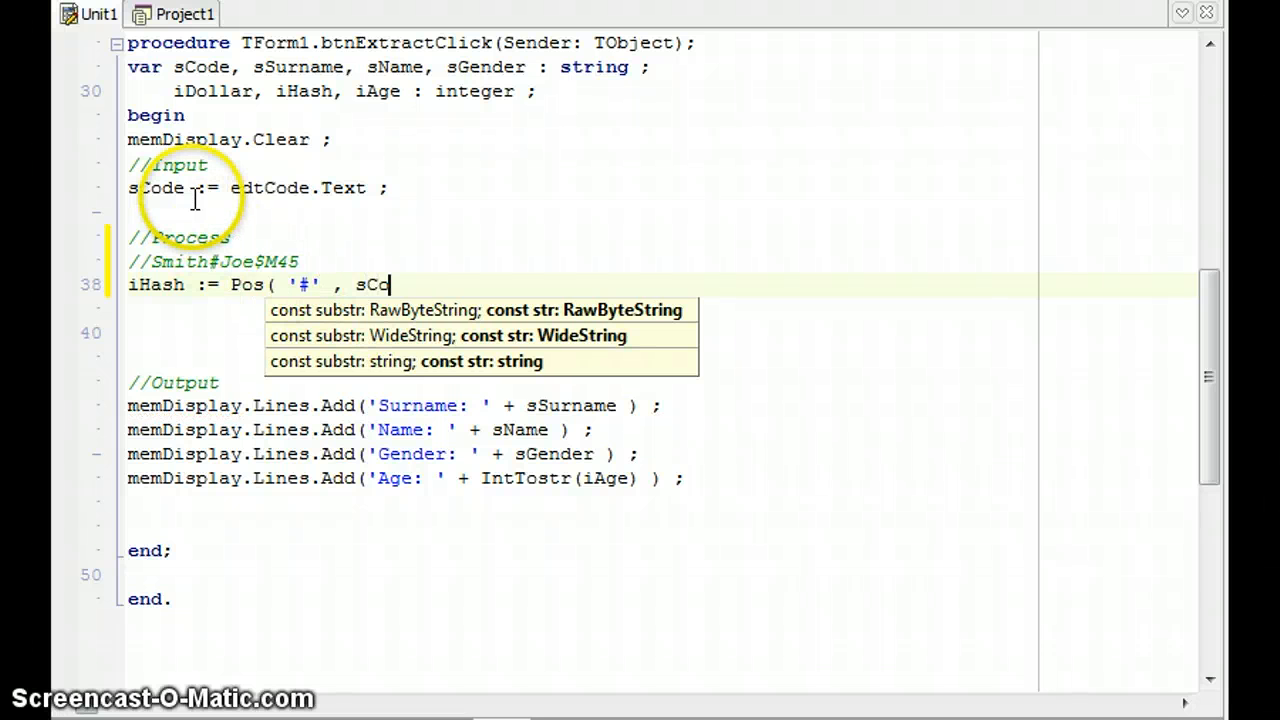
text(de ) ;)
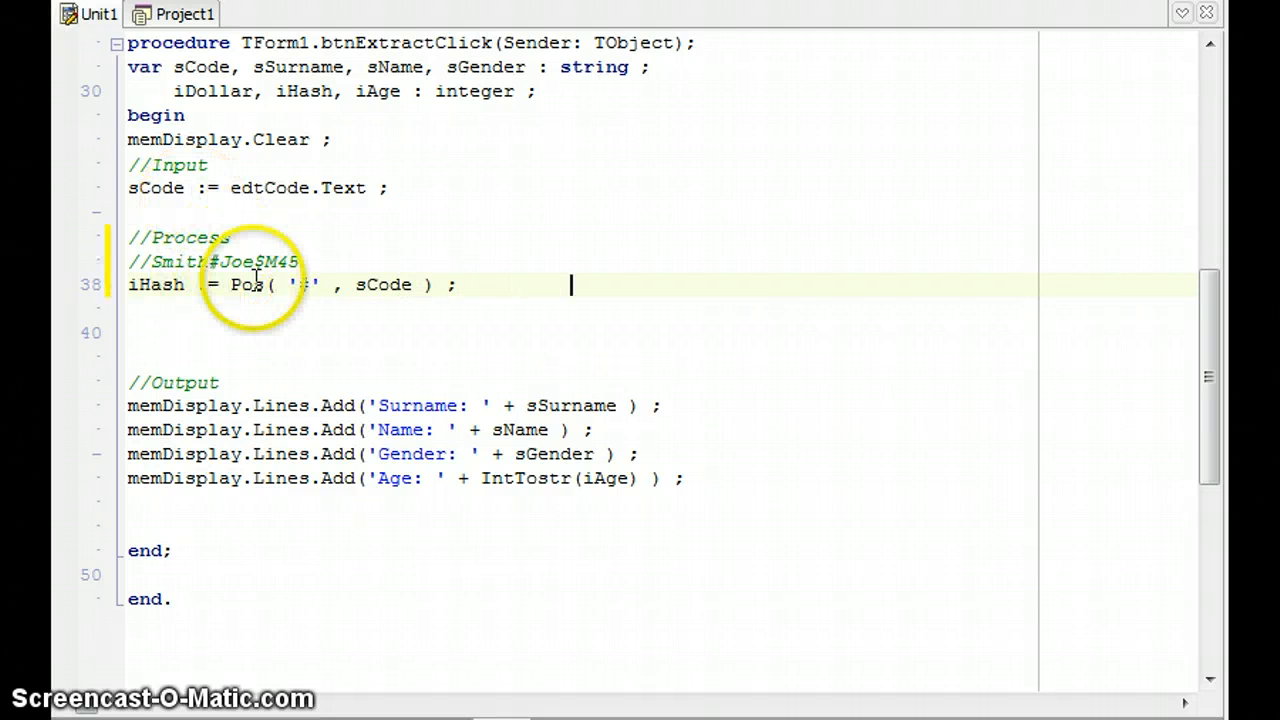
text(//e)
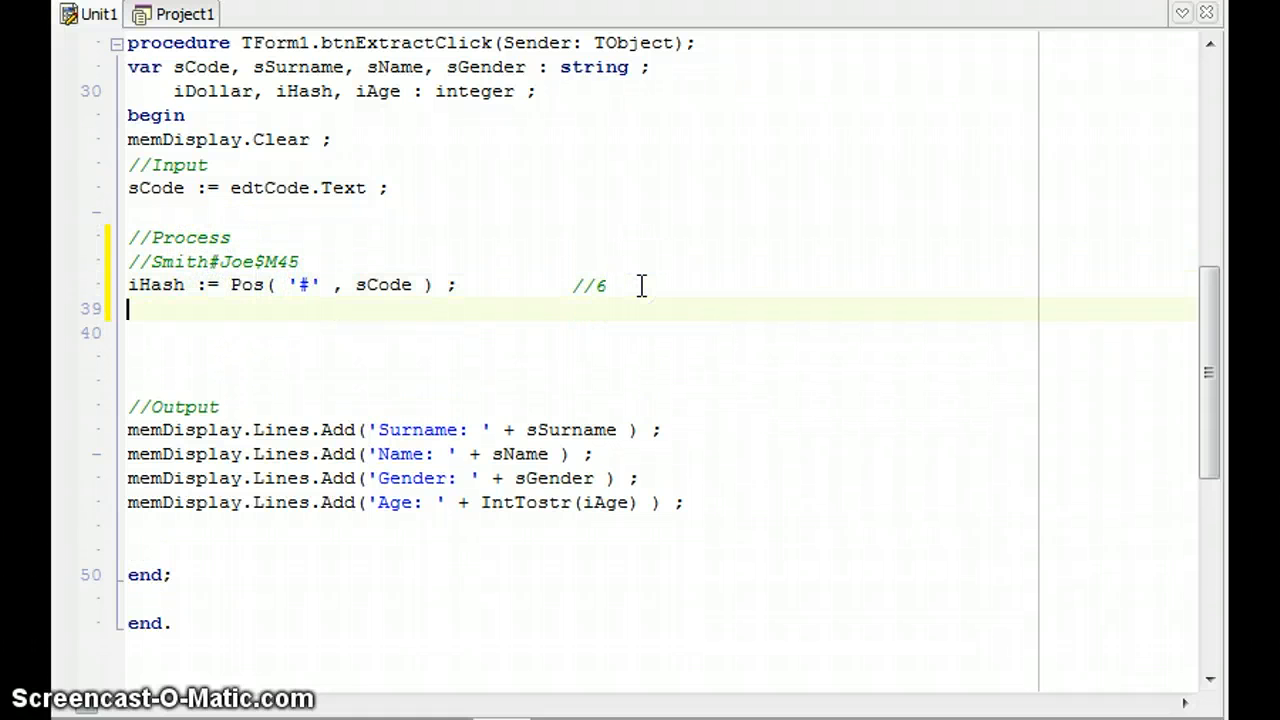
Step: Copy the surname into sSurname with Copy(sCode, 1, iHash - 1)
text(Surname)
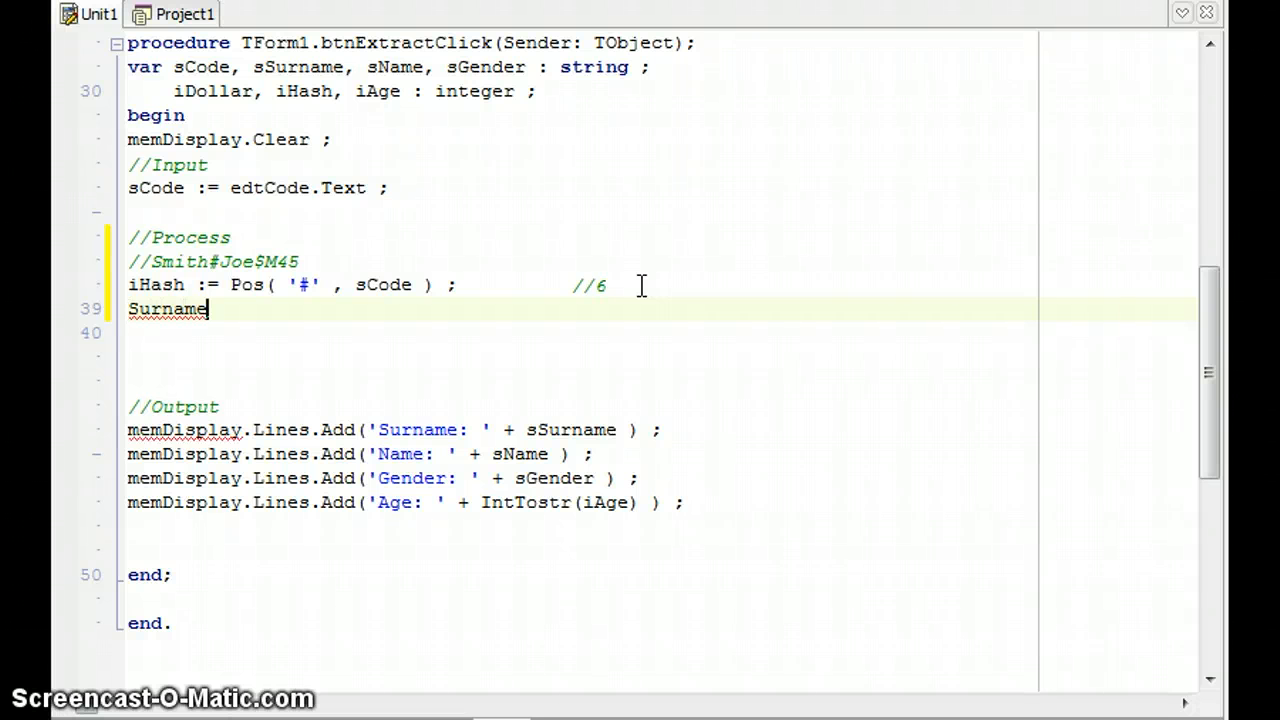
text(s)
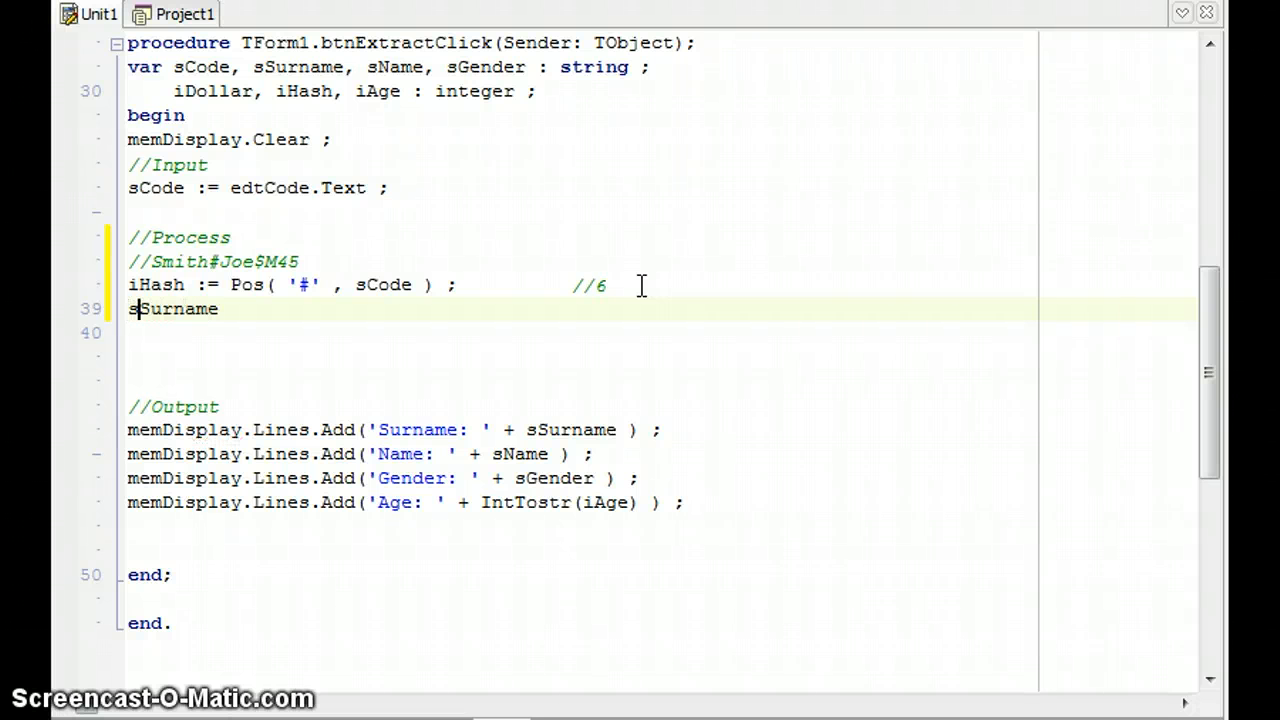
text(:=)
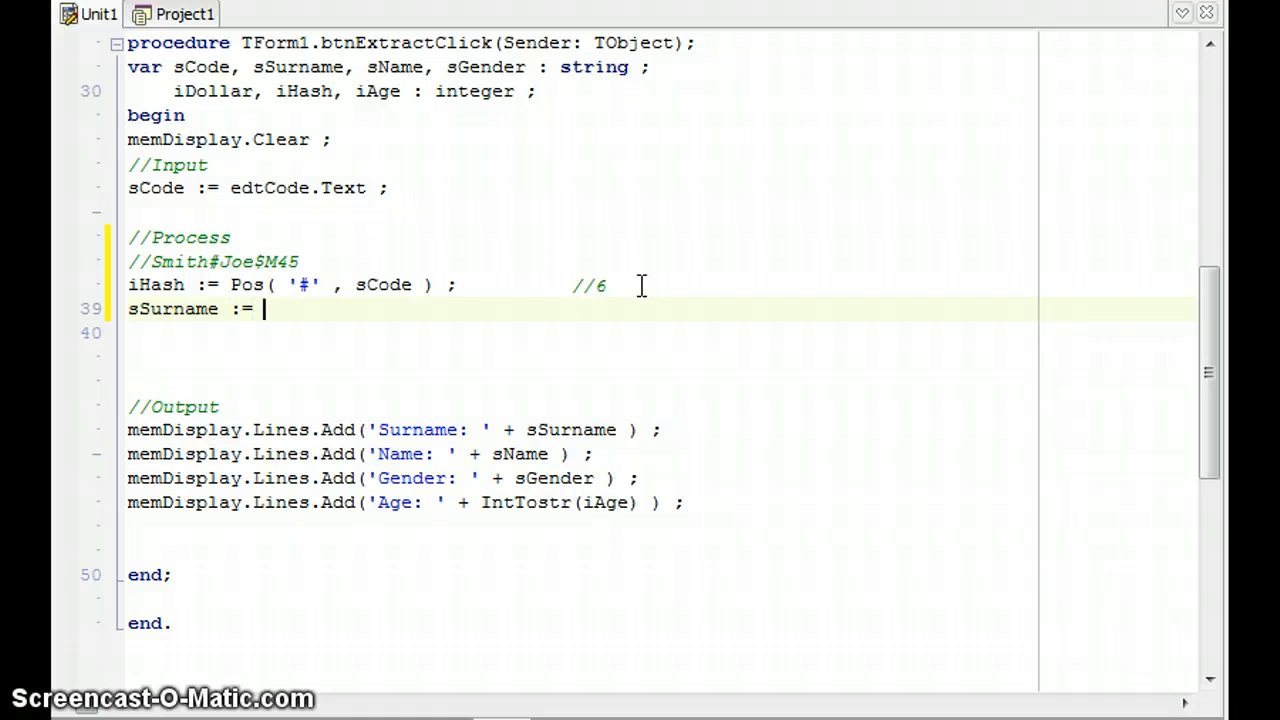
text(Cop)
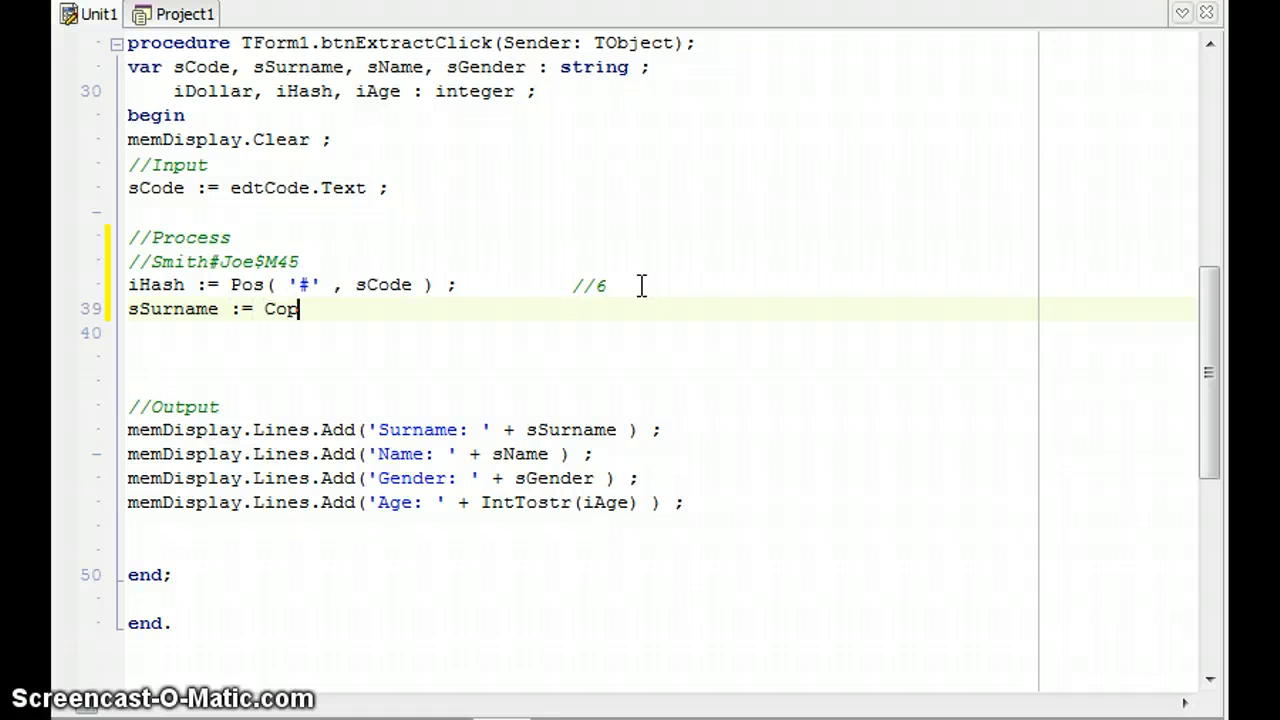
text(y ()
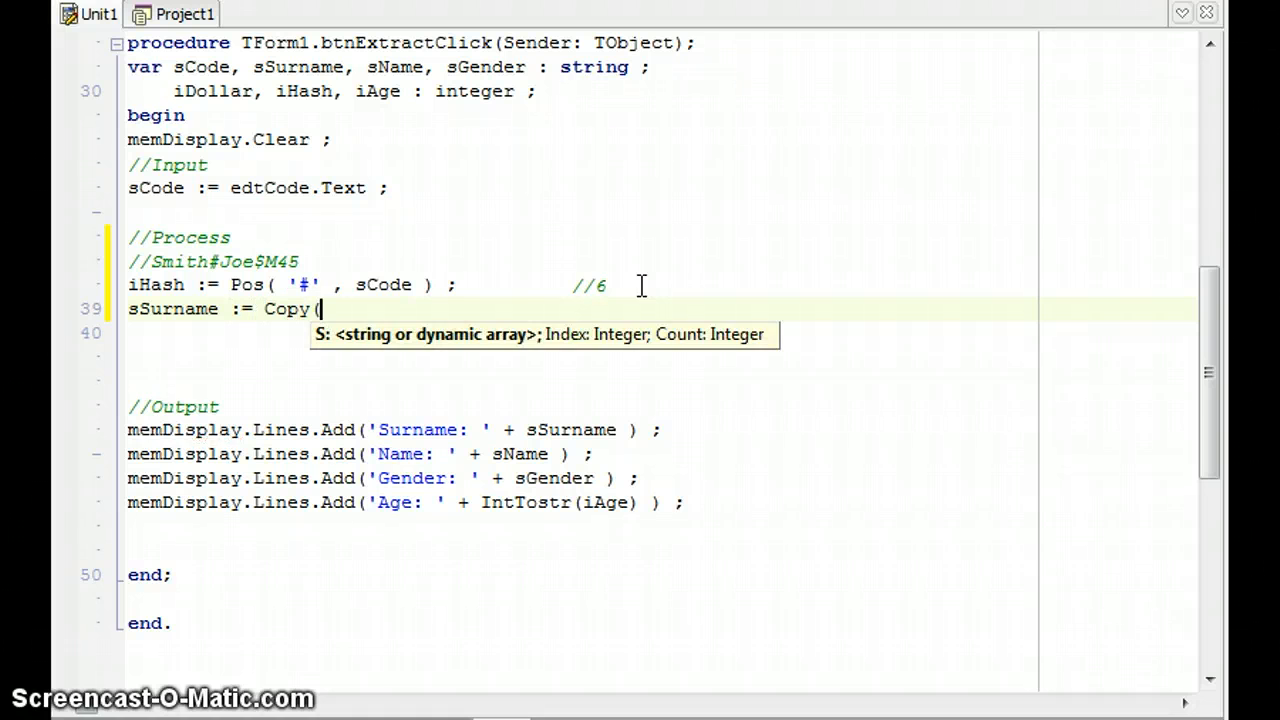
text(sCode,)
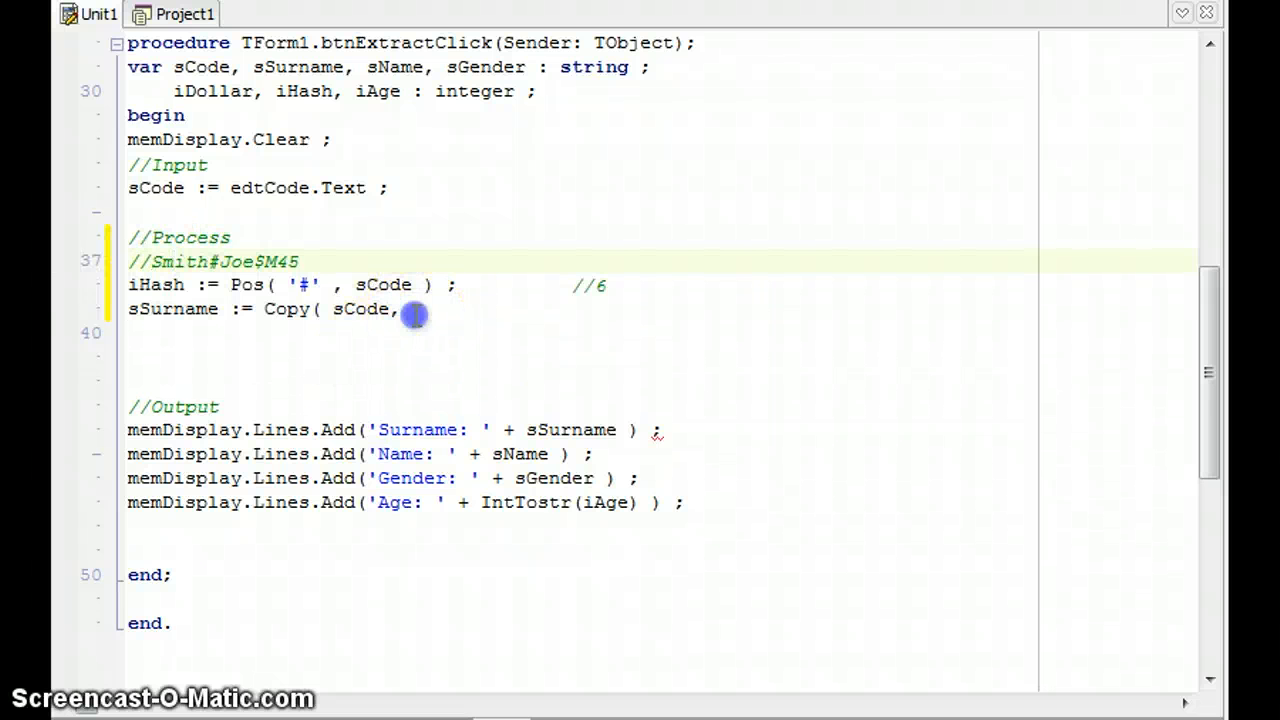
text(1)
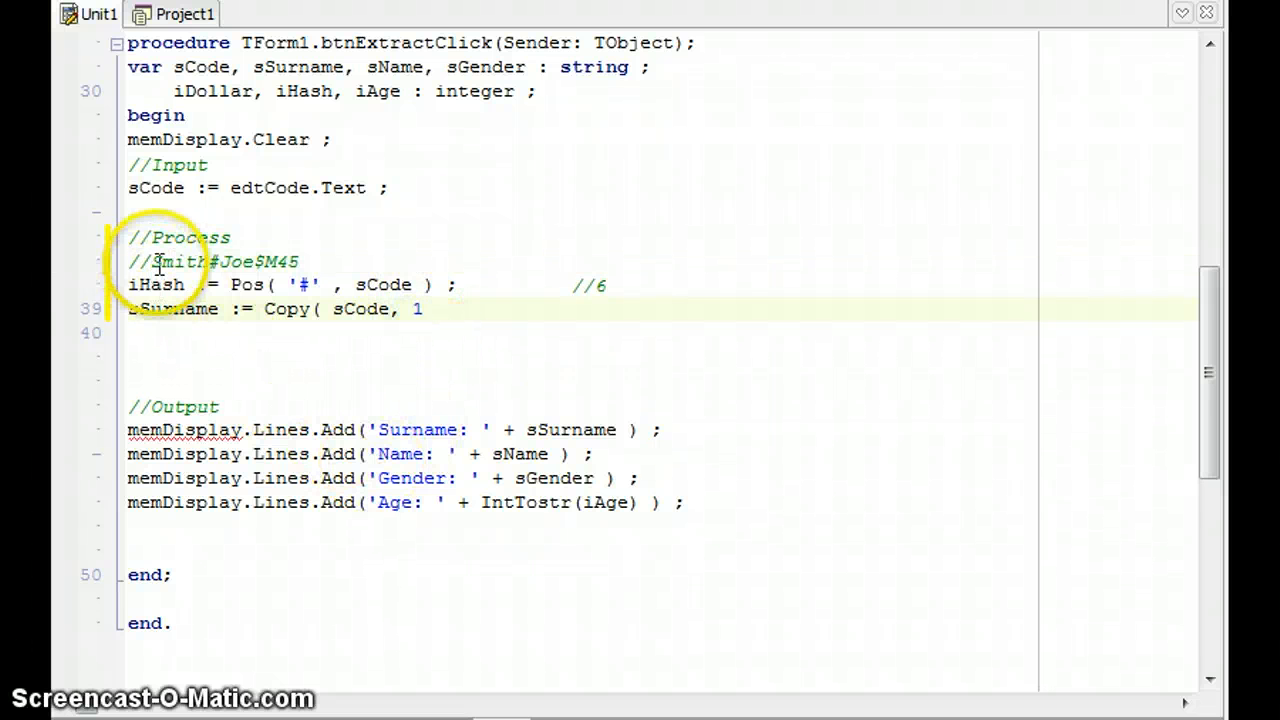
double_click(180, 261)
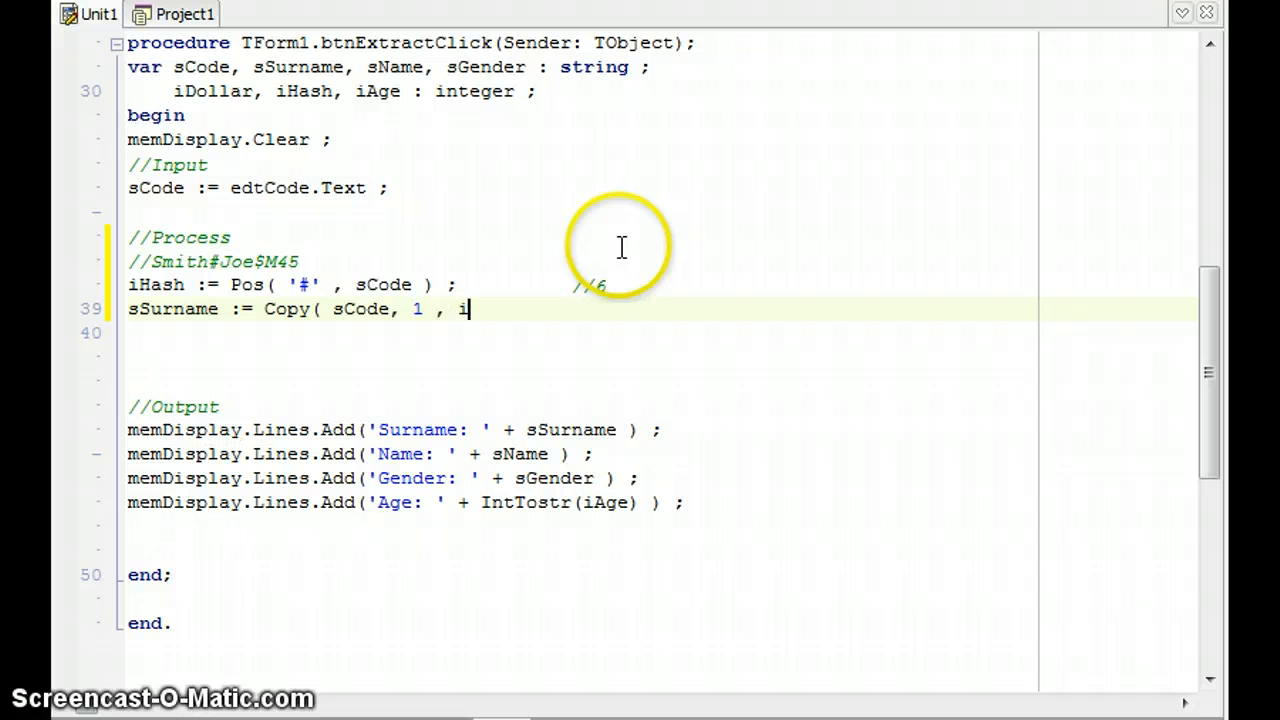
text(Hash - 1)
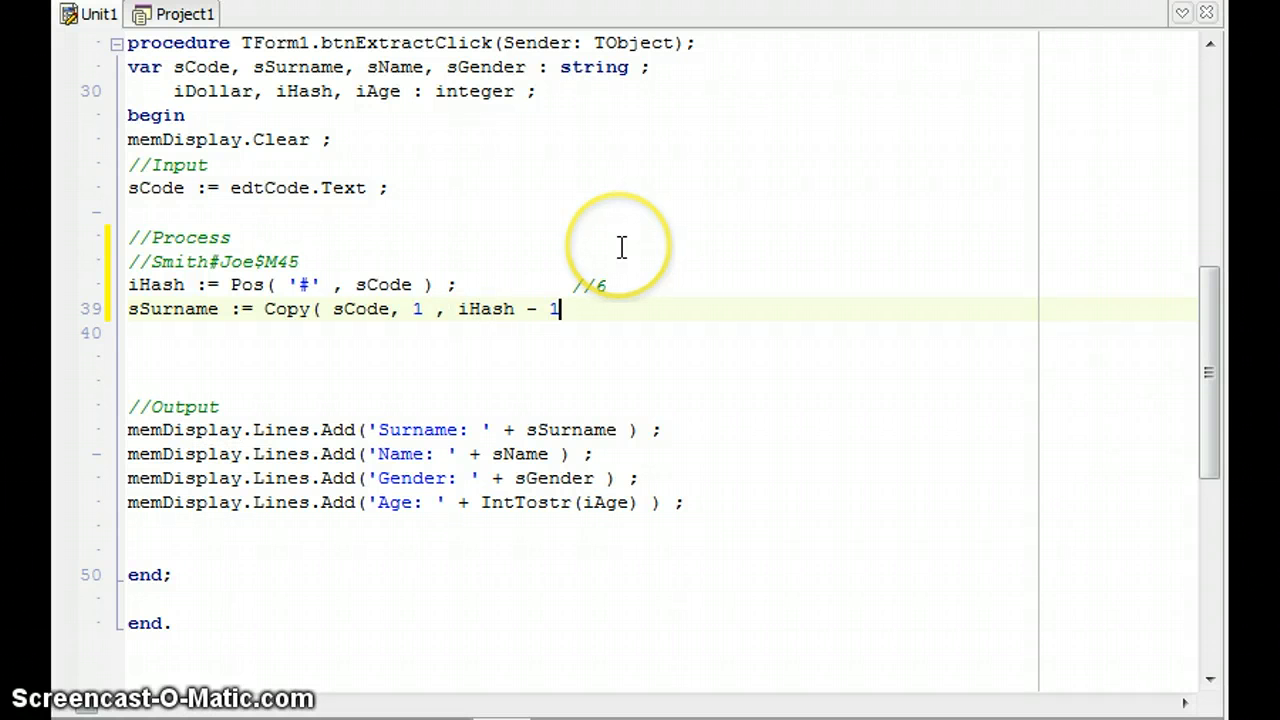
text() ;)
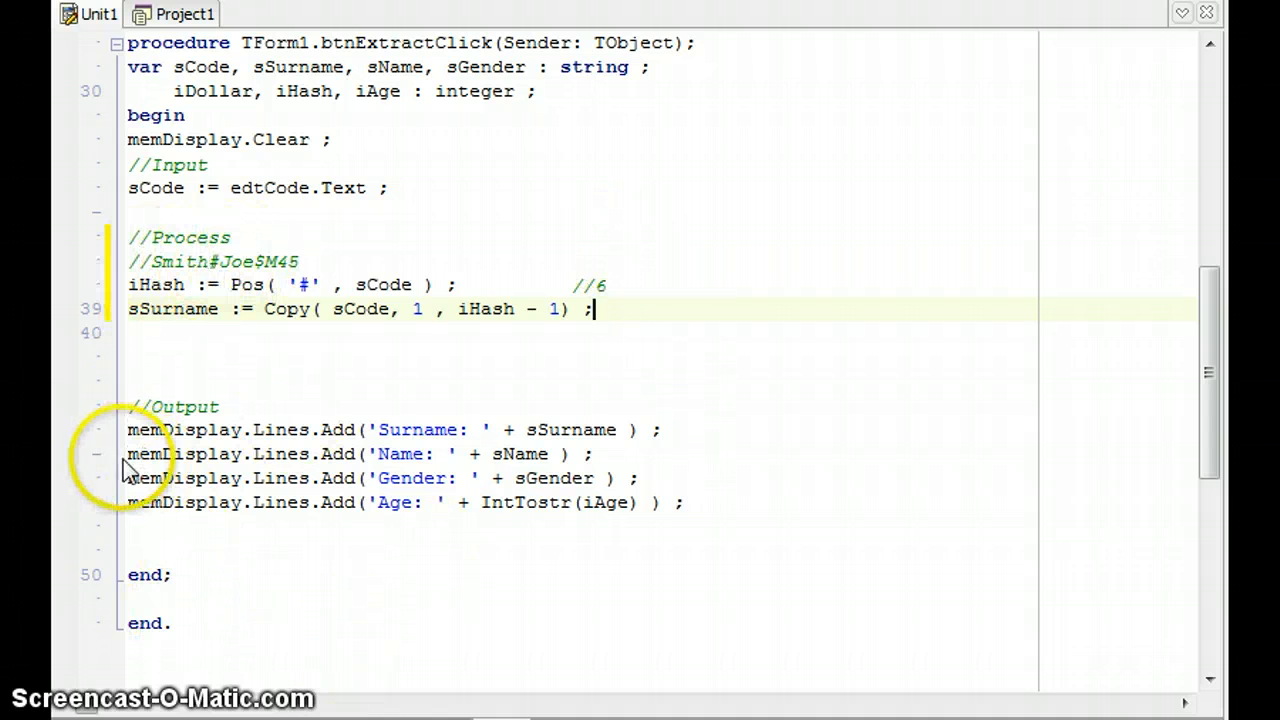
text(//)
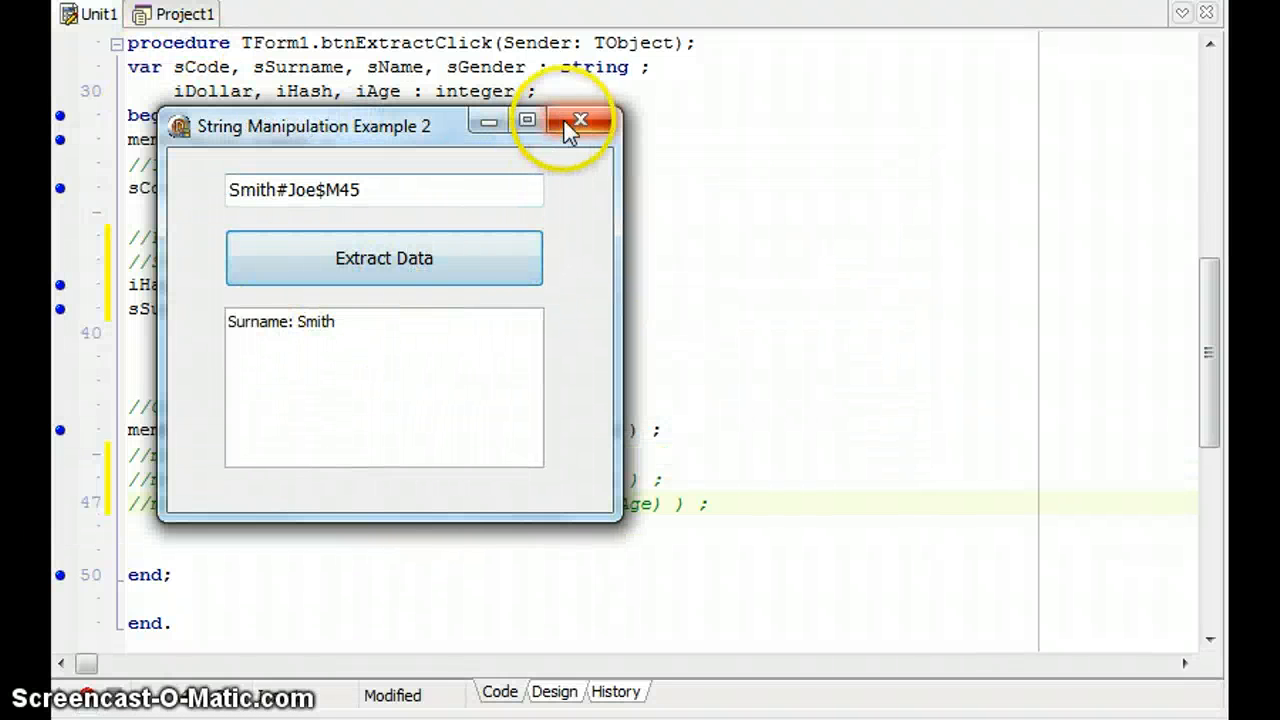
Step: Close the test form showing 'Surname: Smith#' and set the copy length to iHash - 1
click(580, 120)
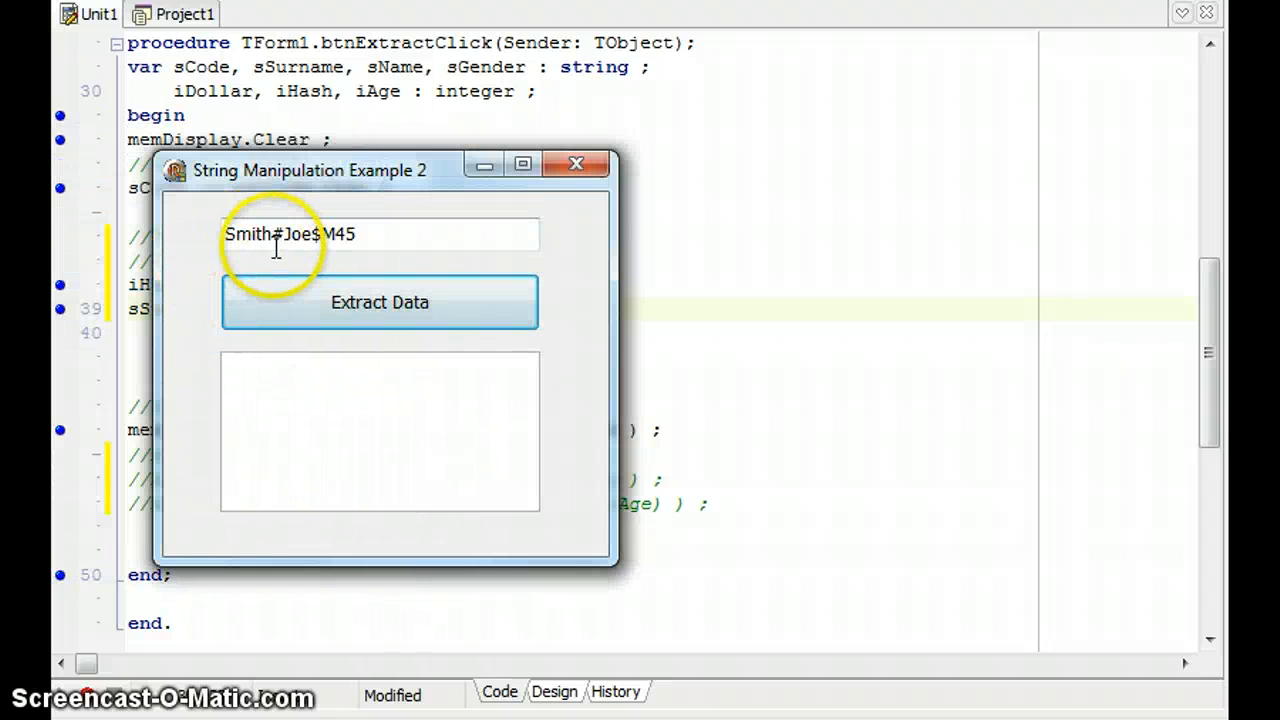
click(379, 302)
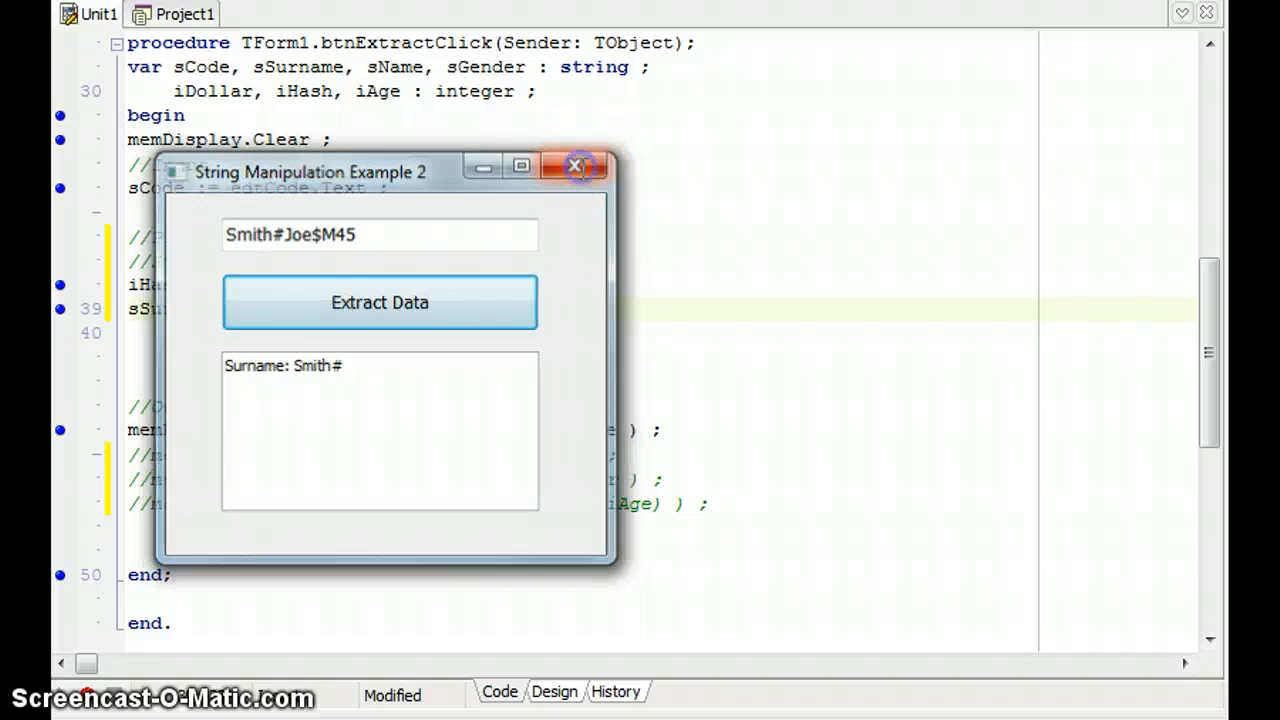
click(575, 165)
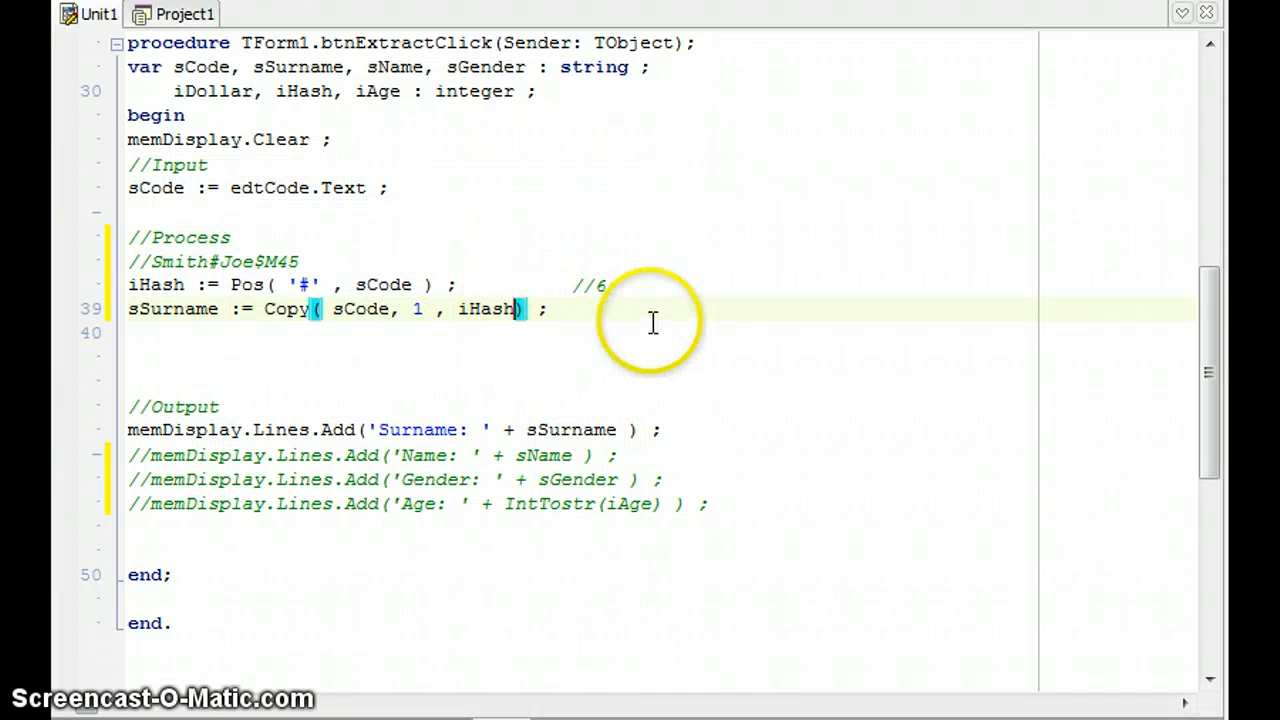
text(- 1)
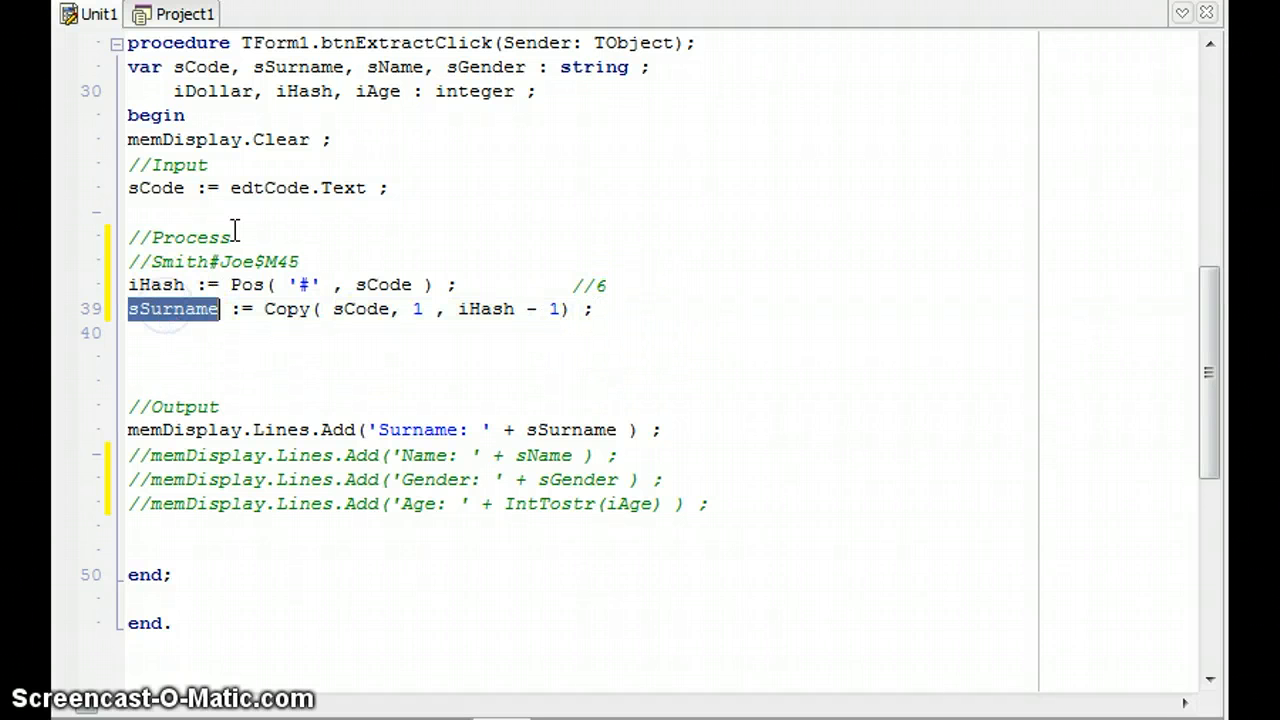
Step: Comment the Copy line //Smith and add Delete(sCode, 1, iHash) on the next line
click(220, 261)
text(     //)
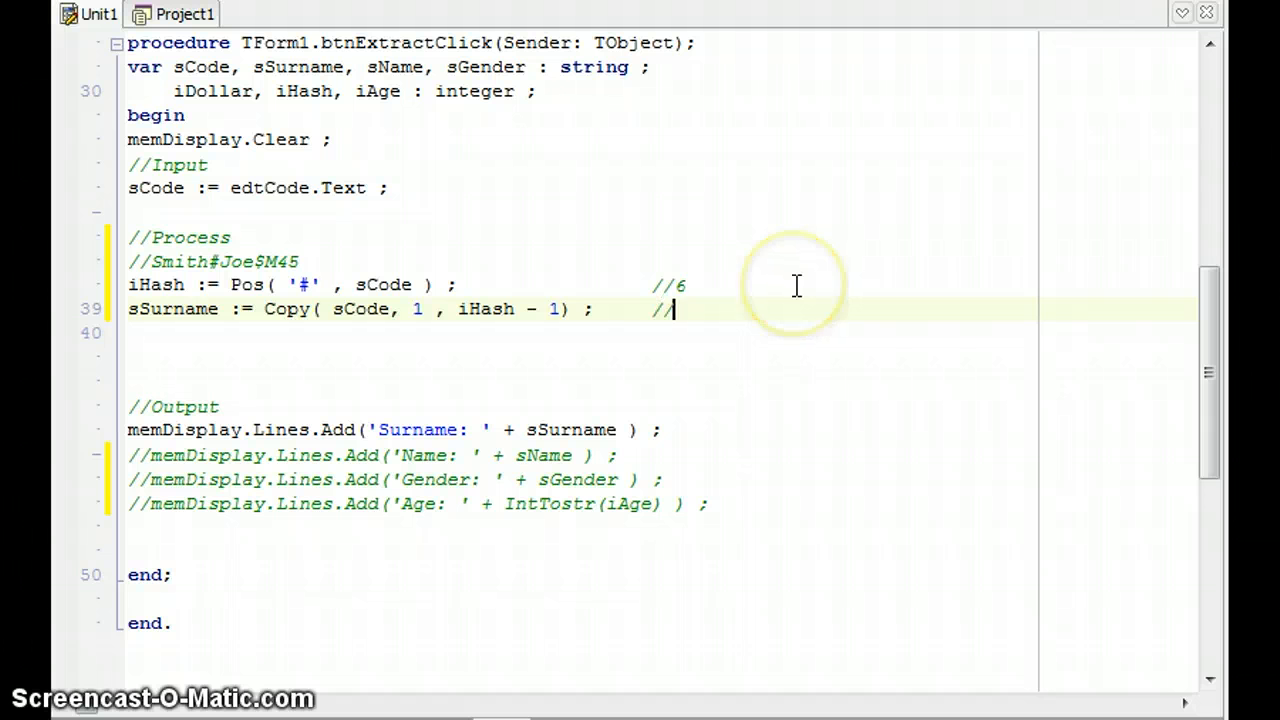
text(Smith)
click(580, 333)
text(D)
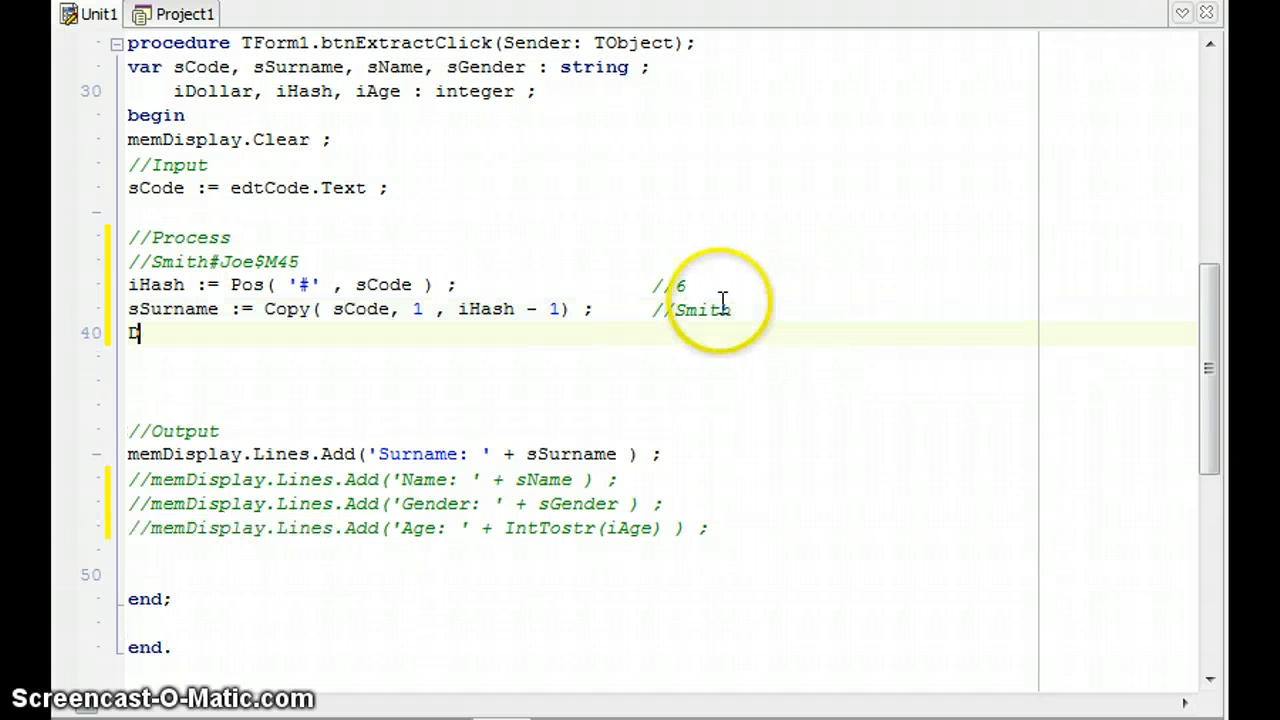
text(elete(s)
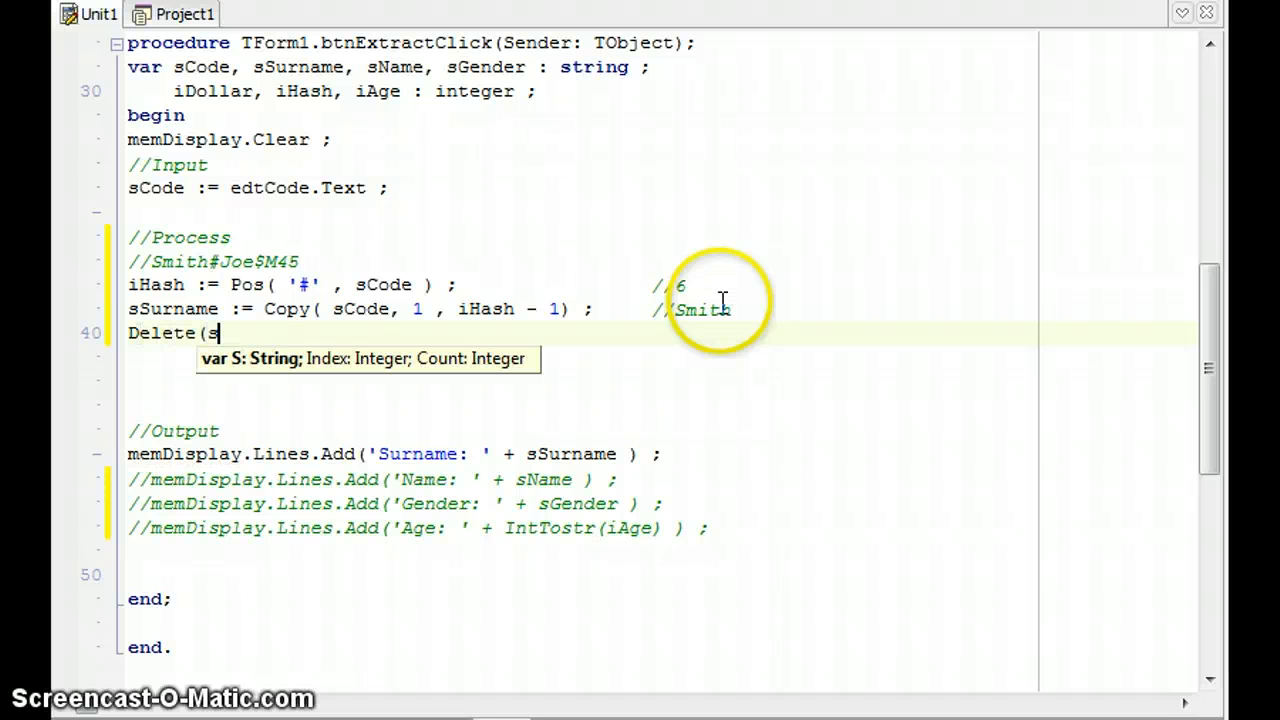
text(Code ,)
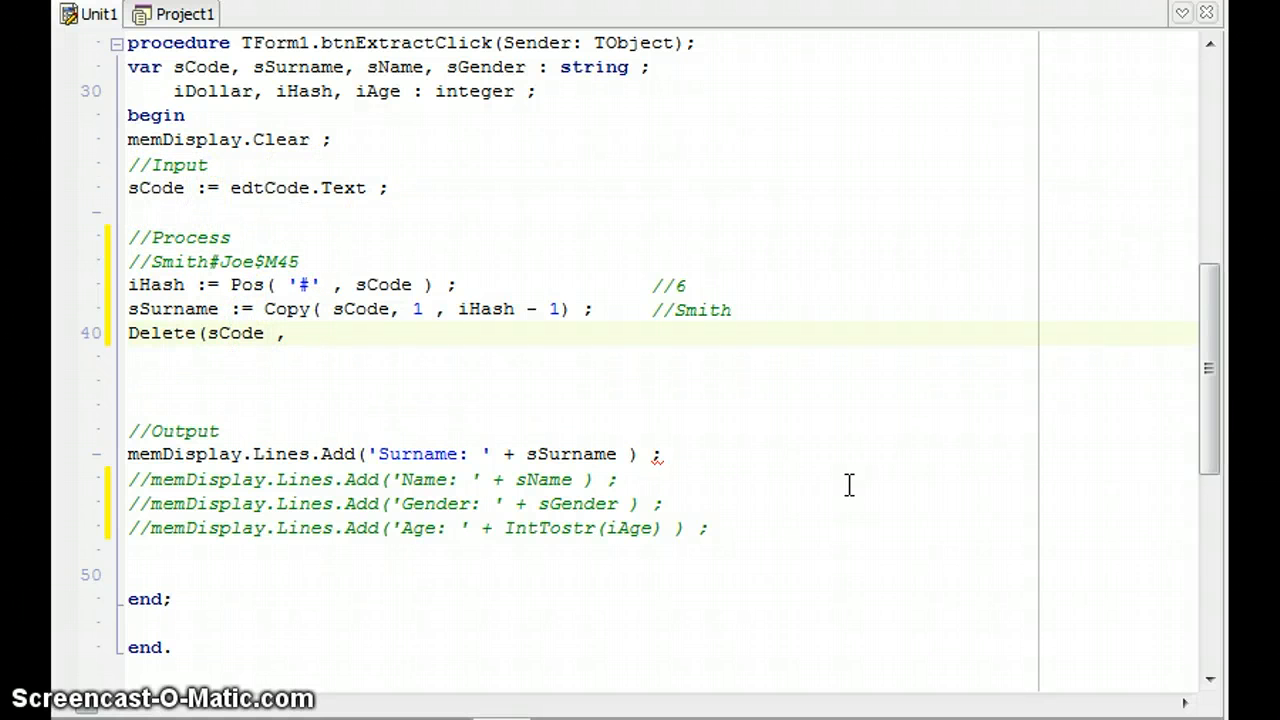
text(1, iHa)
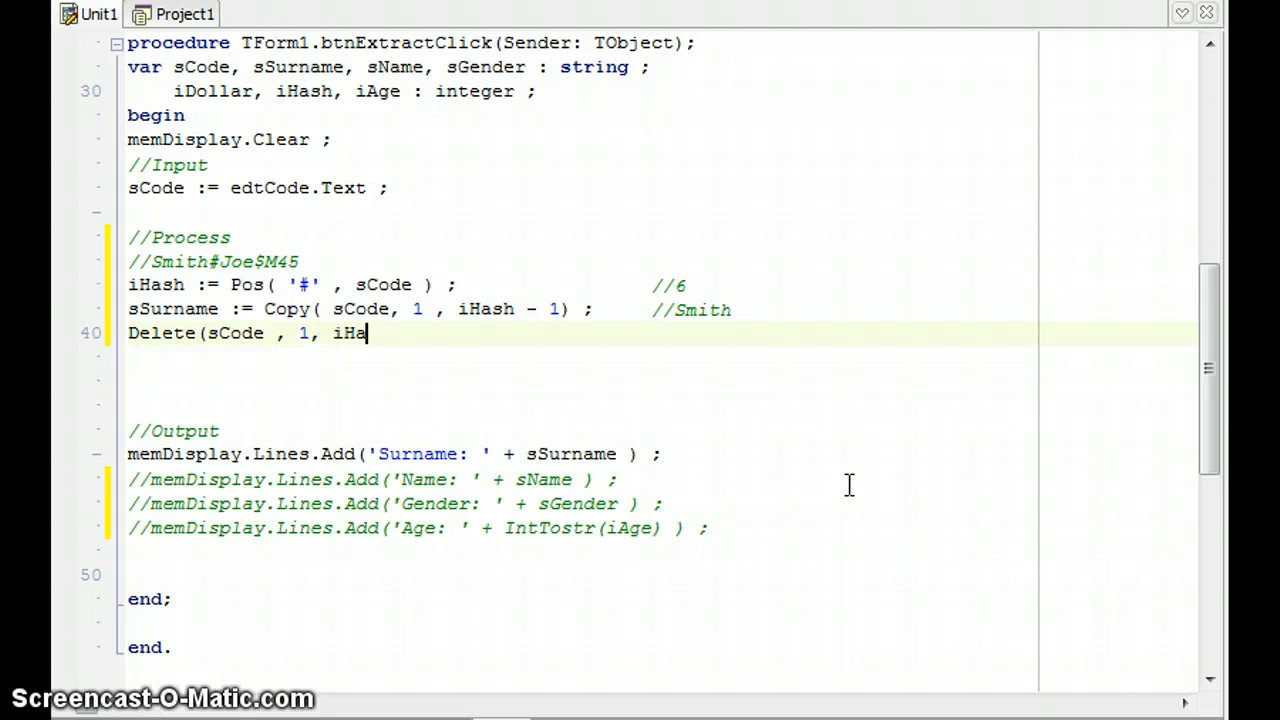
text(sh)
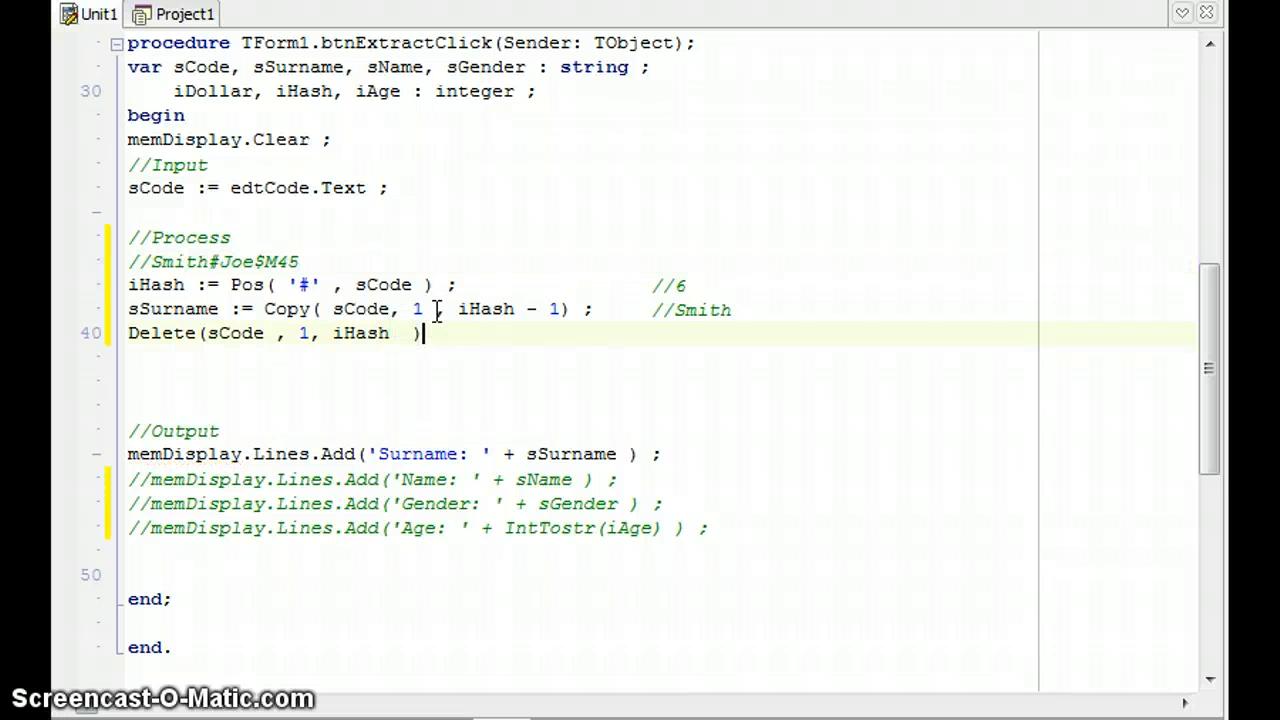
click(650, 333)
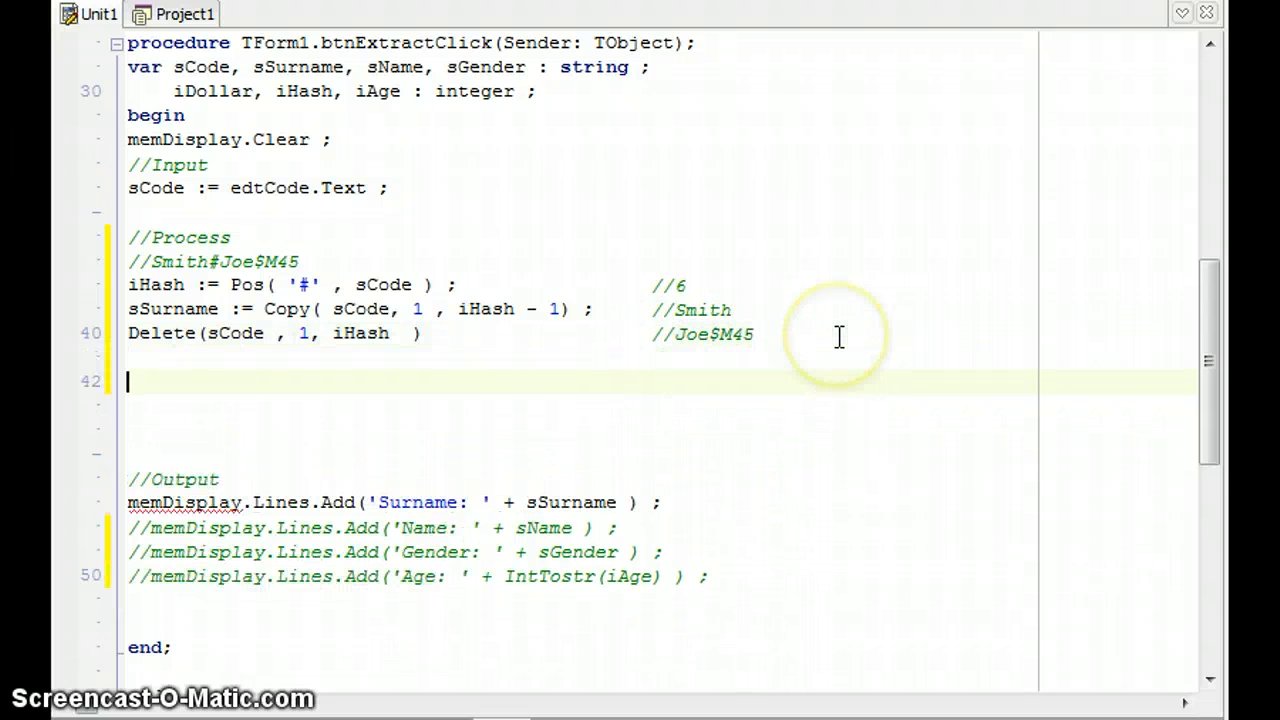
mouse_move(675, 335)
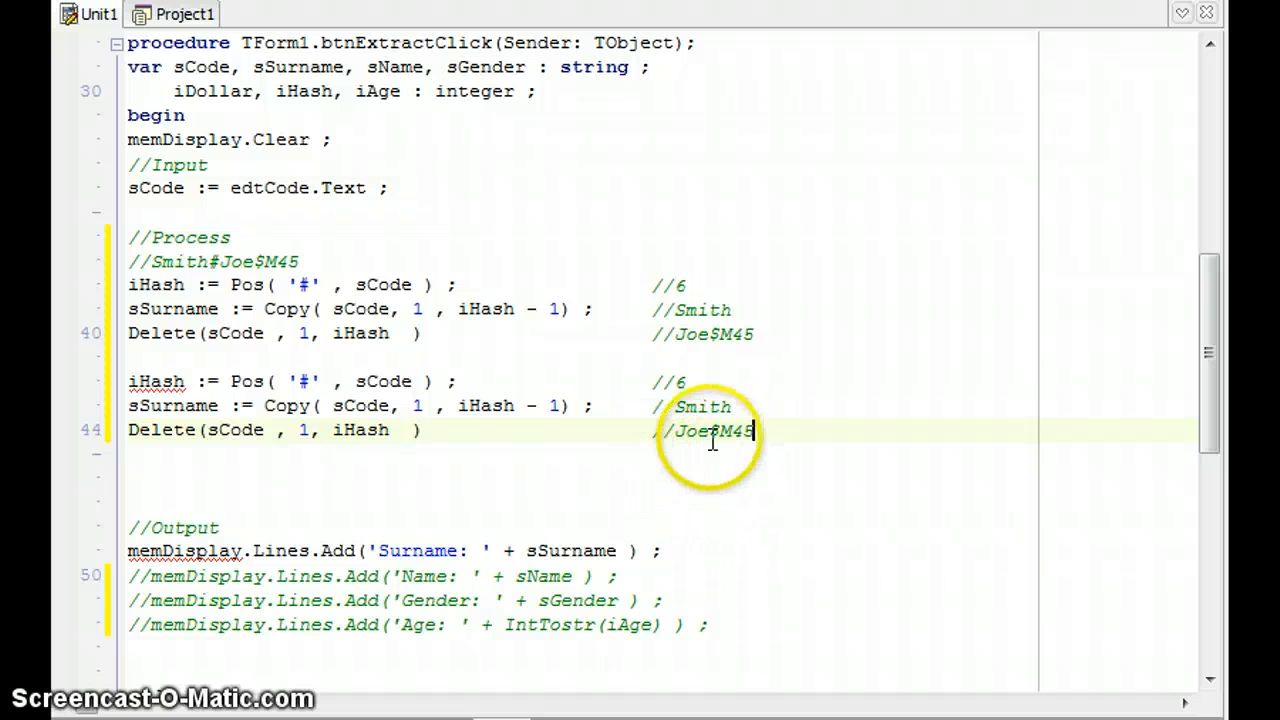
Step: Adapt the duplicated lines to use iDollar, '$', sName and iDollar - 1
click(440, 333)
text(;)
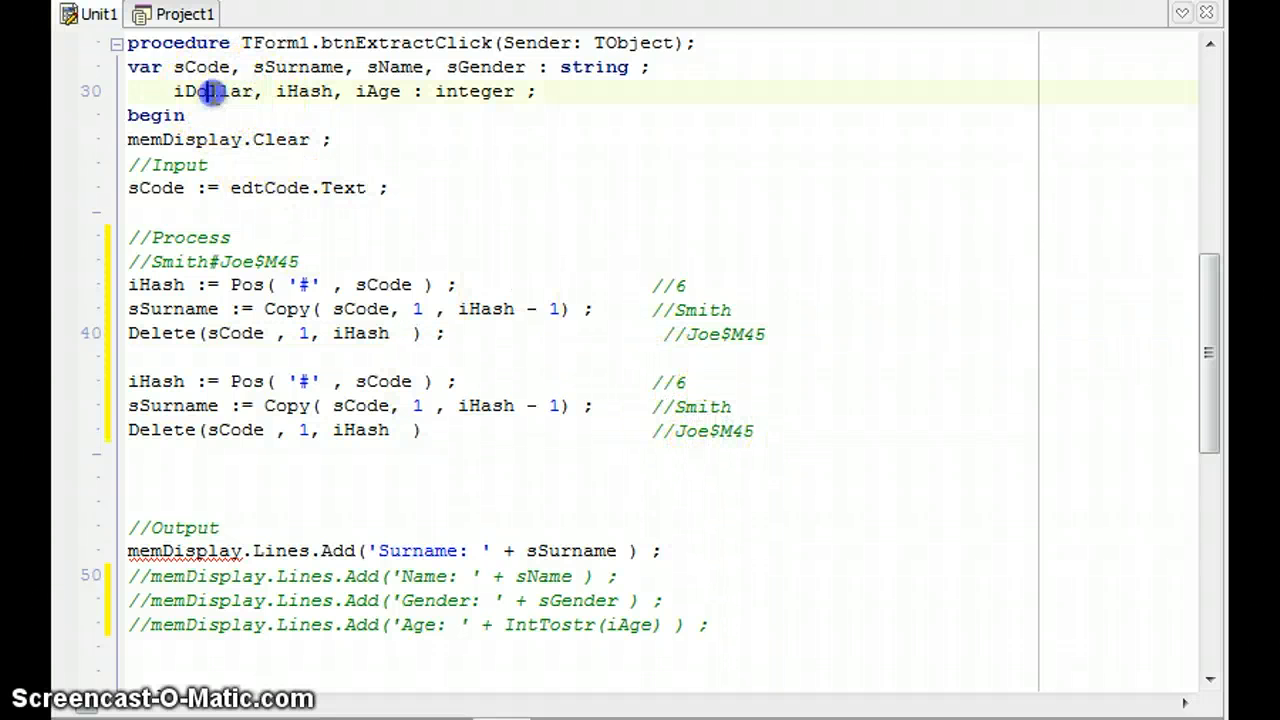
double_click(475, 91)
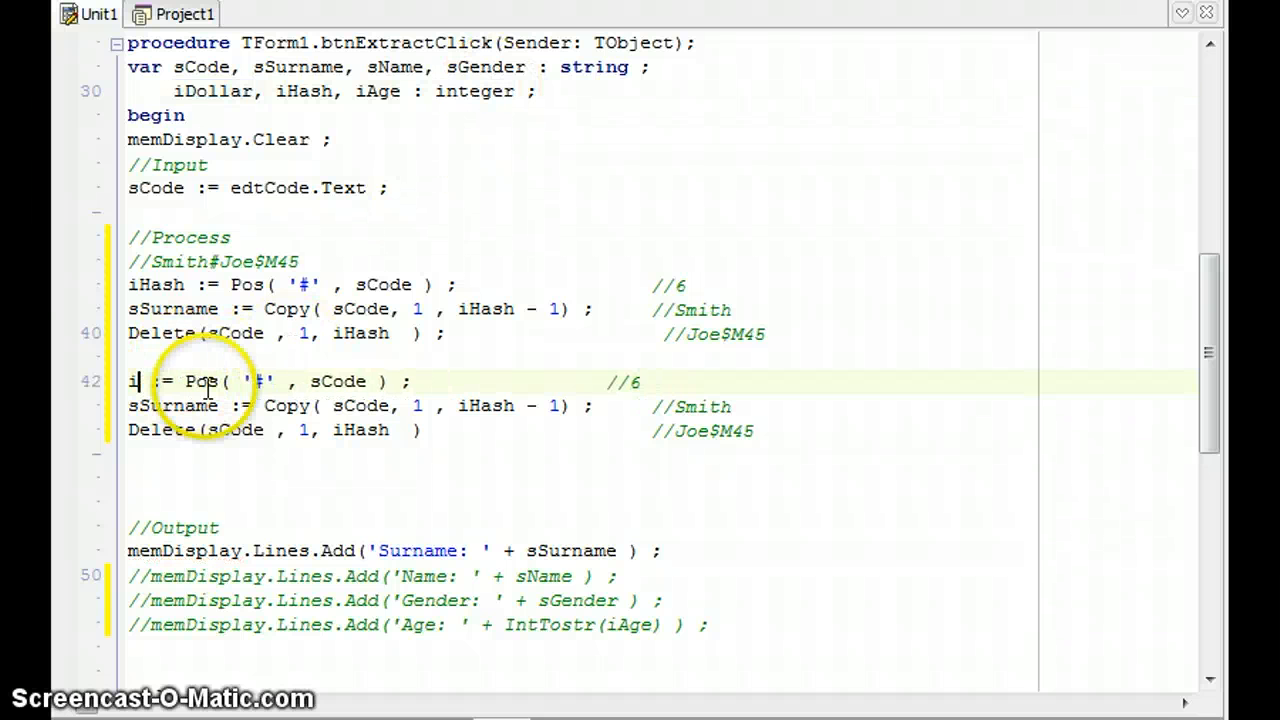
text(Dollar)
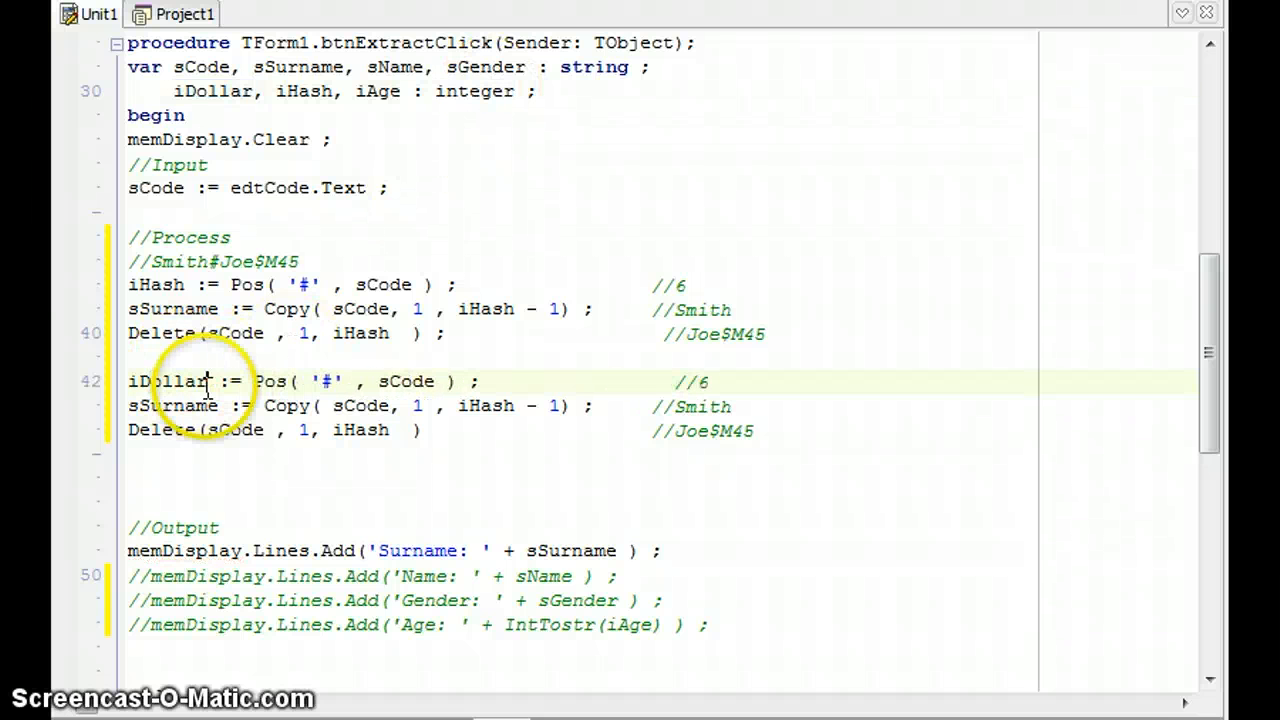
double_click(325, 381)
text($)
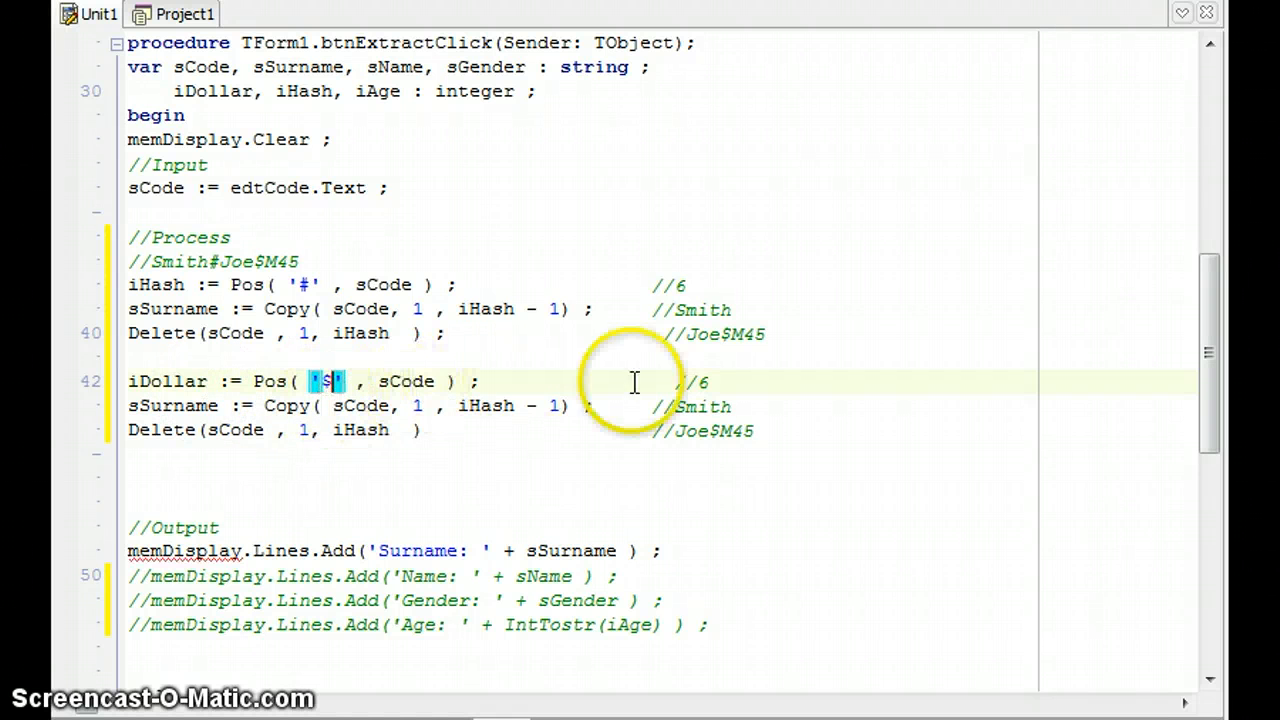
mouse_move(710, 383)
text(4)
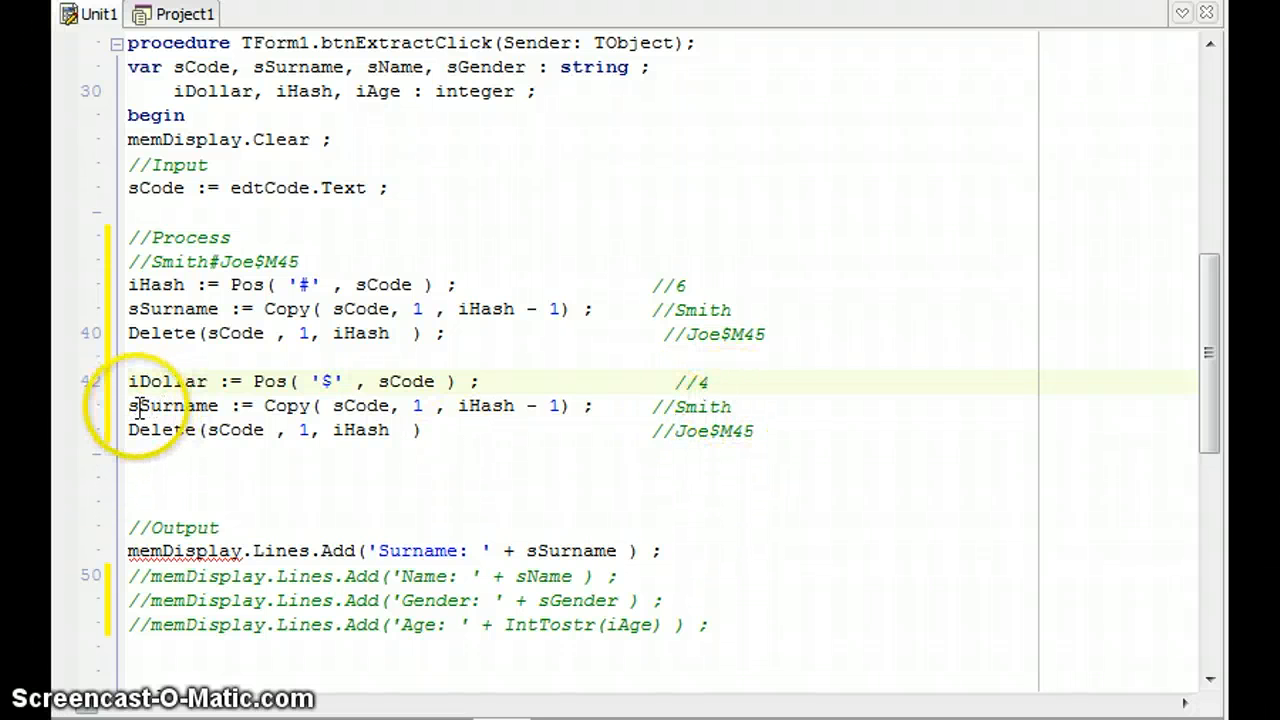
double_click(177, 406)
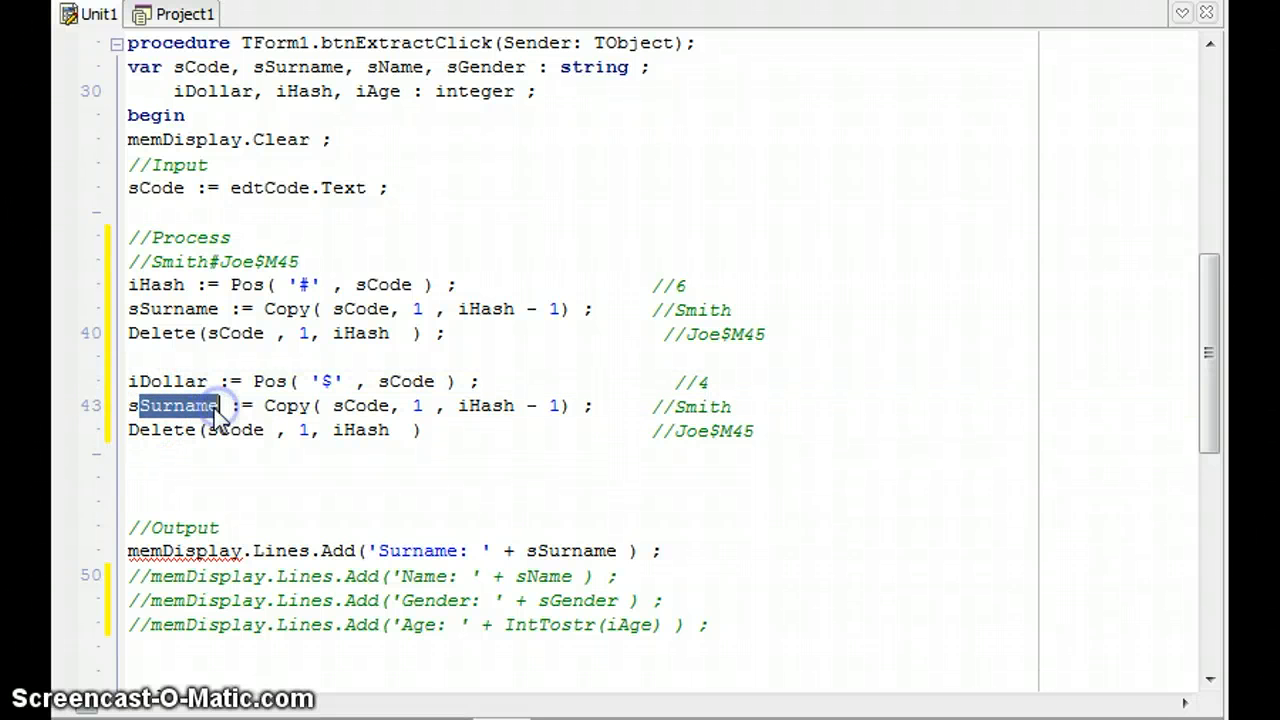
text(sName)
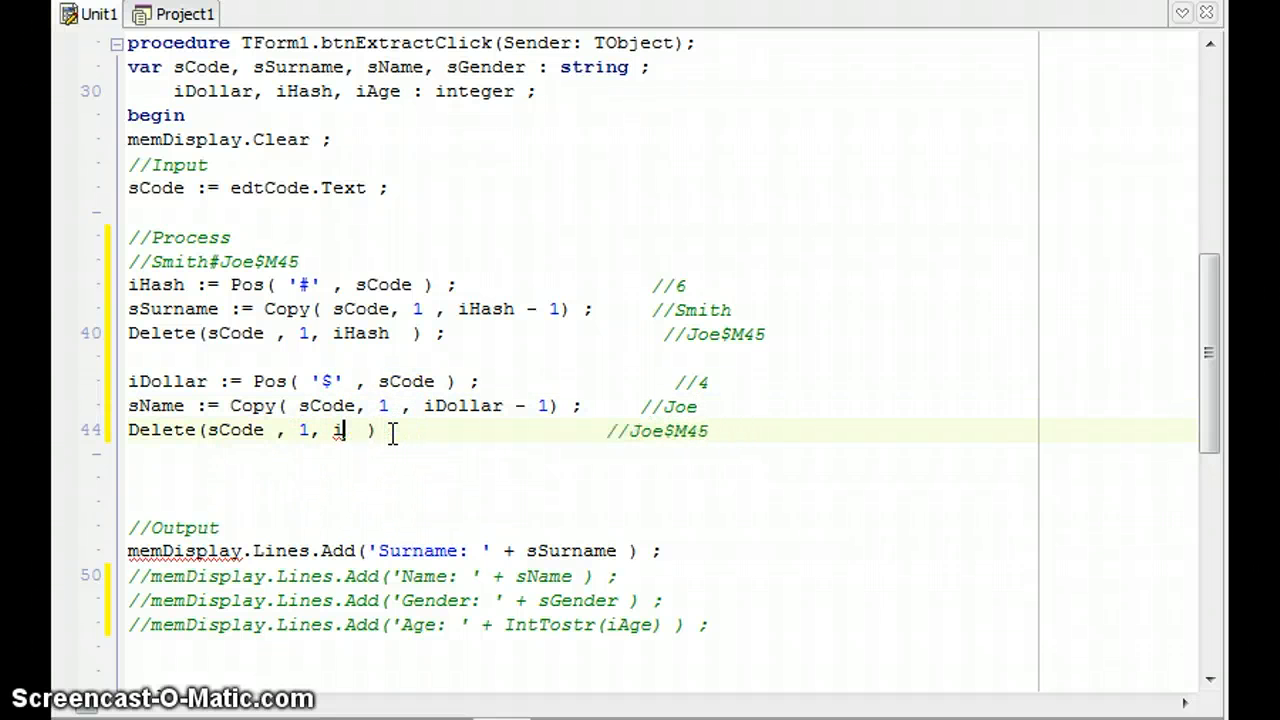
text(Dollar)
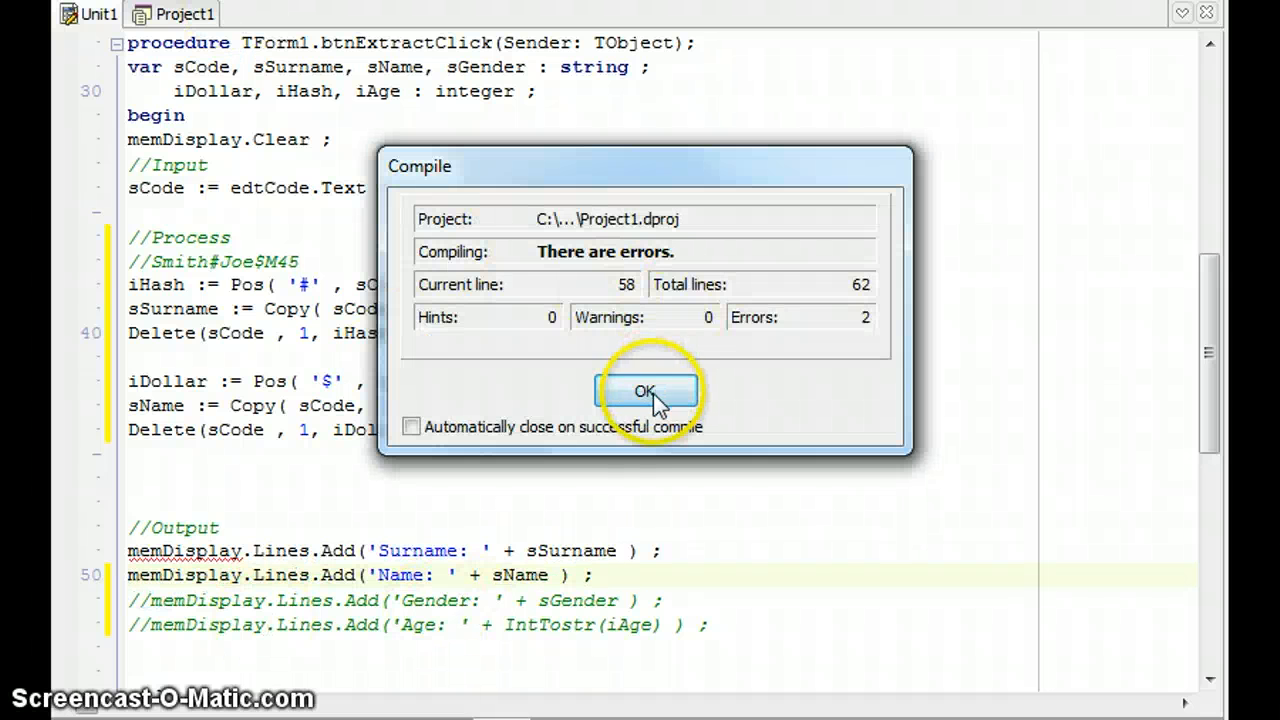
Step: Dismiss the compile error report, test-run and close the form, then highlight M45
click(645, 390)
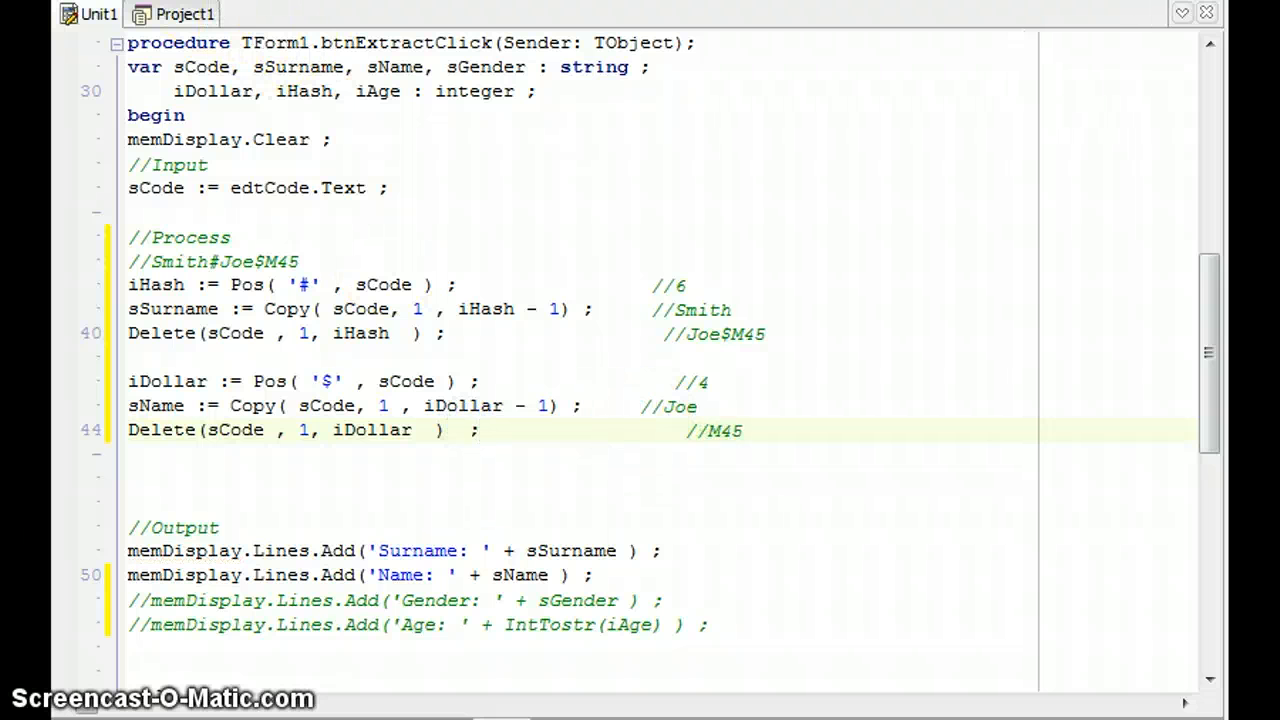
click(480, 430)
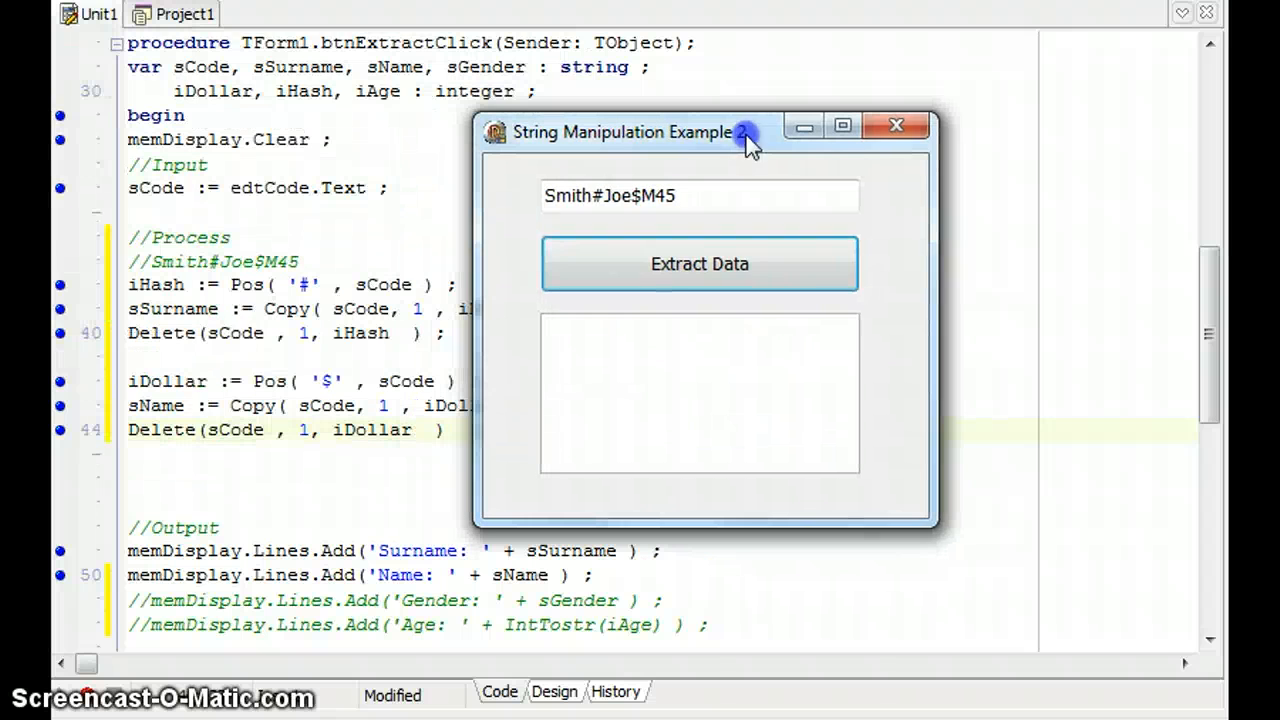
click(699, 263)
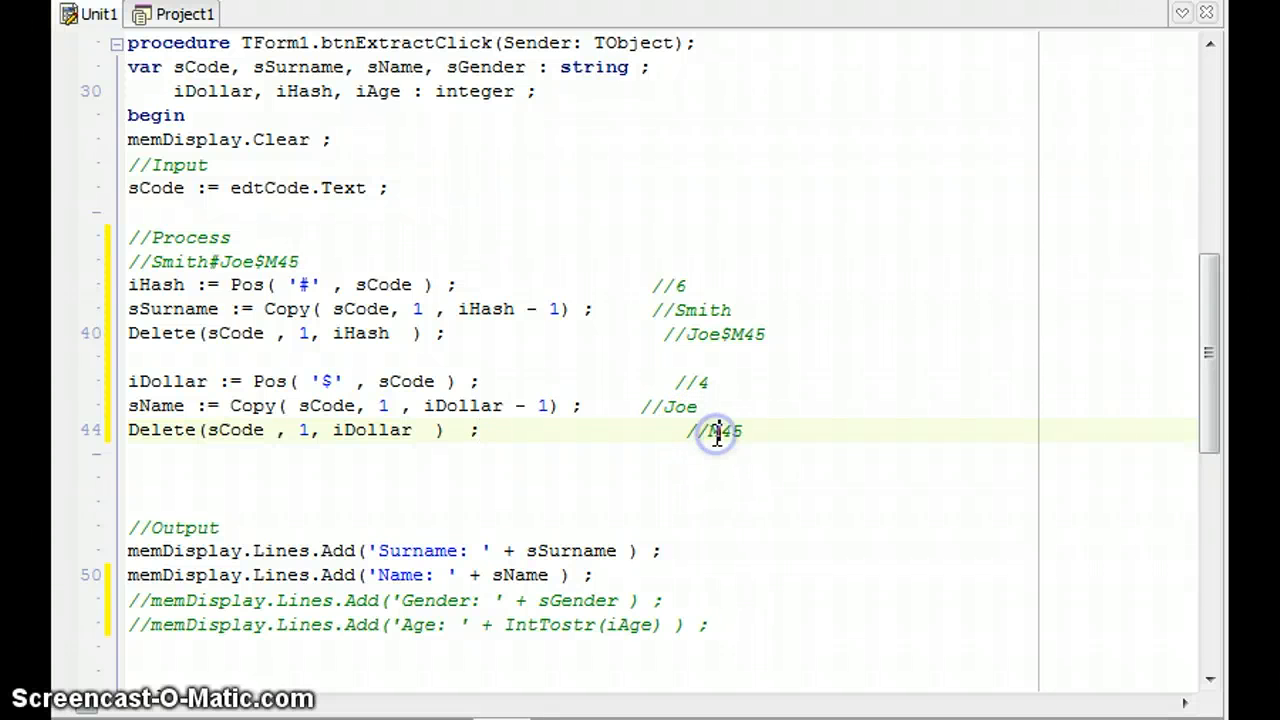
double_click(723, 430)
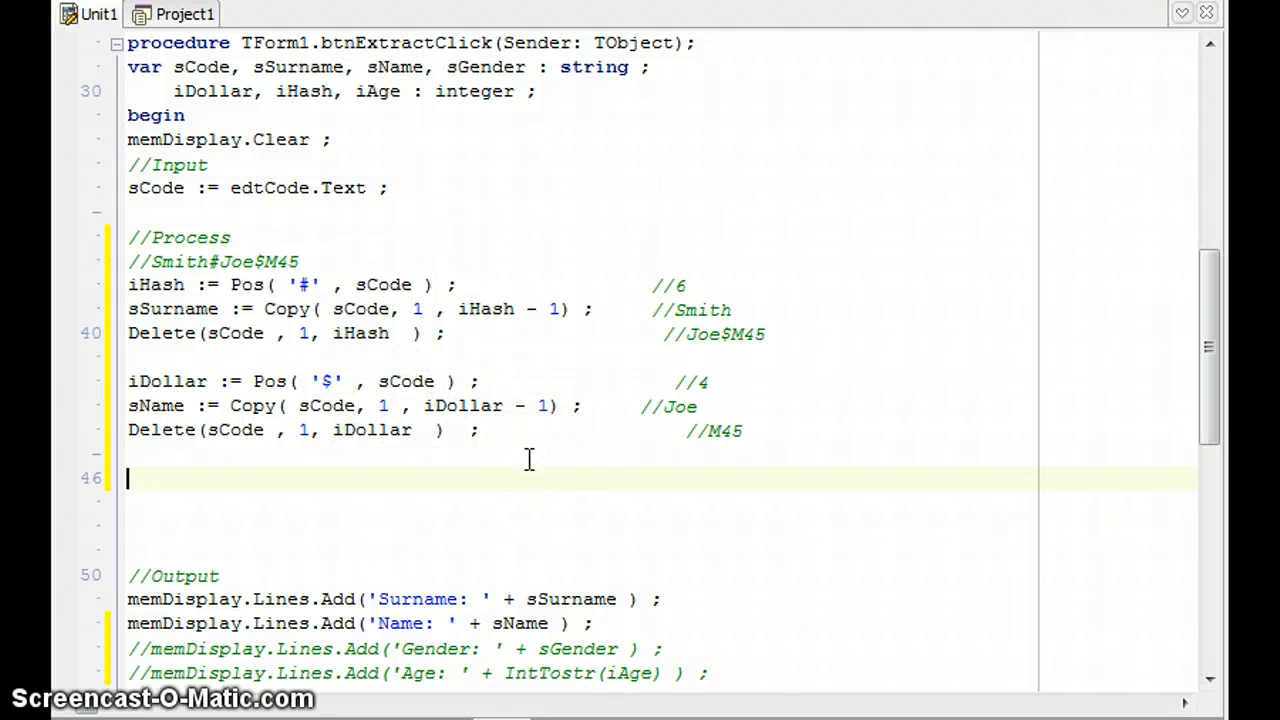
Step: Write the condition if sCode[1] = 'M' then sGender := 'Male'
text(sCod)
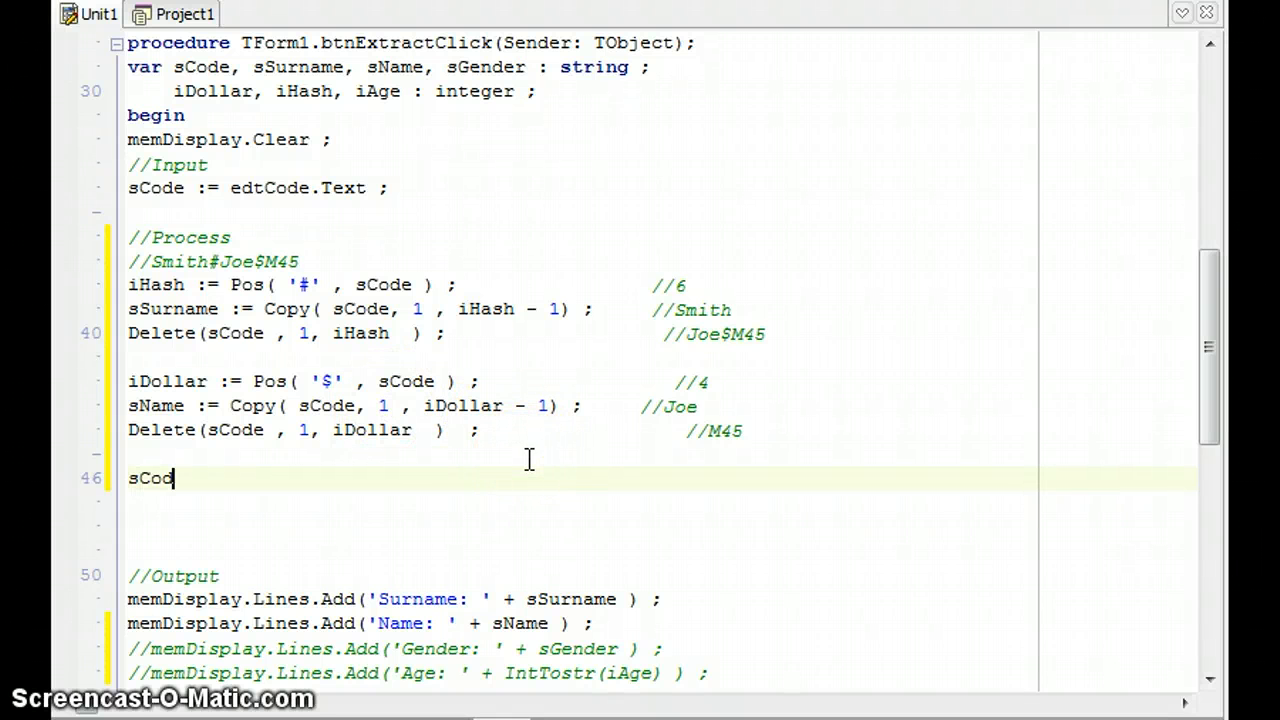
text([1])
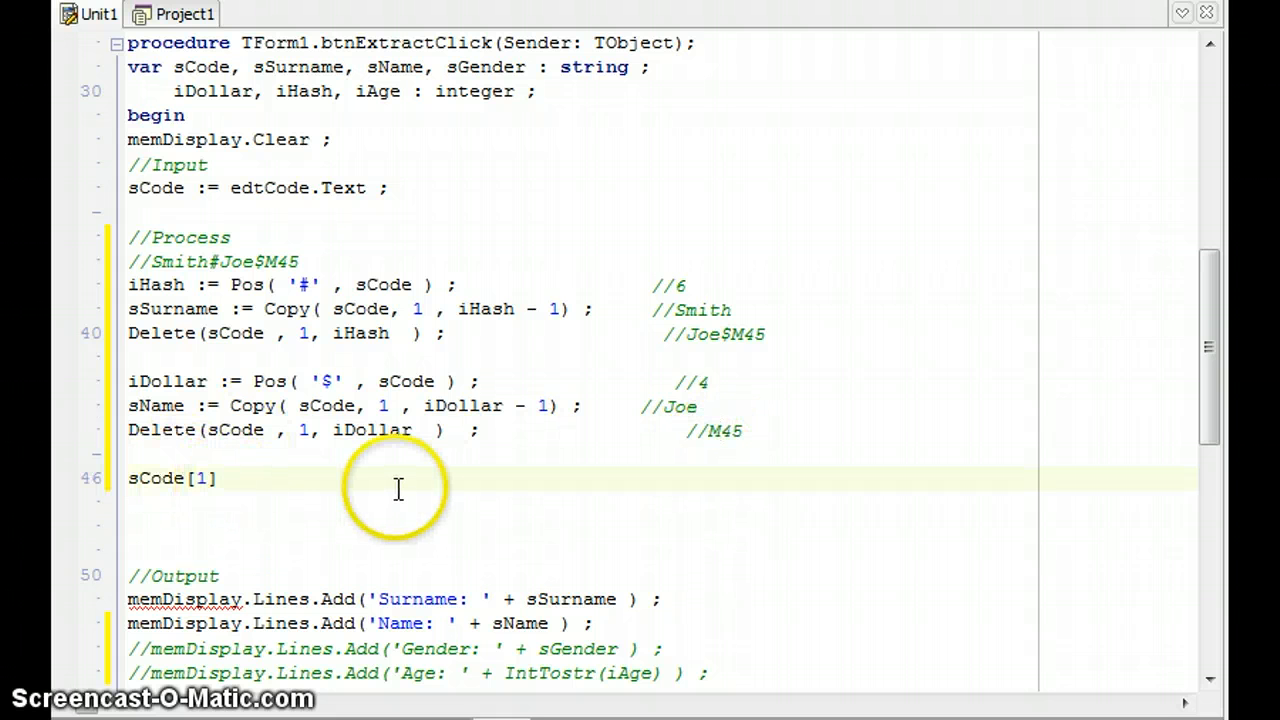
text(if)
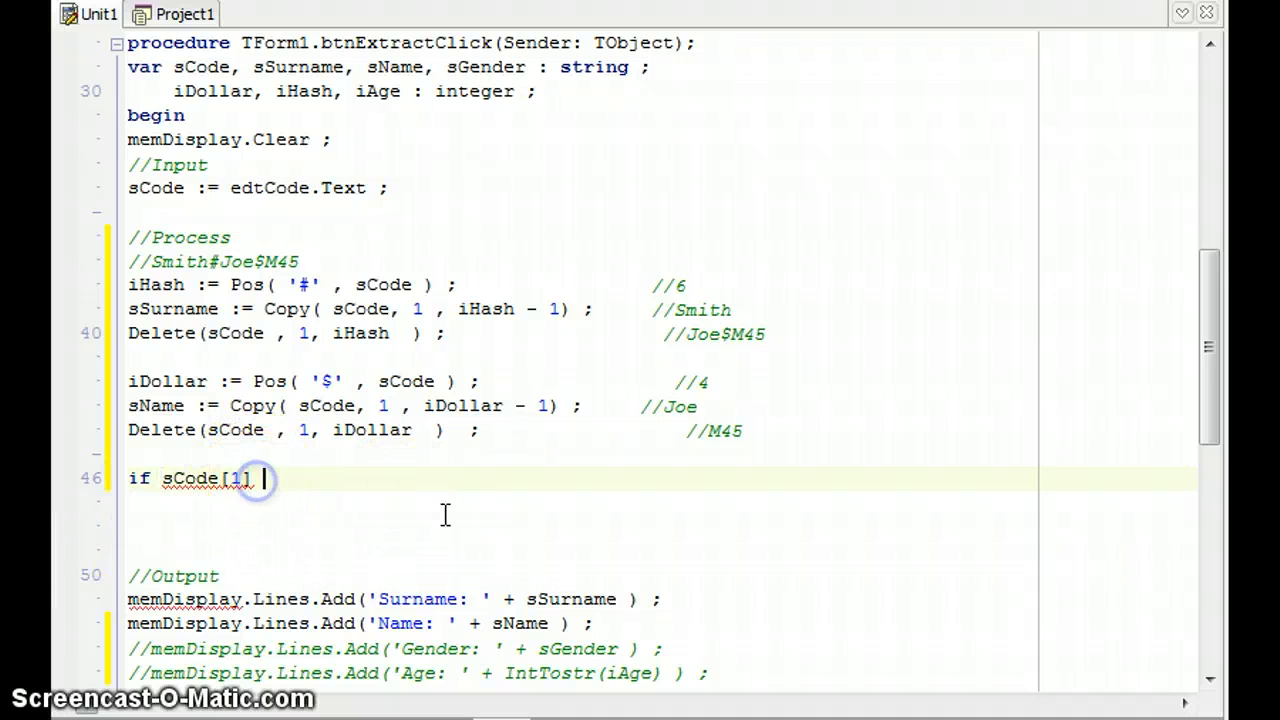
text(= 'M)
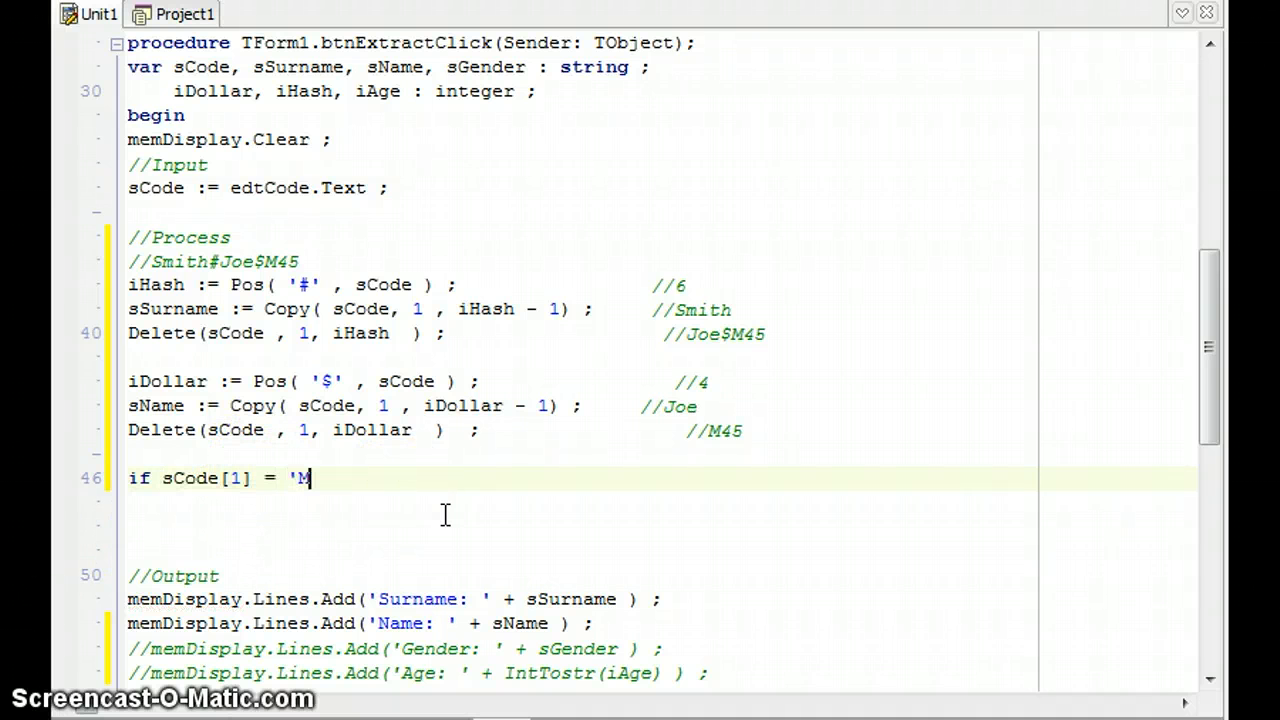
text(' then)
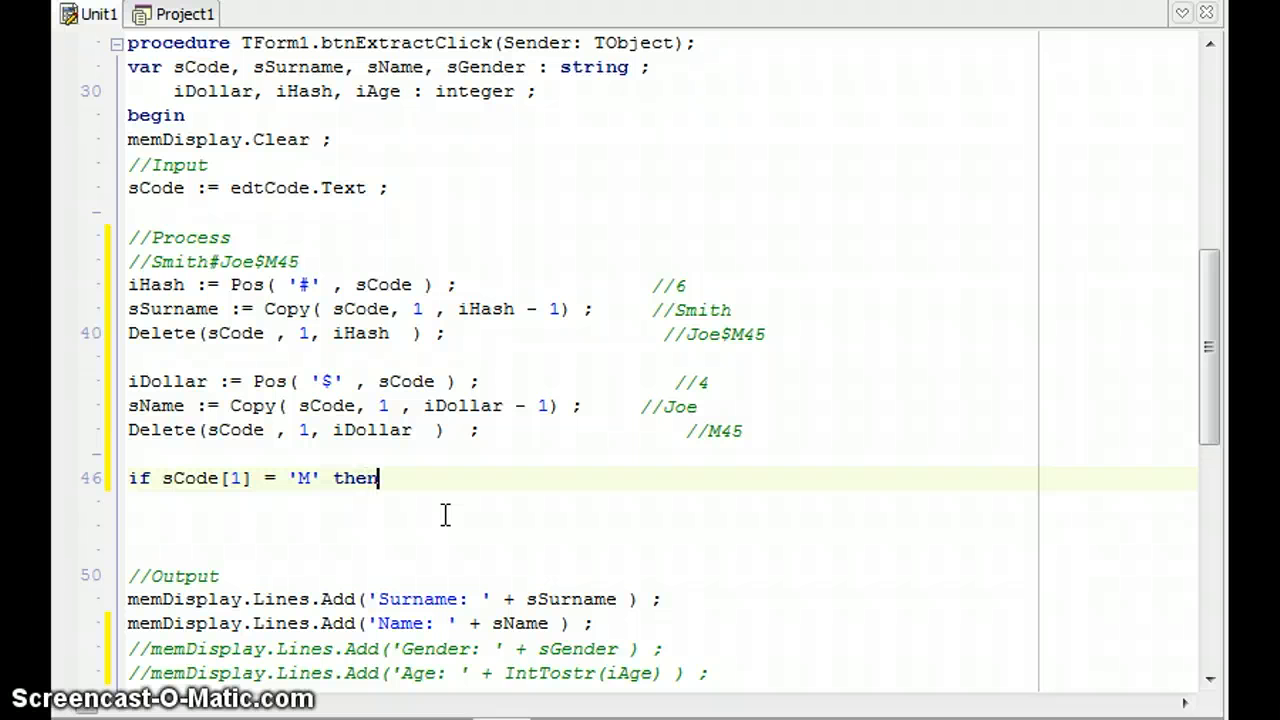
text(Gender)
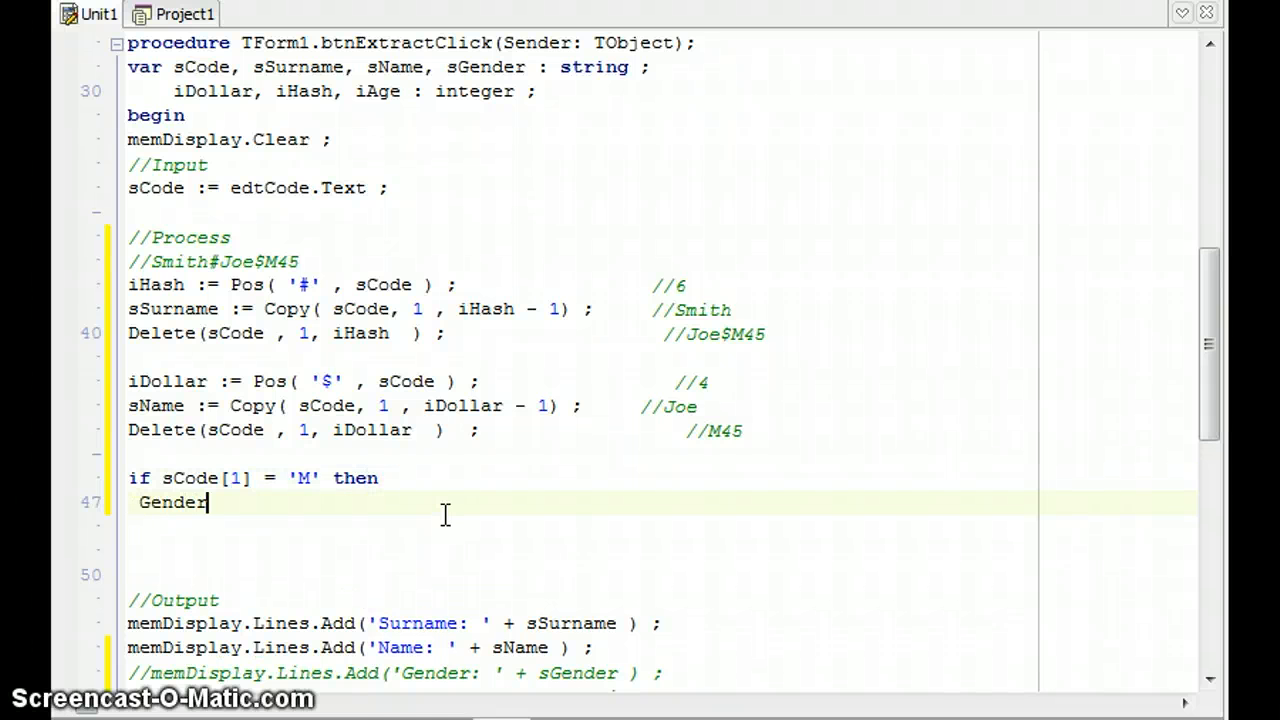
text(:= ')
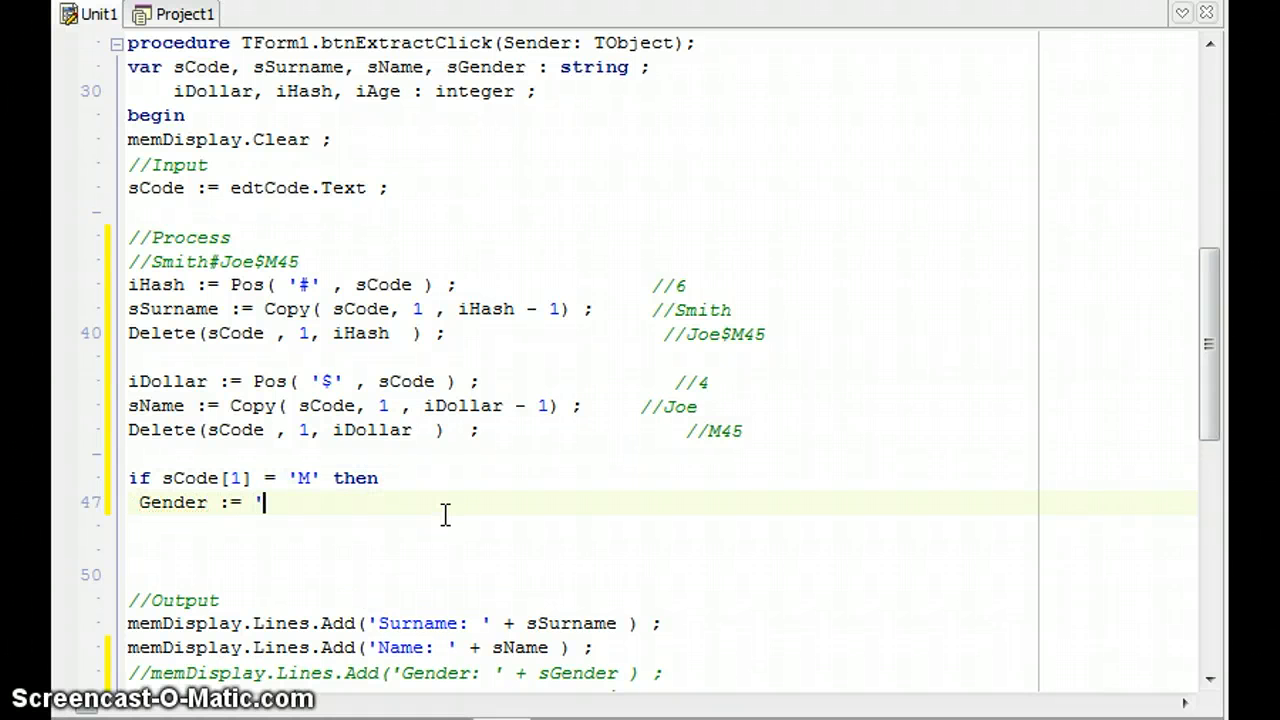
text(s)
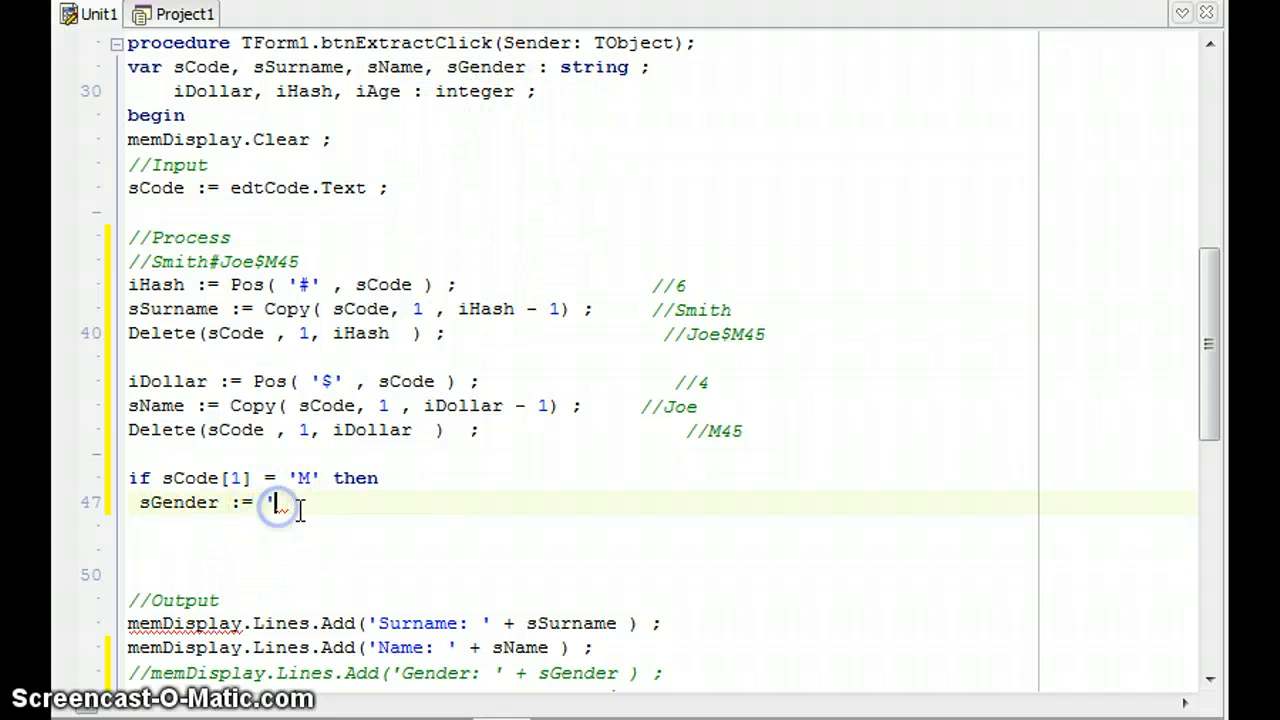
text(Male)
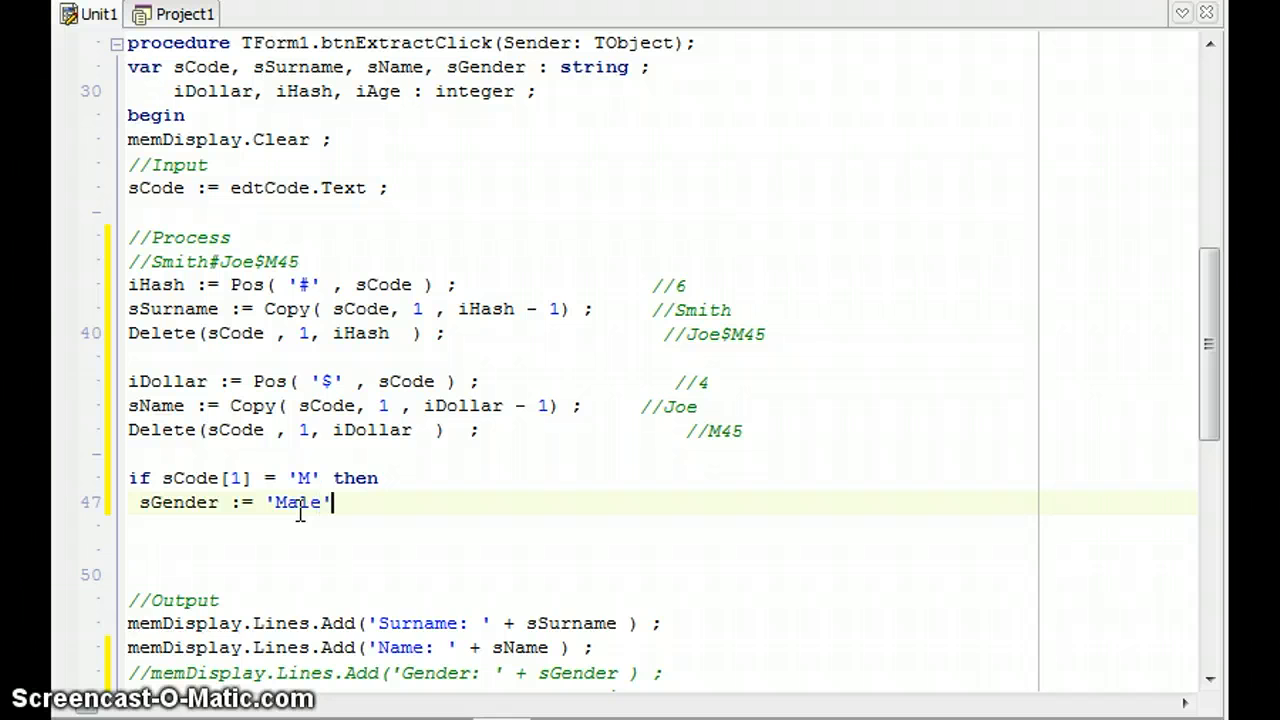
Step: Add an else branch setting sGender := 'Female';
text(els)
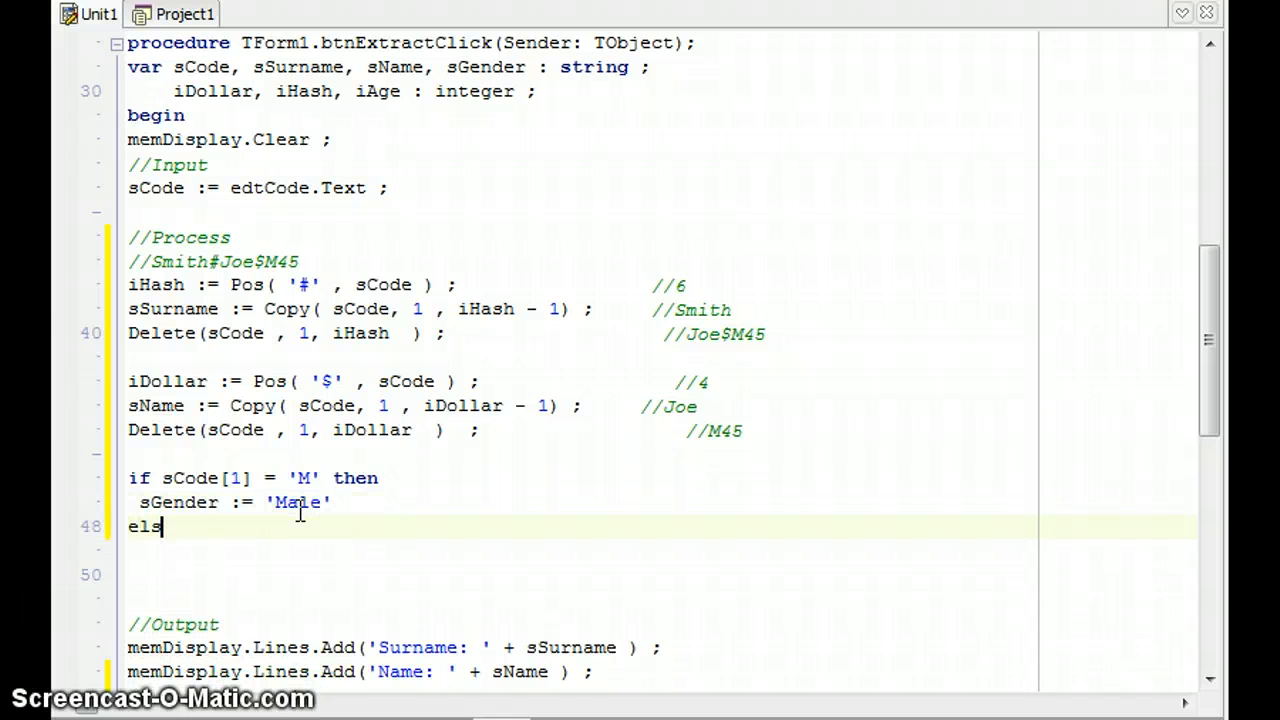
text(e)
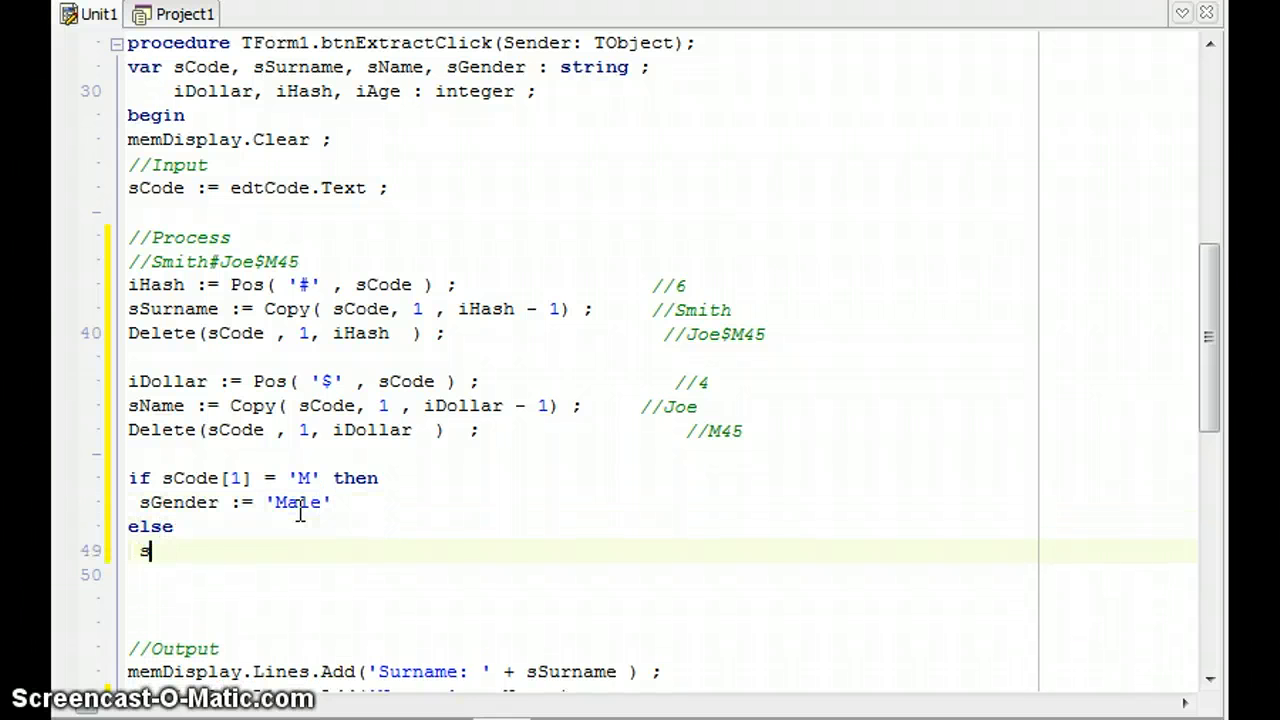
text(Gender := ')
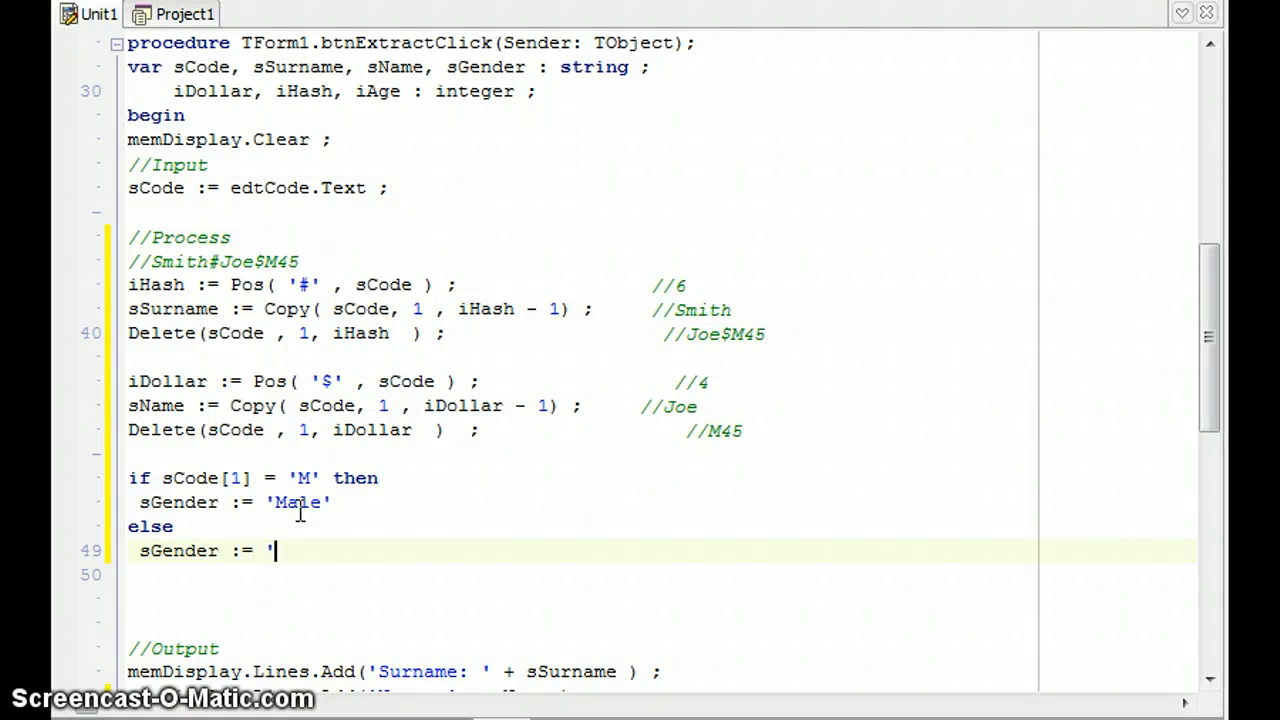
text(female)
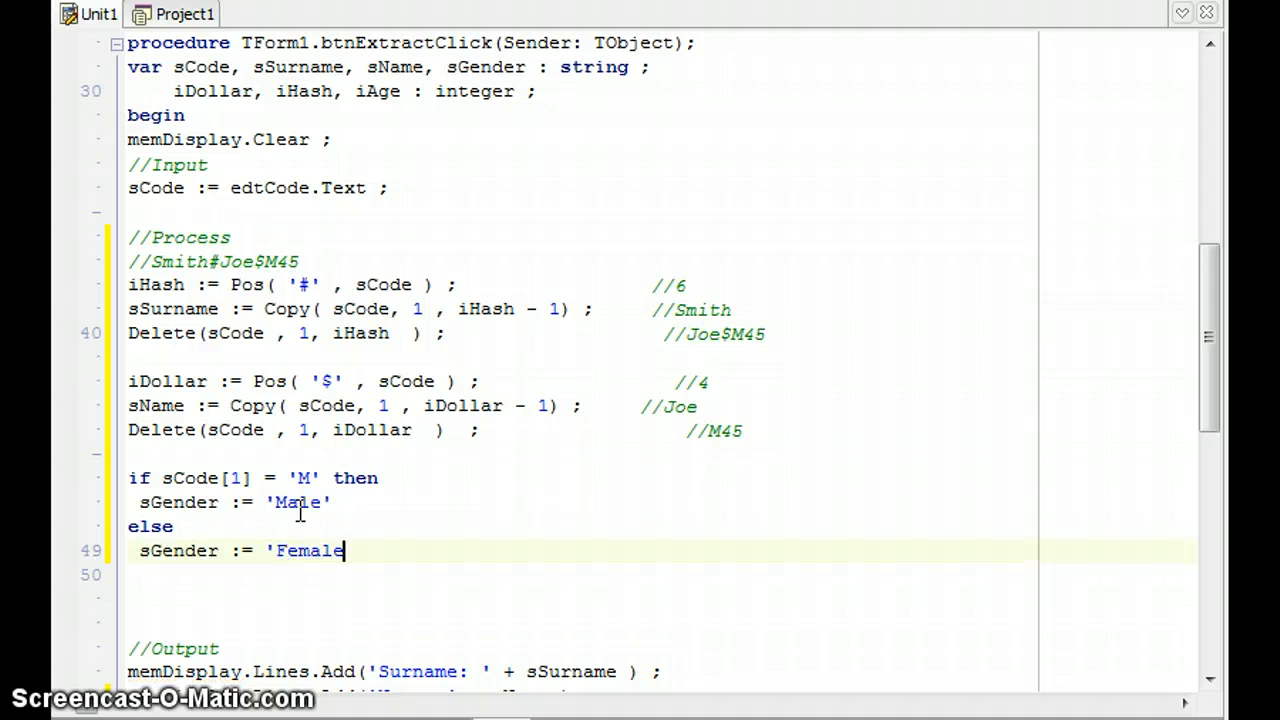
text(;)
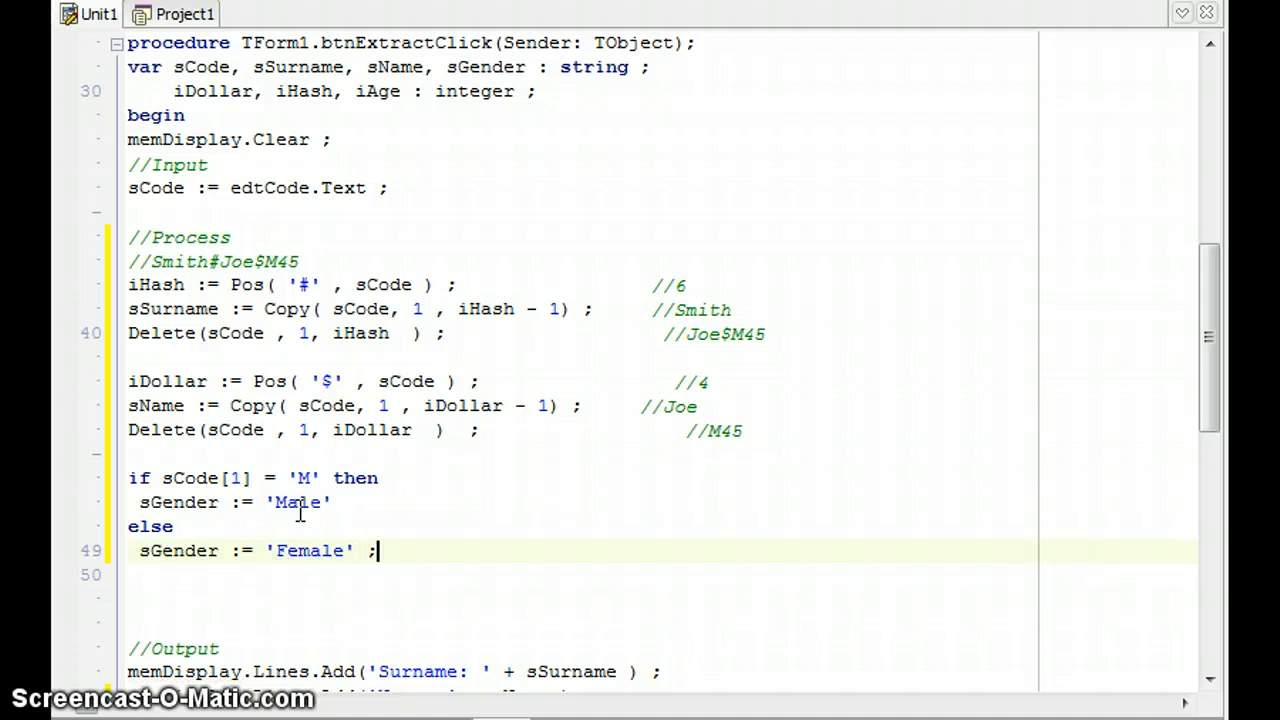
mouse_move(637, 439)
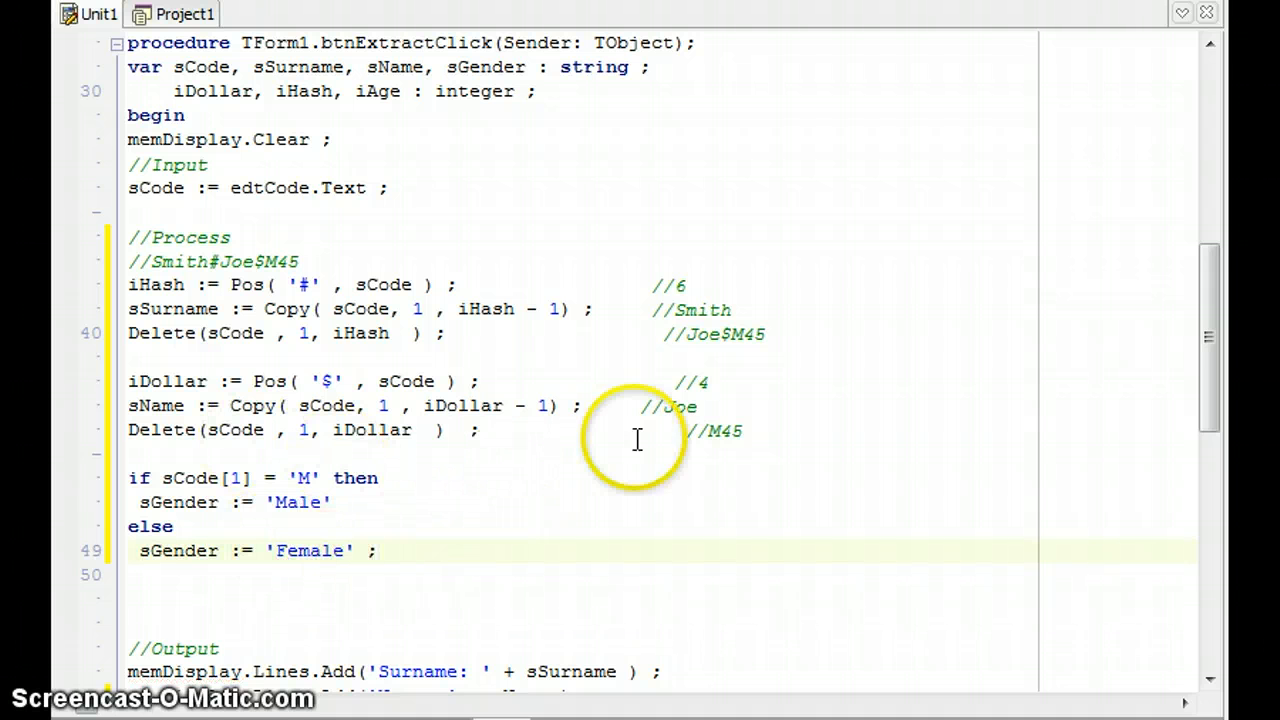
double_click(185, 478)
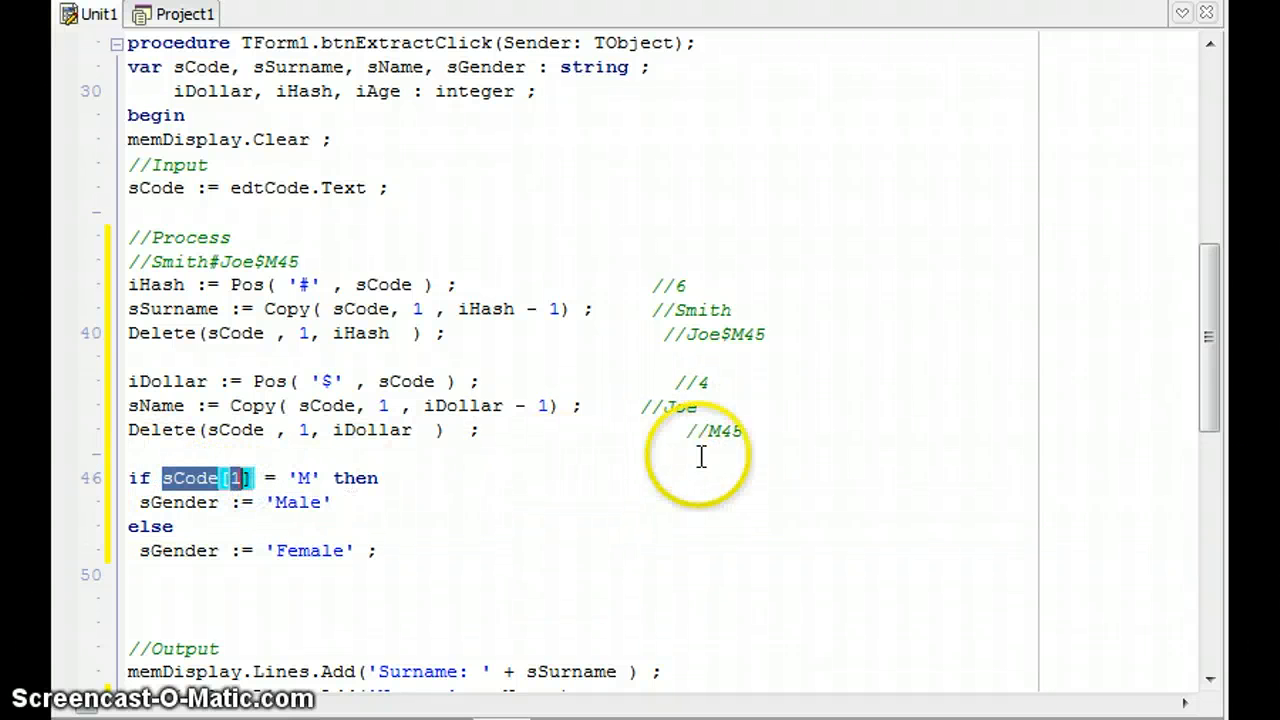
click(300, 478)
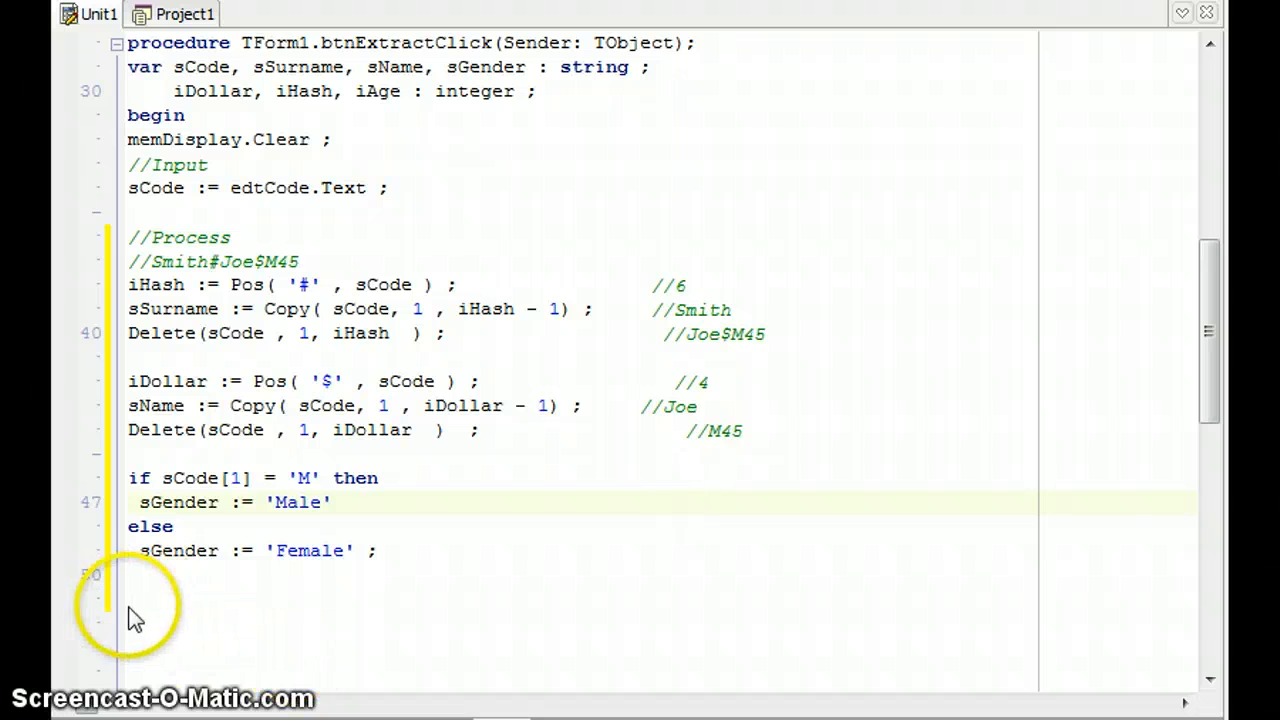
Step: Assign the age digits to iAge with Copy(sCode, 2, 3)
text(i)
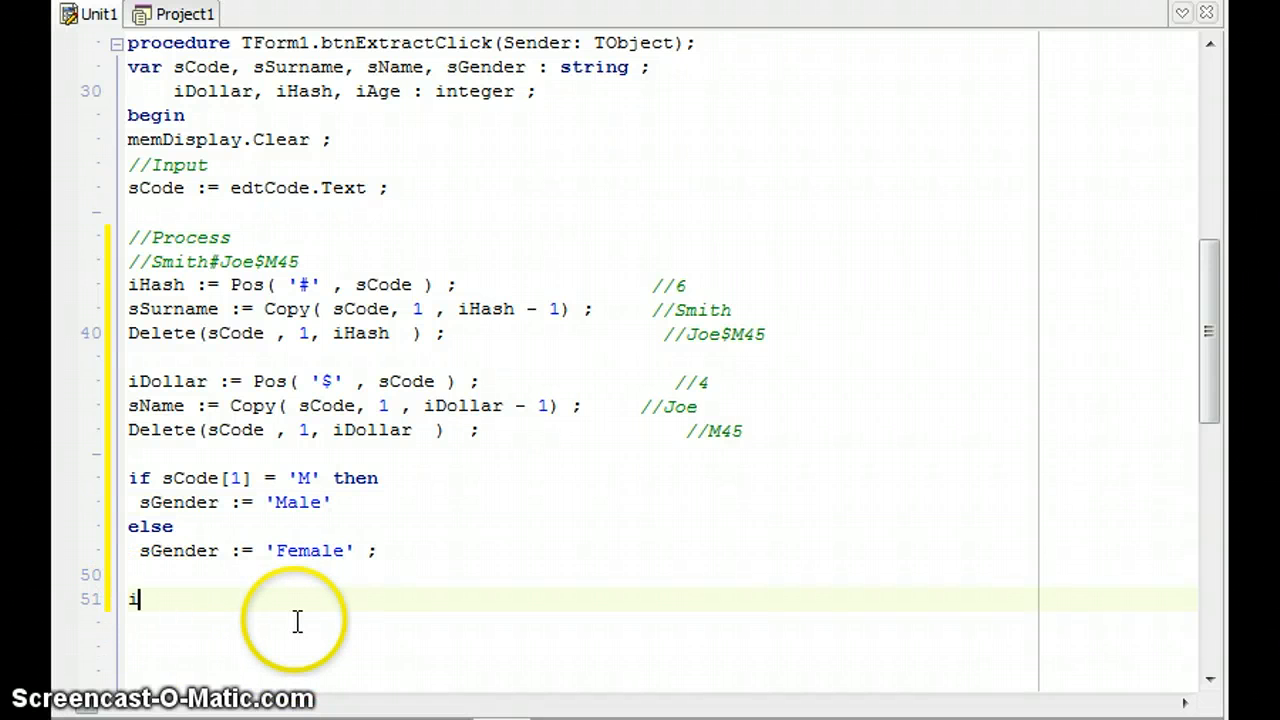
text(Age :=)
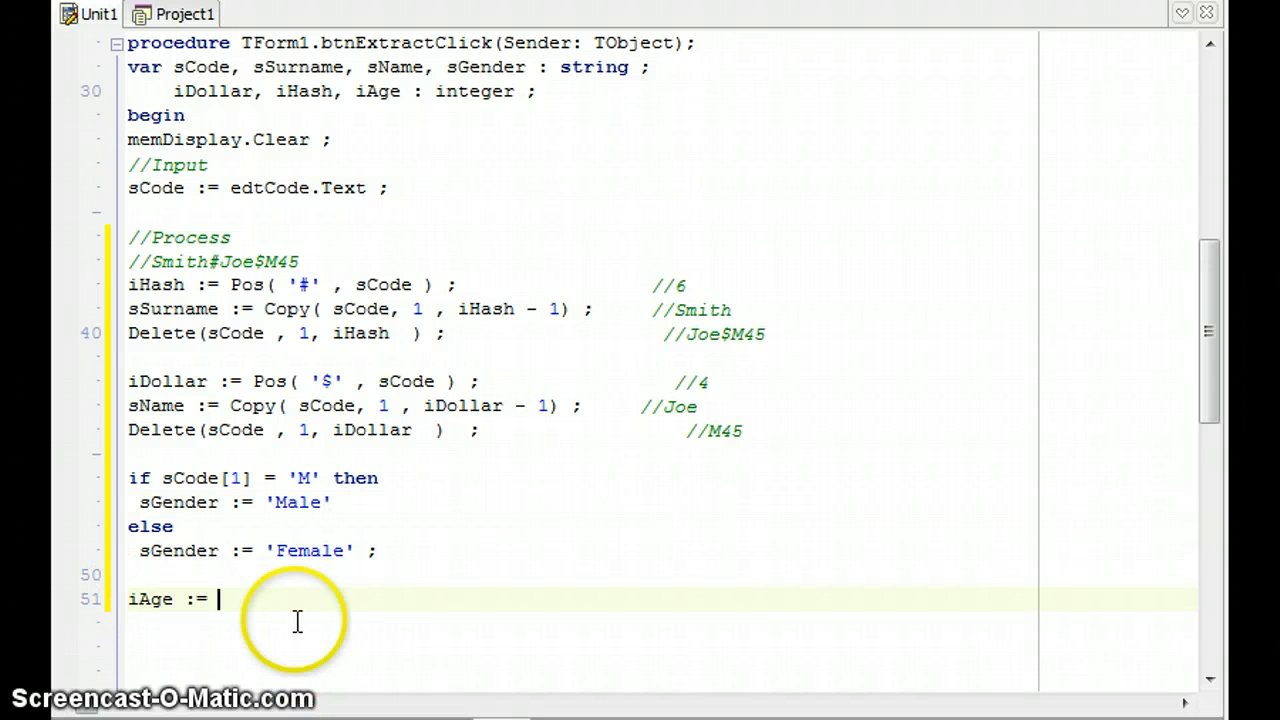
text(Copy ()
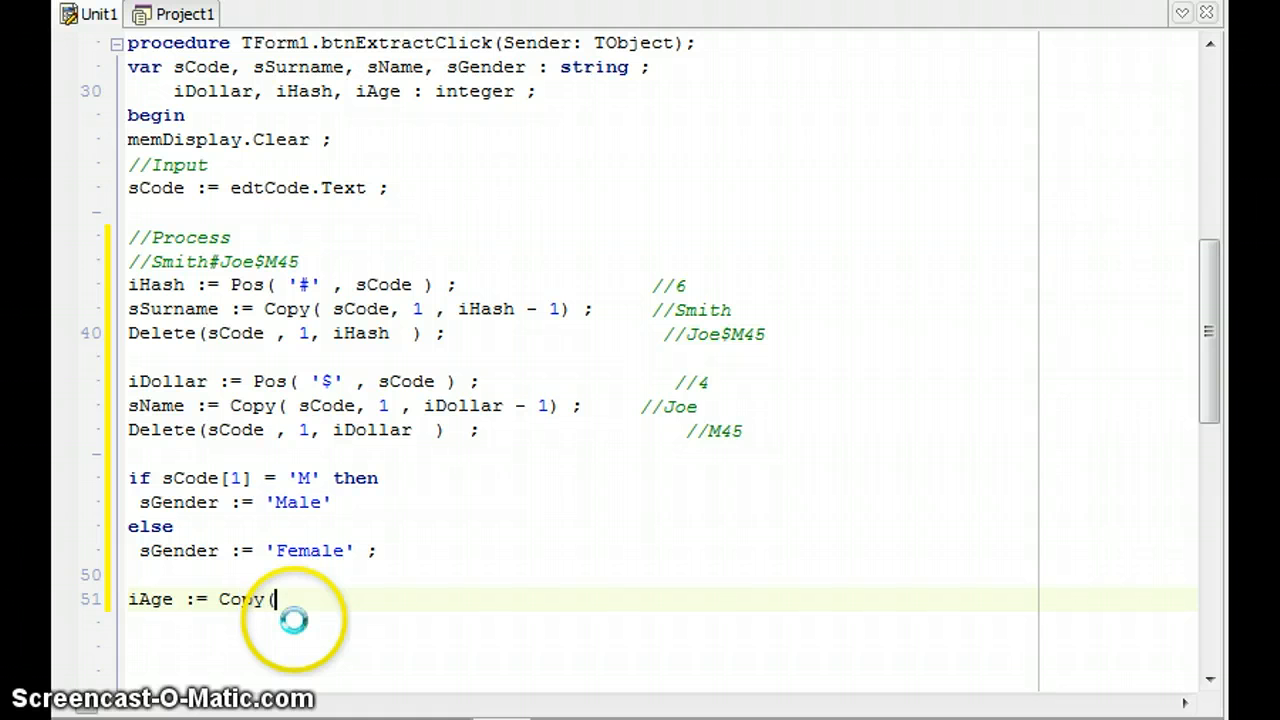
text(sCode)
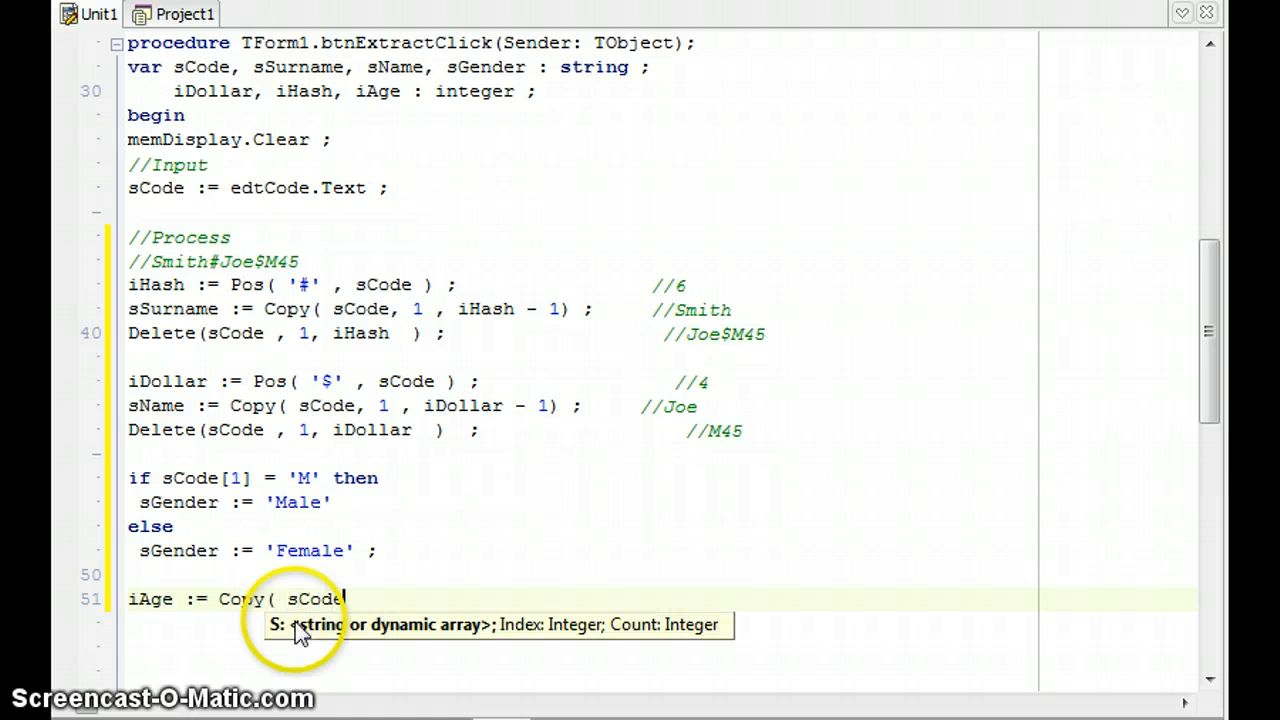
text(, 2,)
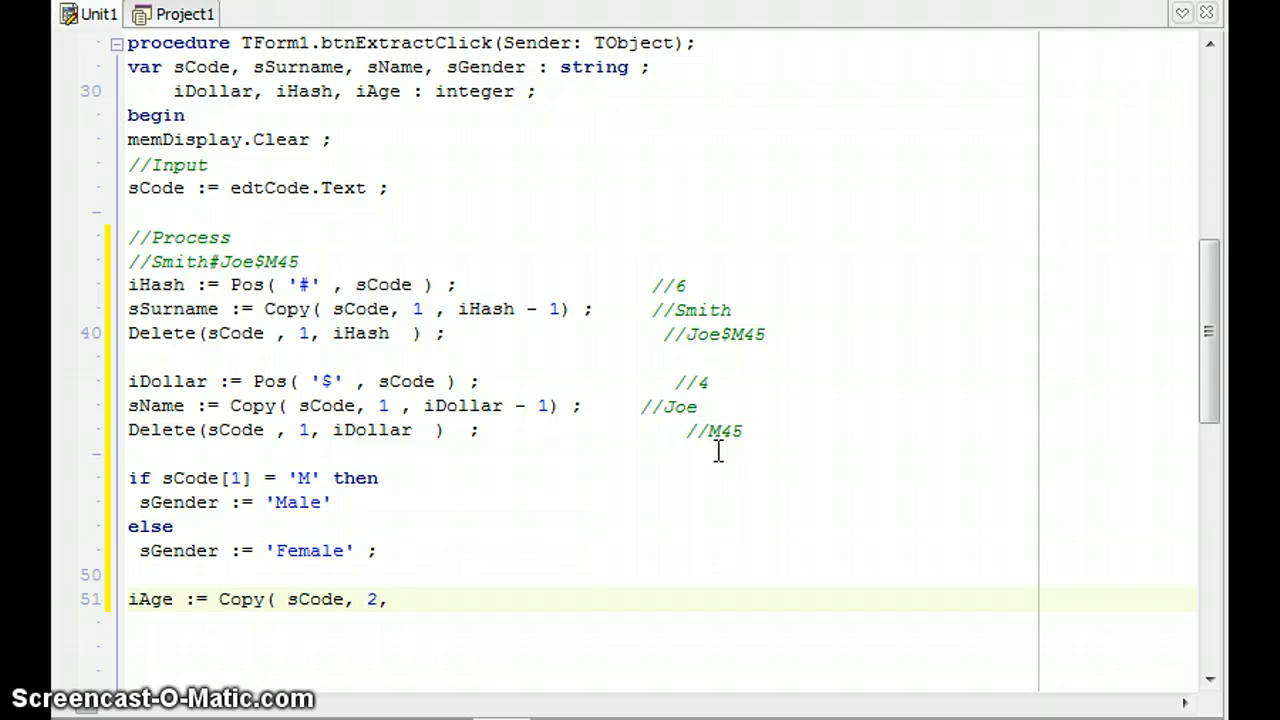
text(3)
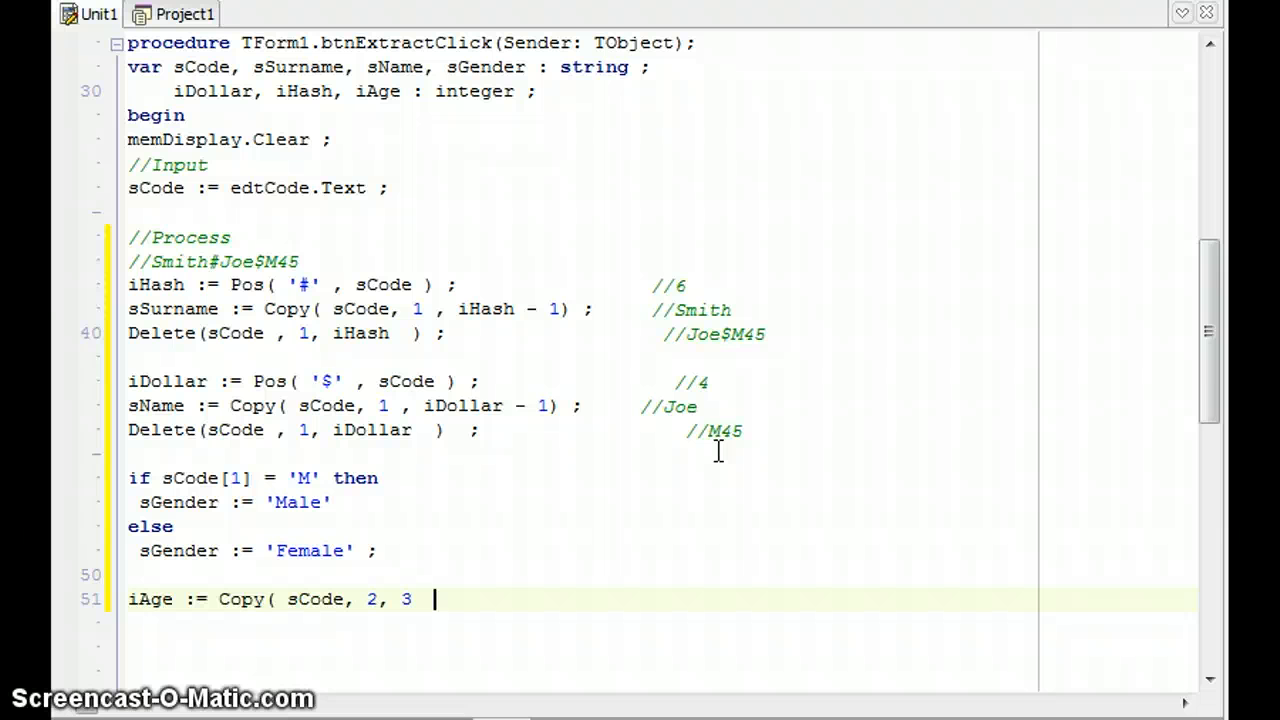
text())
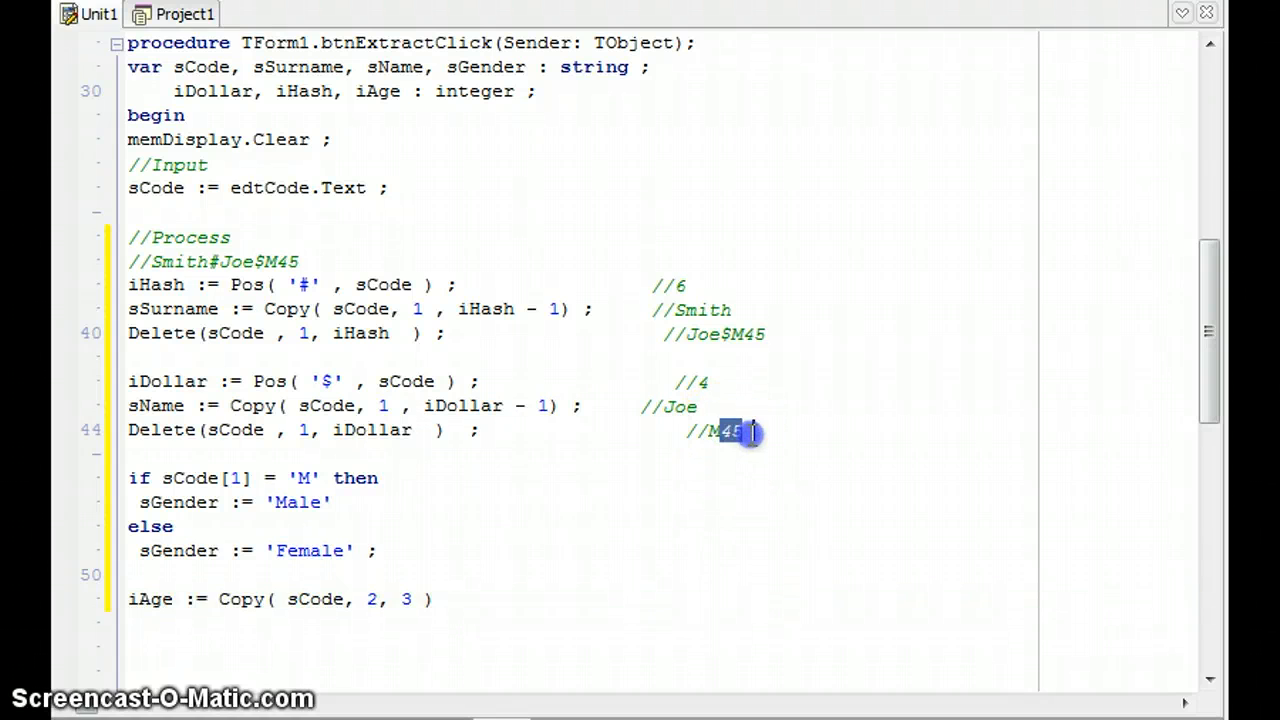
mouse_move(750, 450)
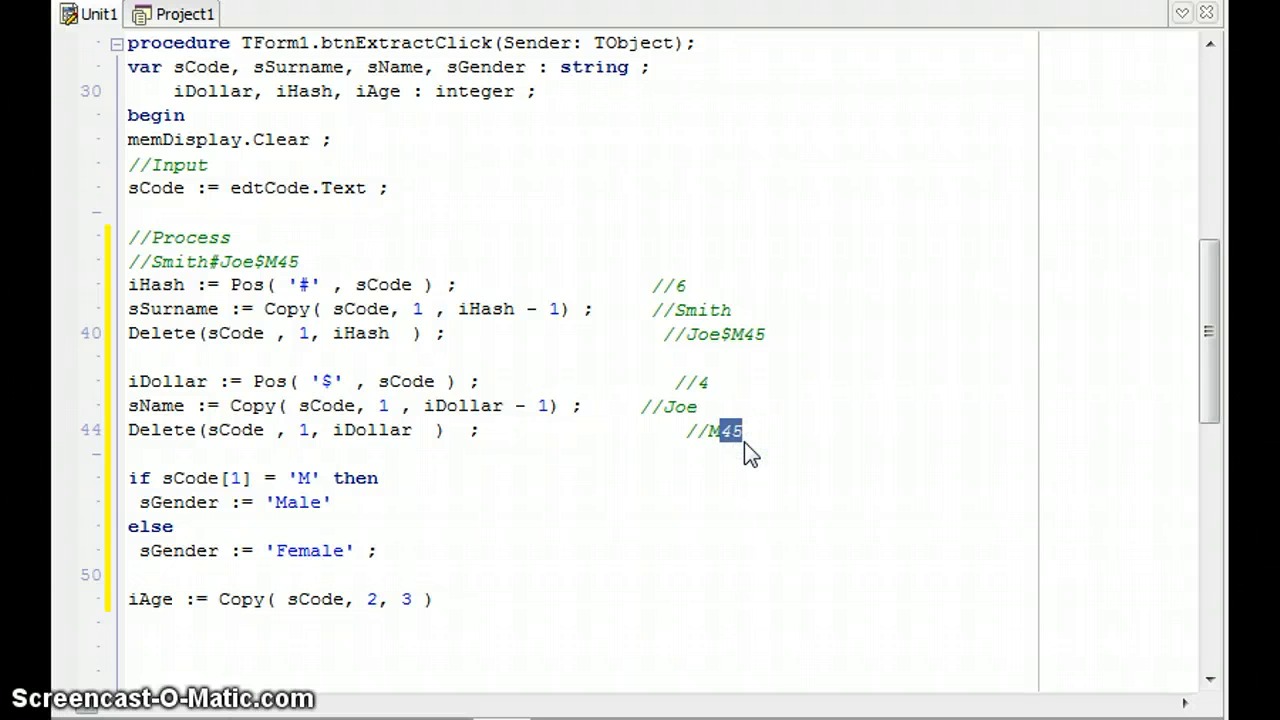
Step: Wrap the Copy call in StrToInt and close the bracket
click(752, 430)
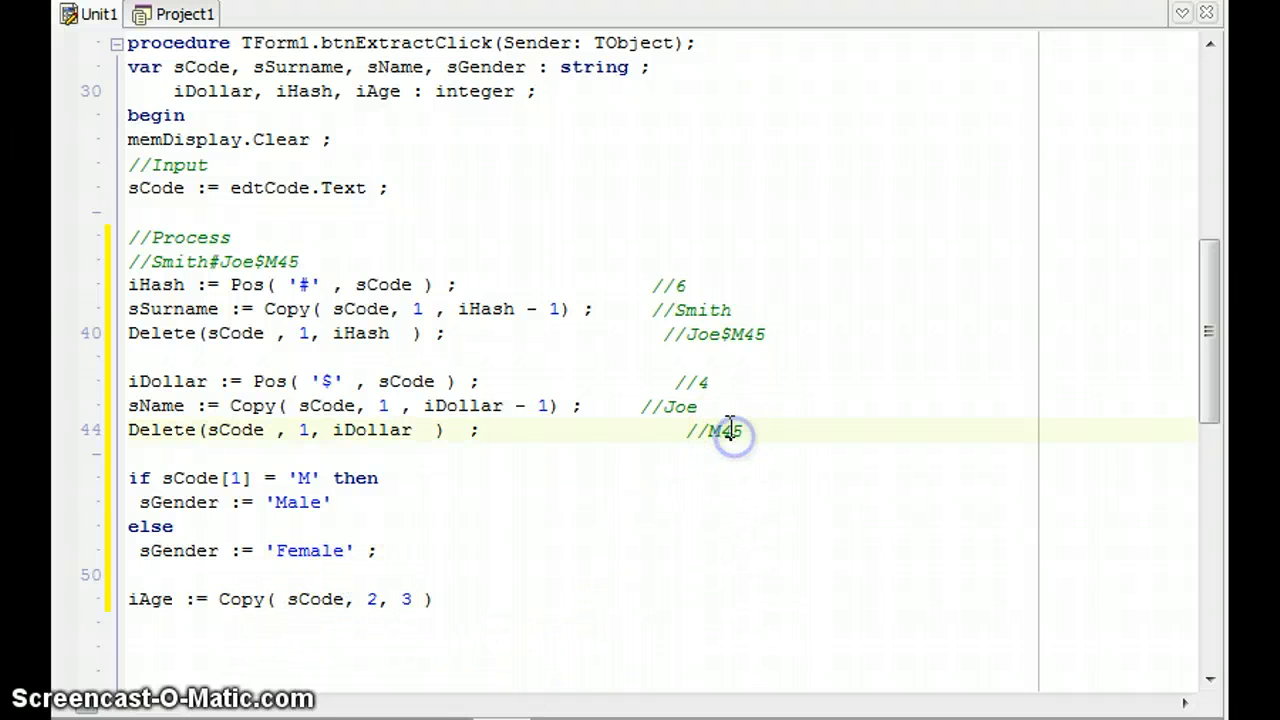
double_click(720, 430)
text(   ;)
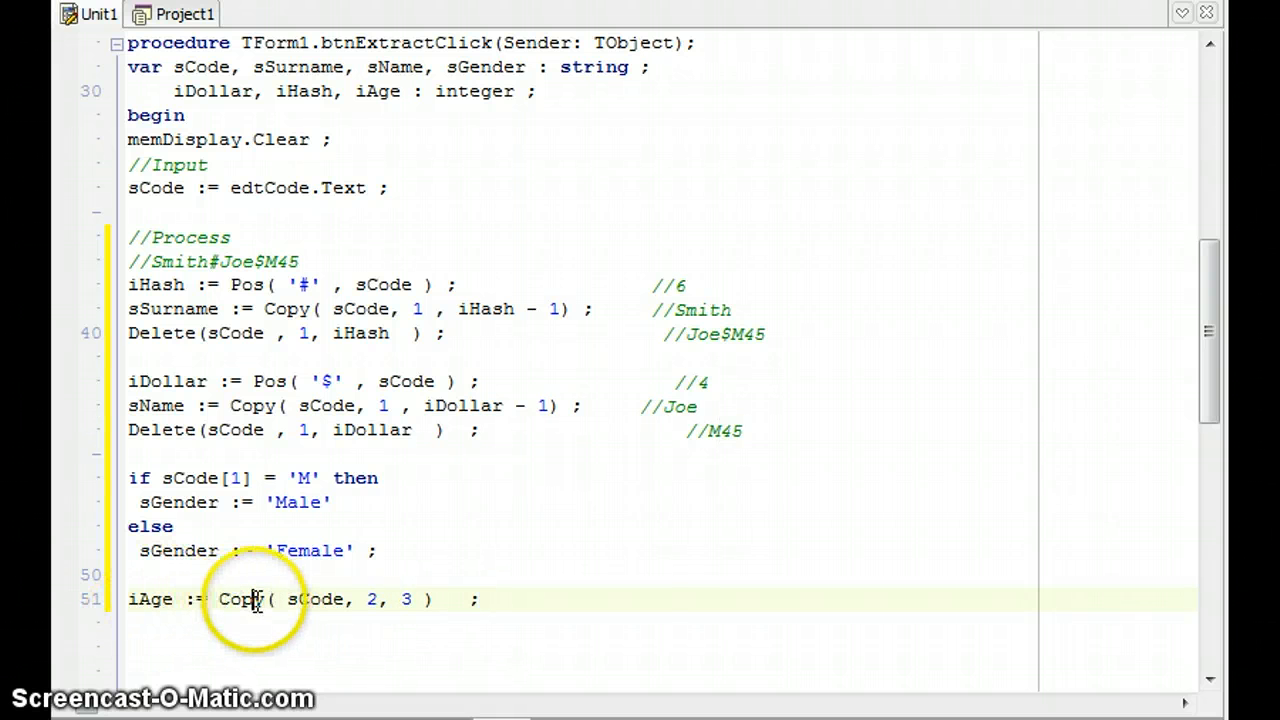
double_click(240, 599)
text(Strt)
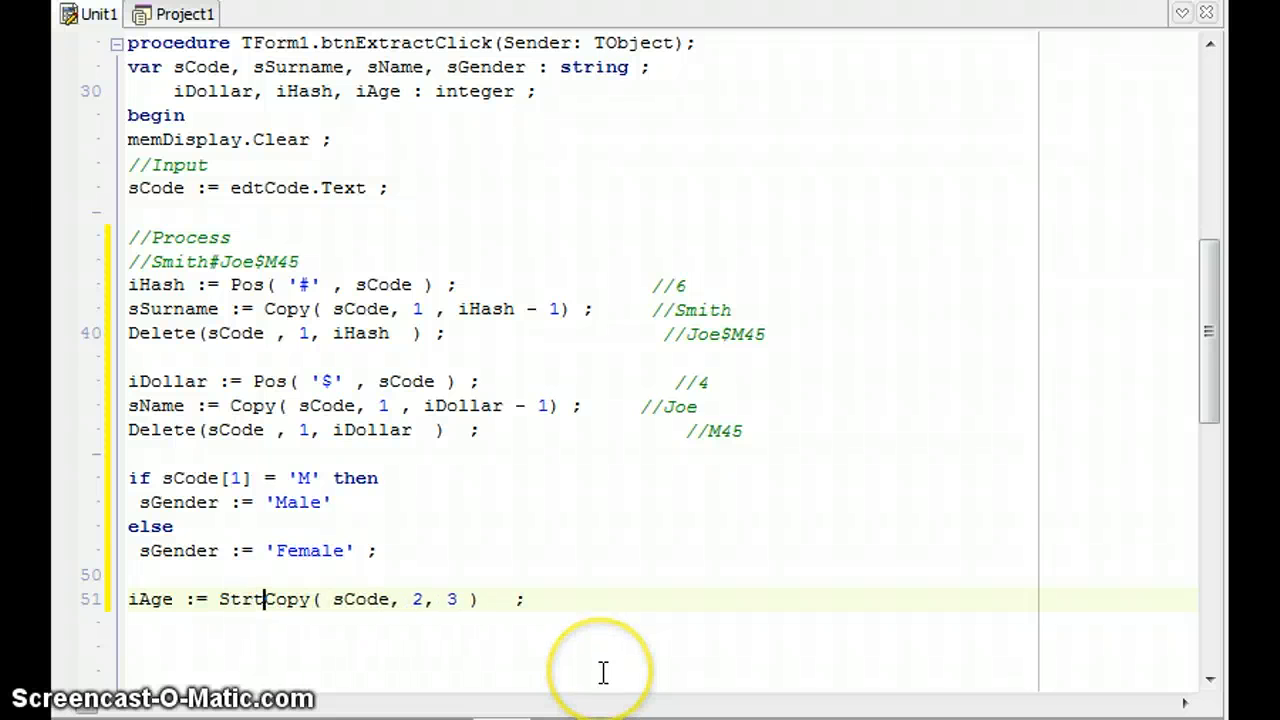
text(ToInt()
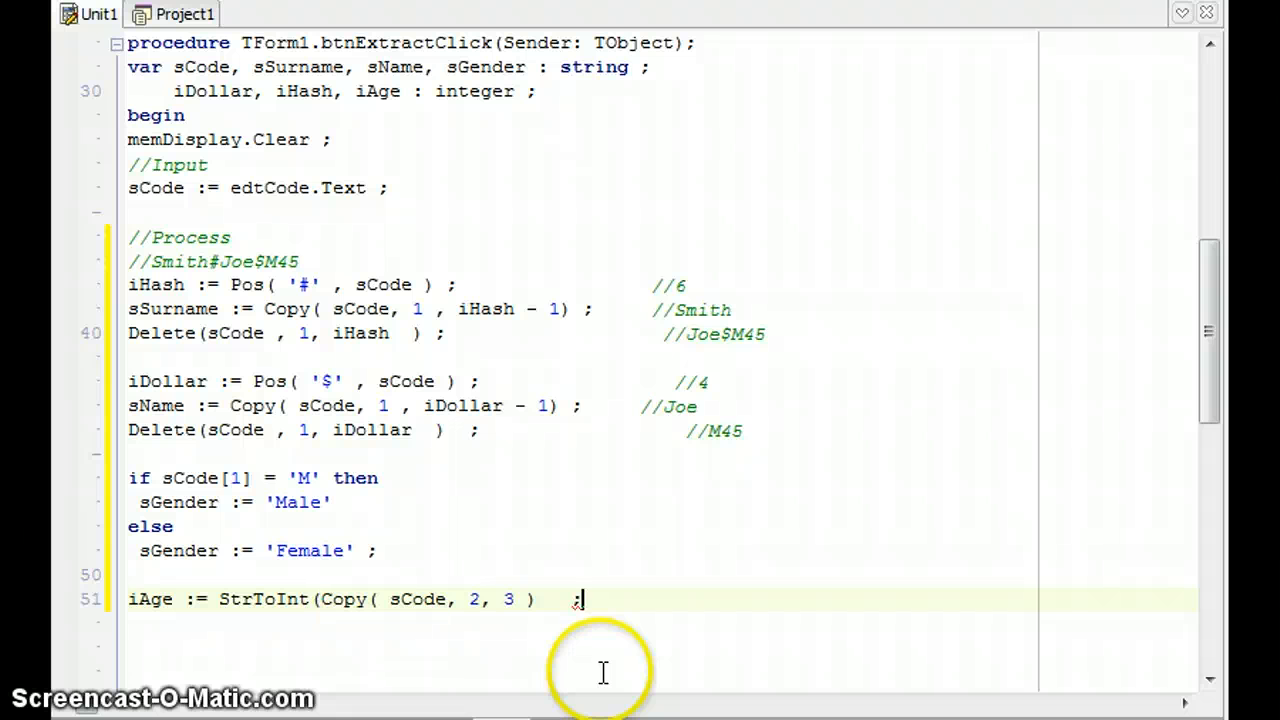
text())
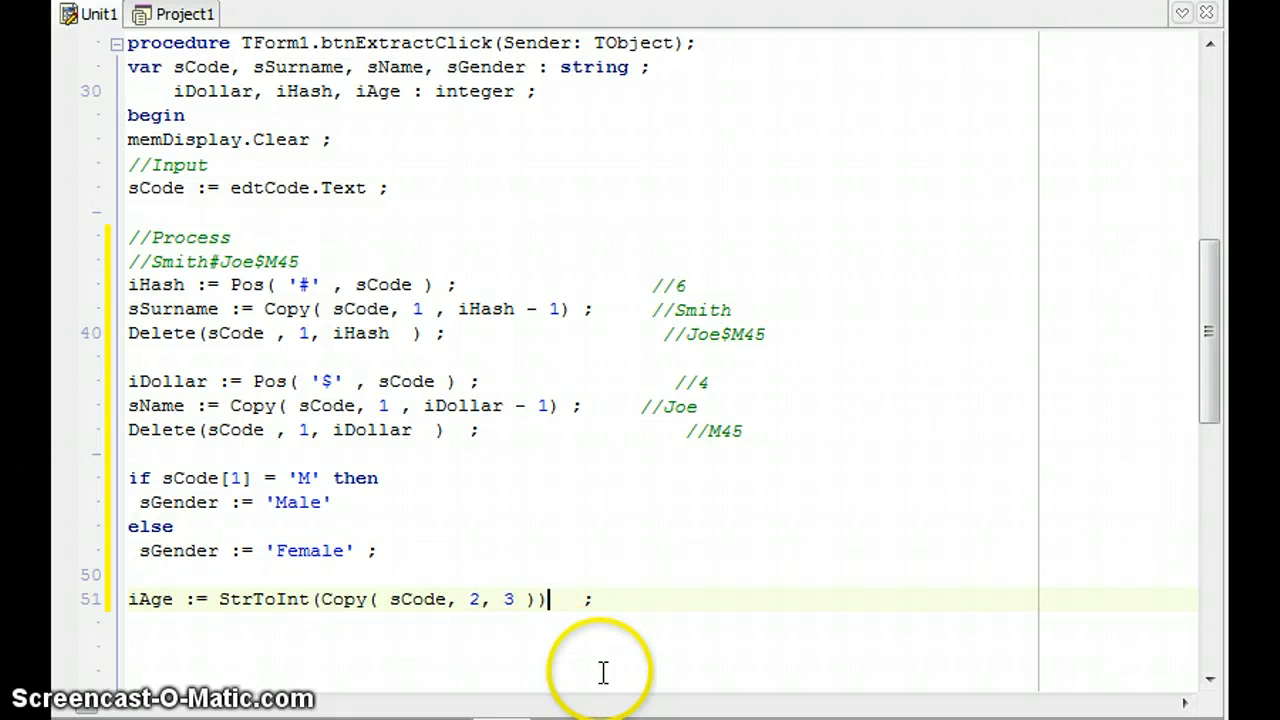
scroll(down, 3)
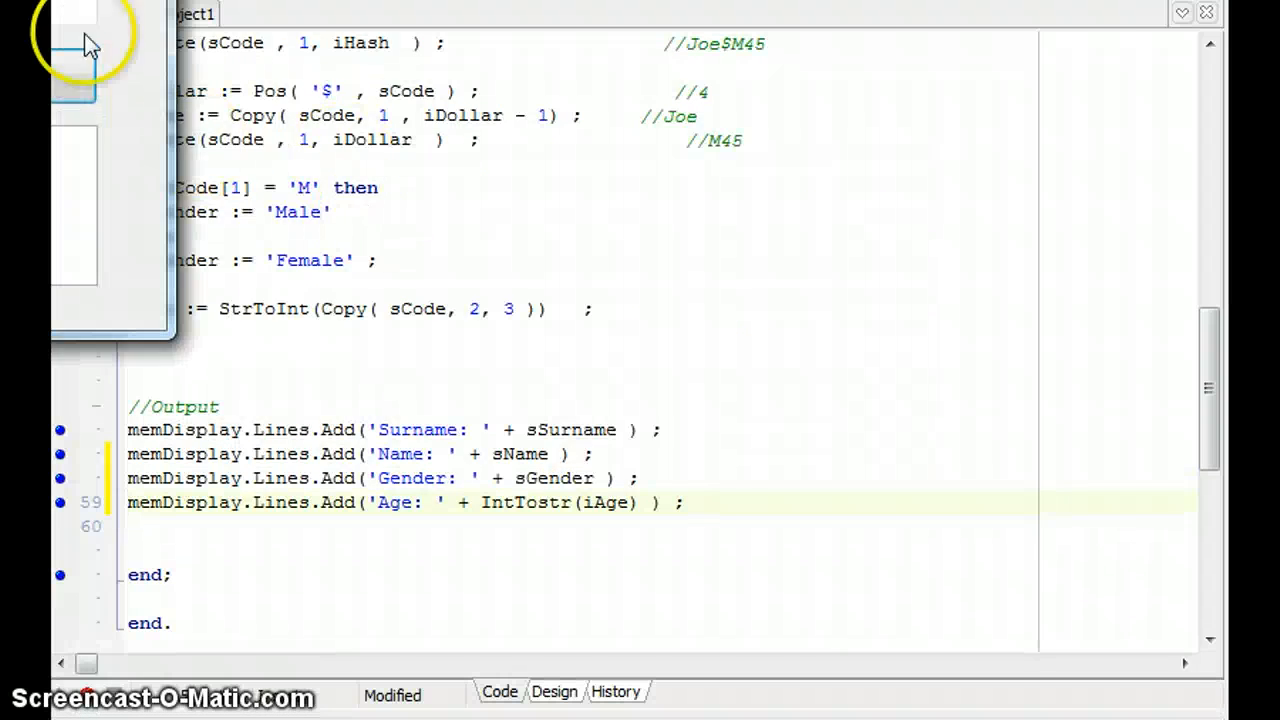
Step: Extract Data to show Smith, Joe, Male and 45, then close the form
click(507, 218)
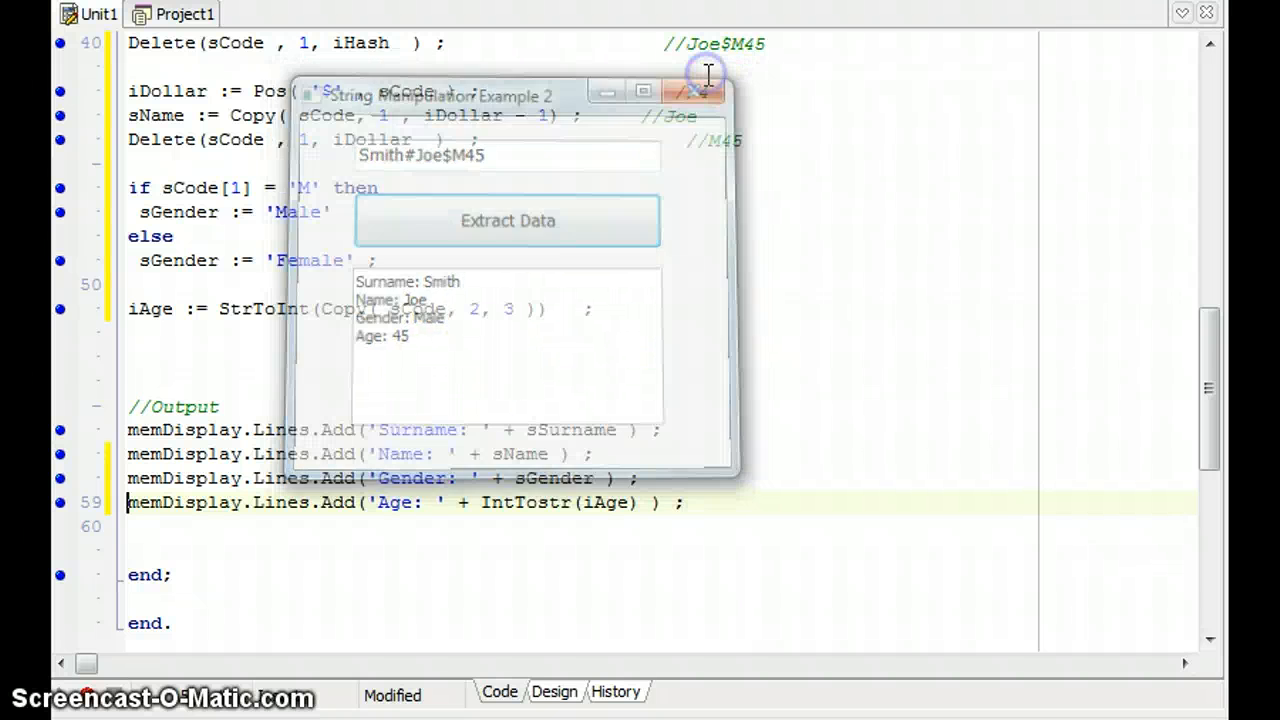
click(697, 89)
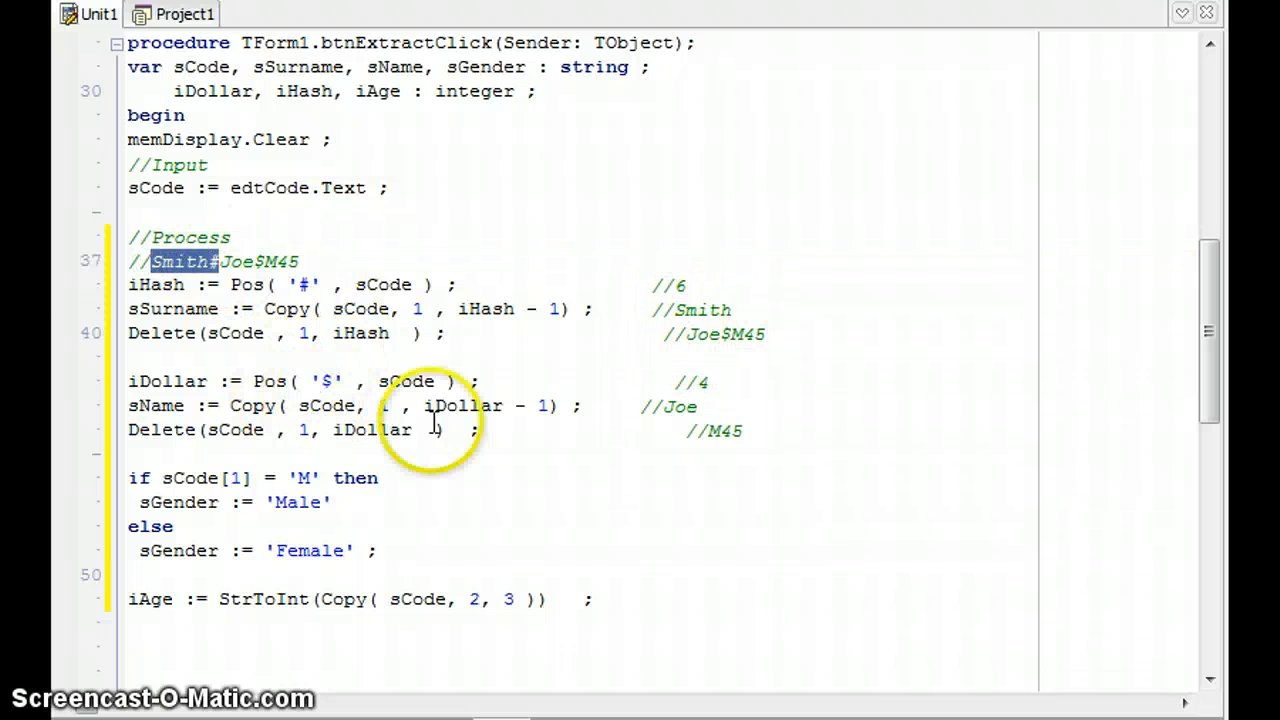
click(400, 405)
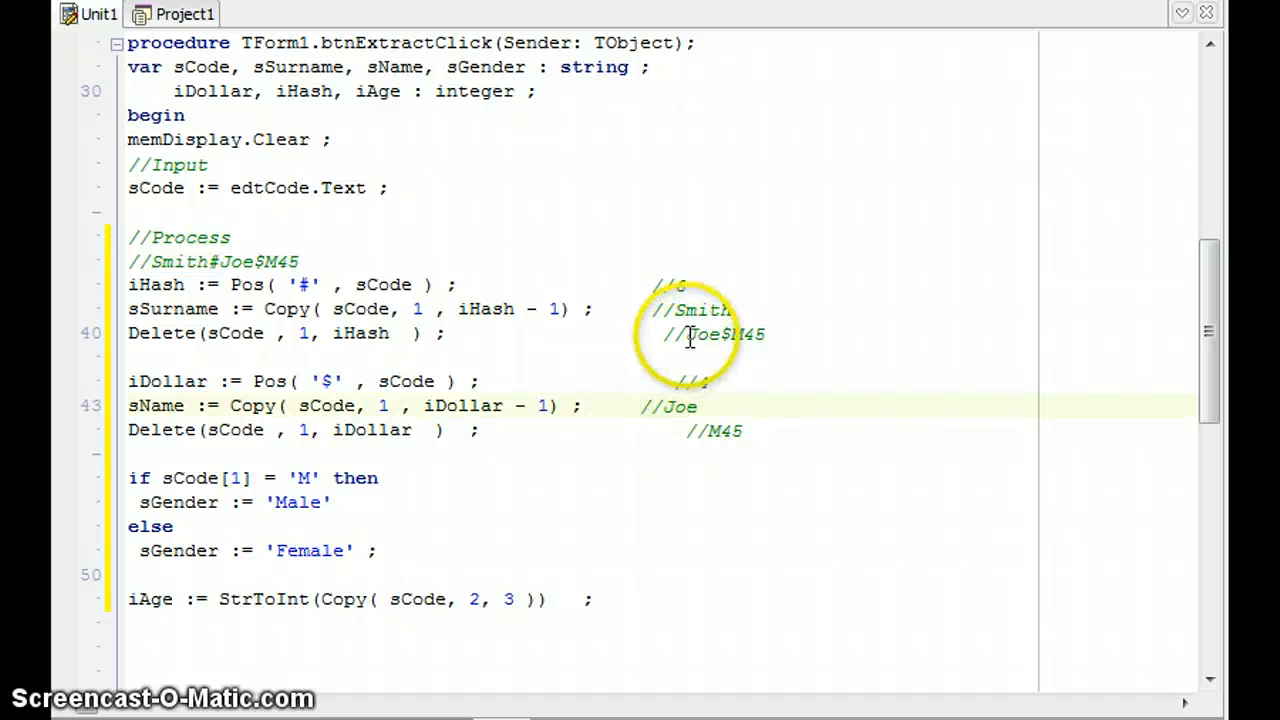
double_click(722, 334)
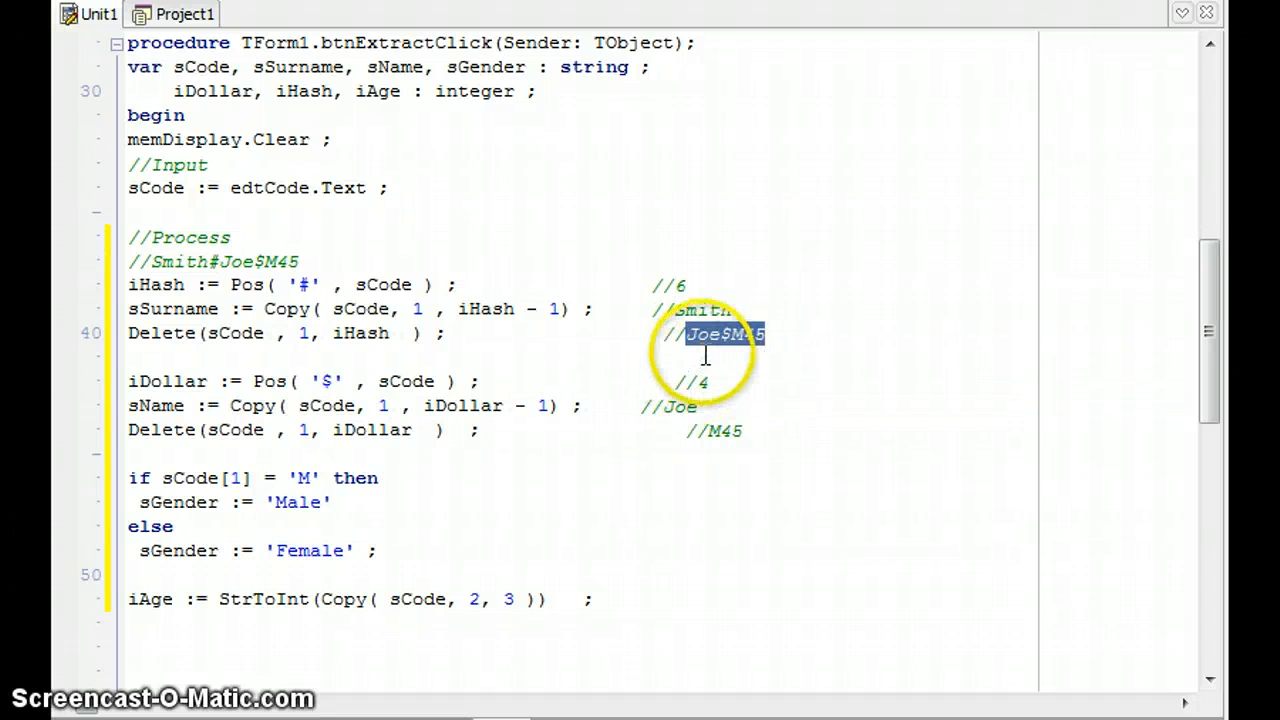
mouse_move(685, 350)
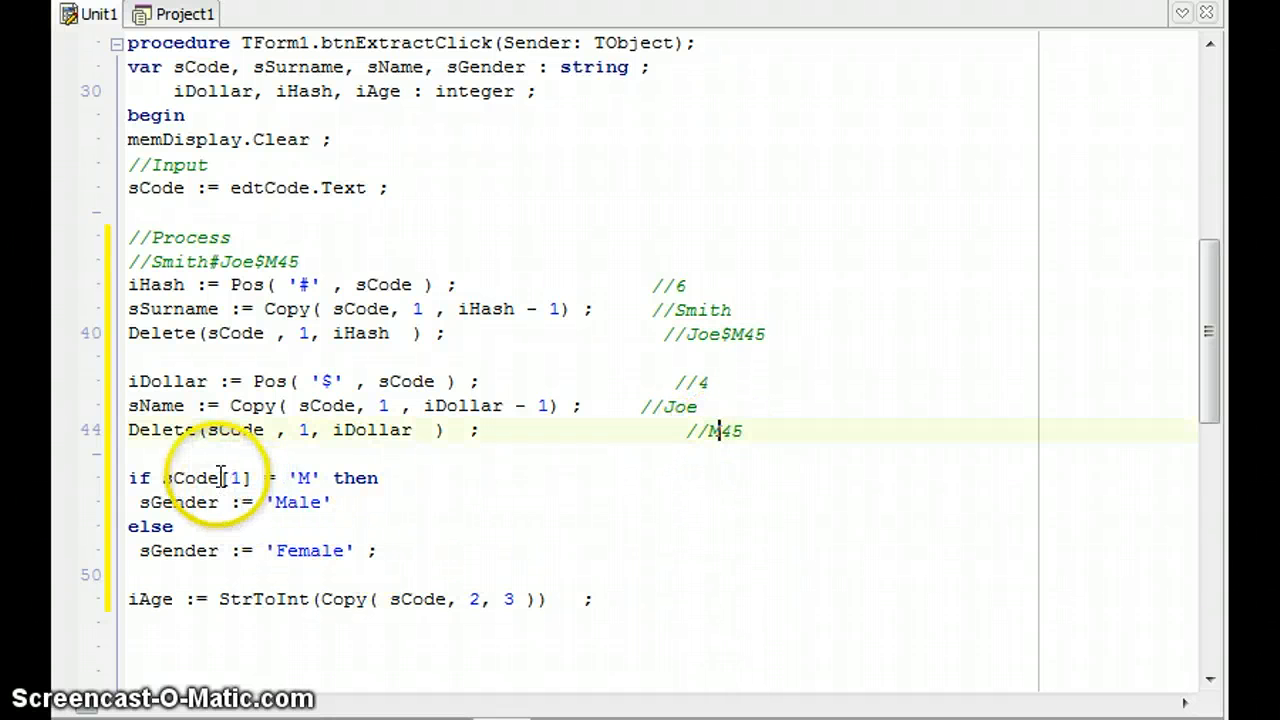
double_click(238, 478)
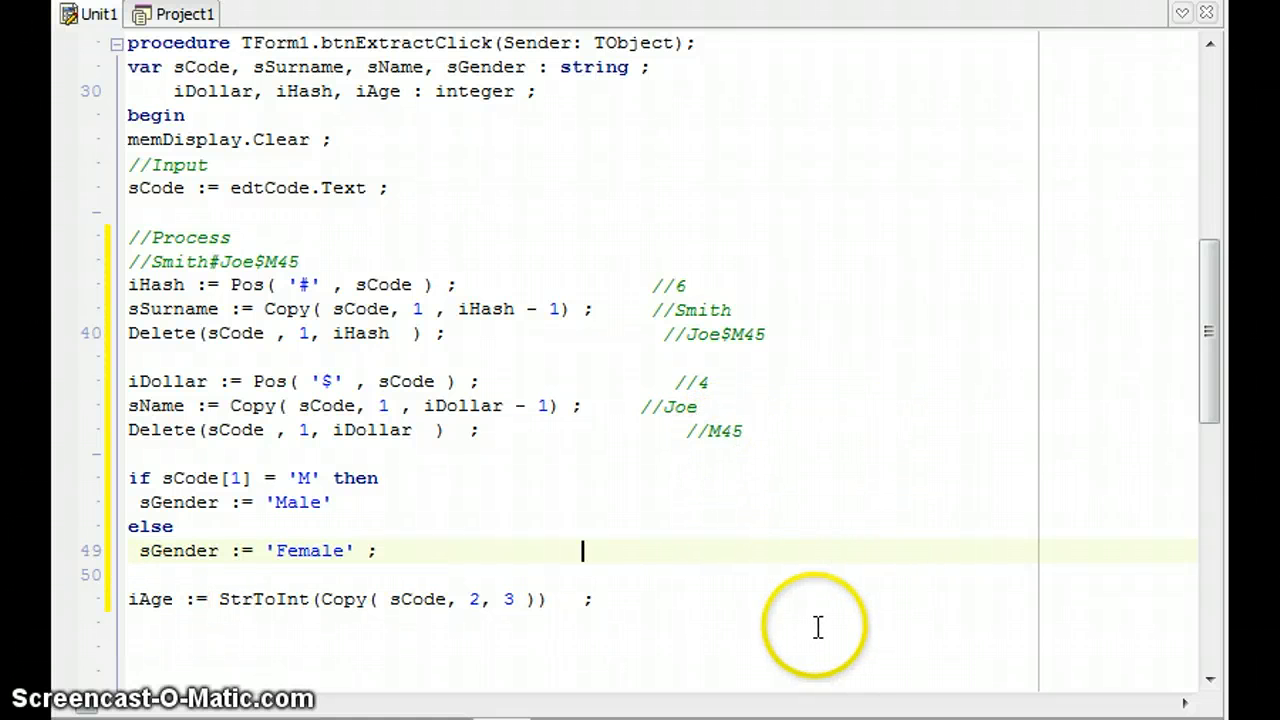
scroll(down, 3)
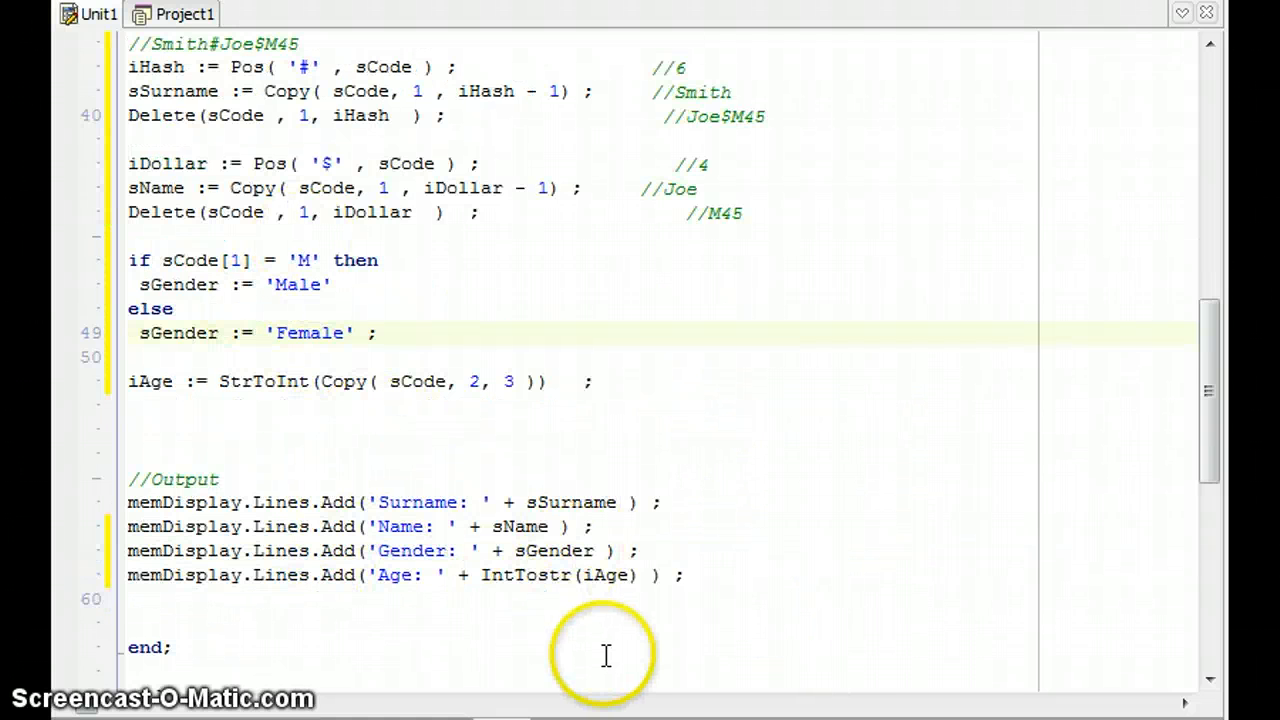